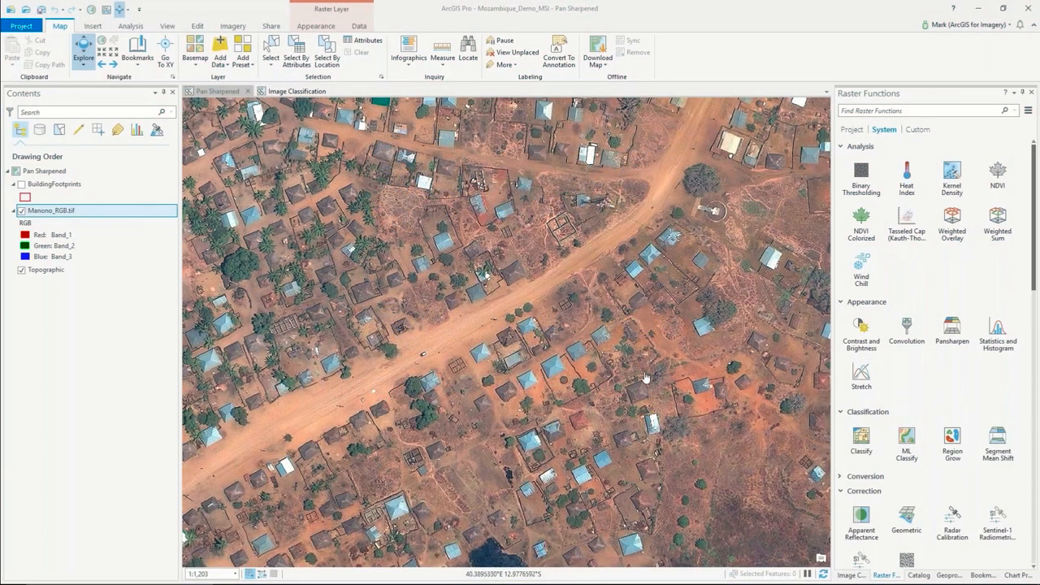
{"action": "mouse_move", "coordinate": [396, 309]}
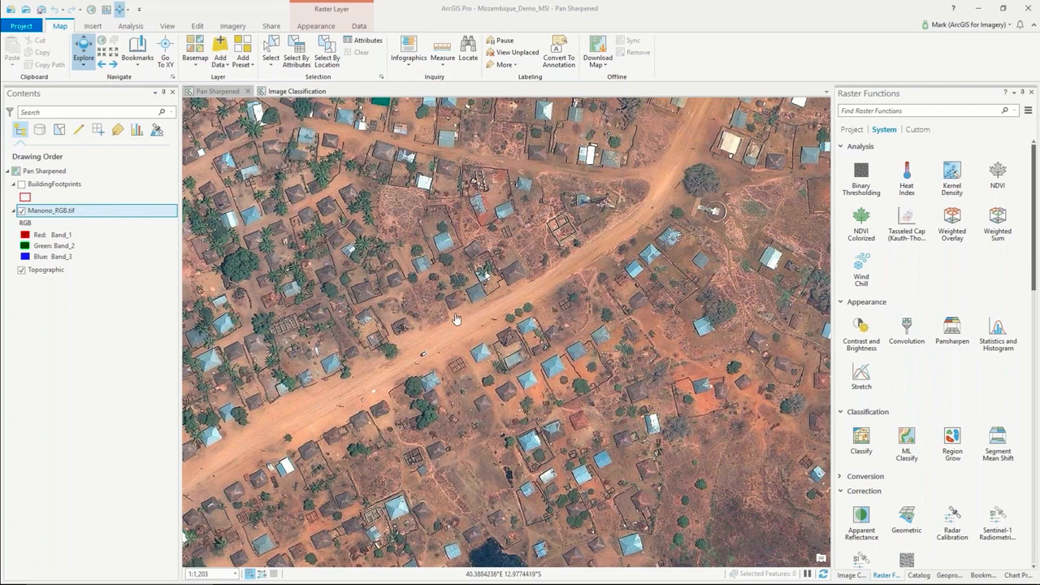
{"action": "mouse_move", "coordinate": [475, 374]}
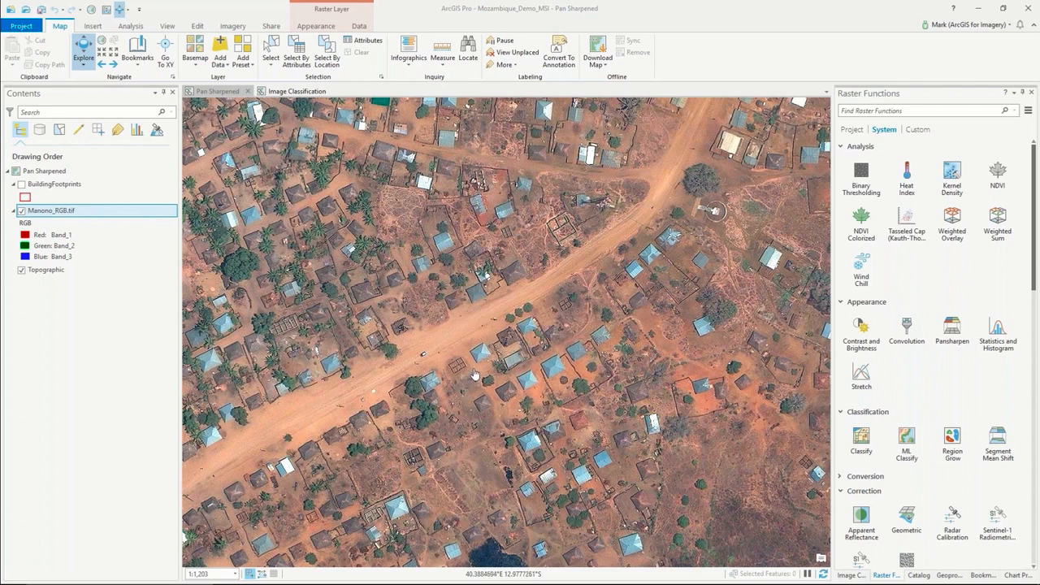
{"action": "mouse_move", "coordinate": [411, 354]}
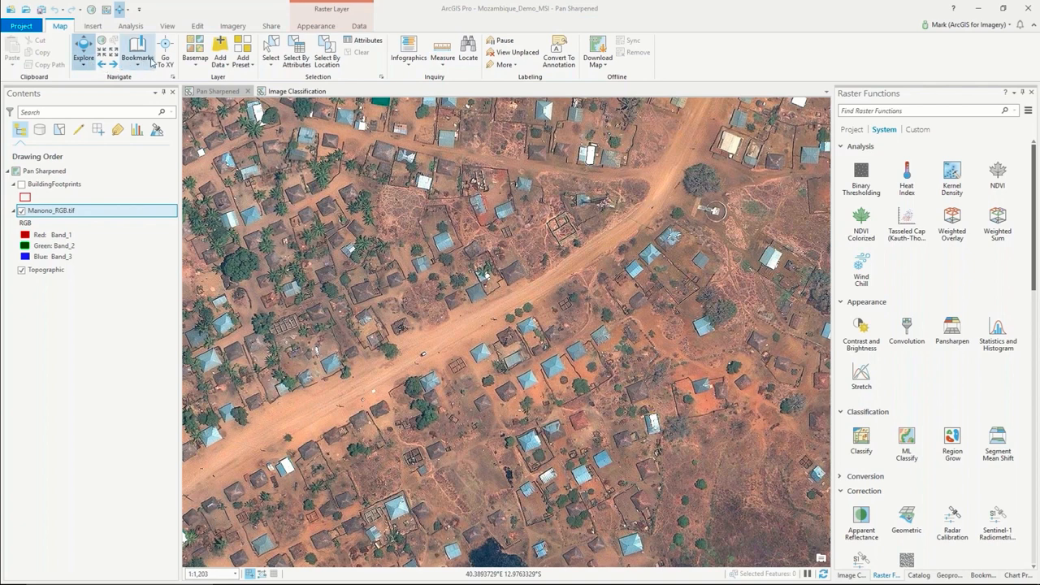
{"action": "mouse_move", "coordinate": [349, 220]}
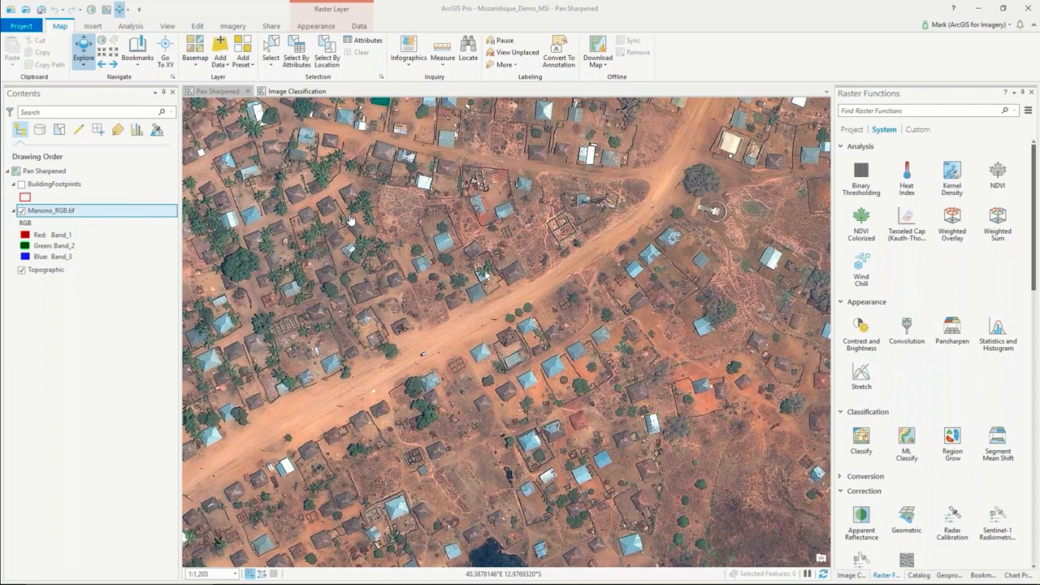
{"action": "mouse_move", "coordinate": [539, 383]}
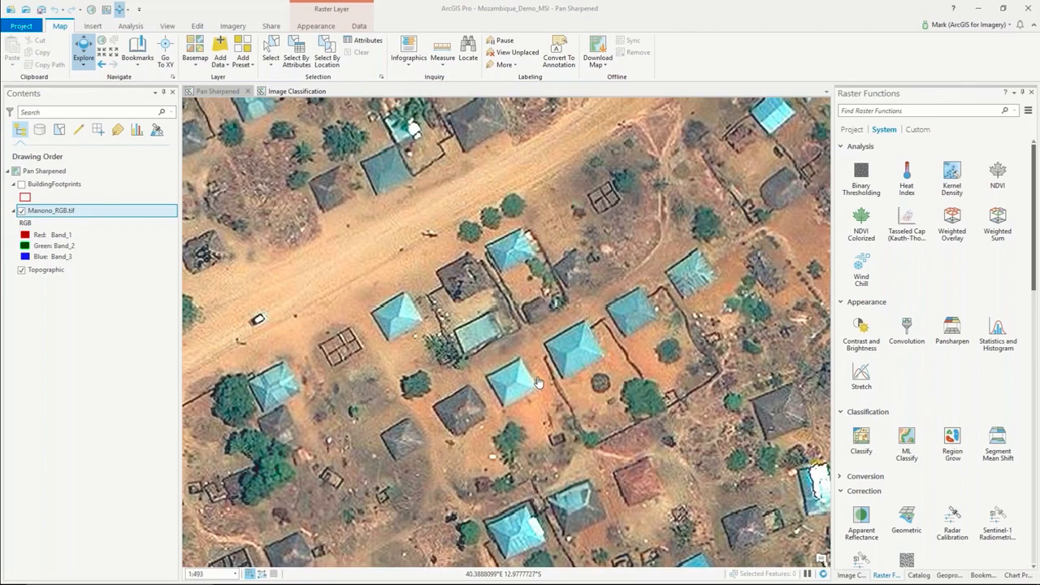
{"action": "mouse_move", "coordinate": [412, 252]}
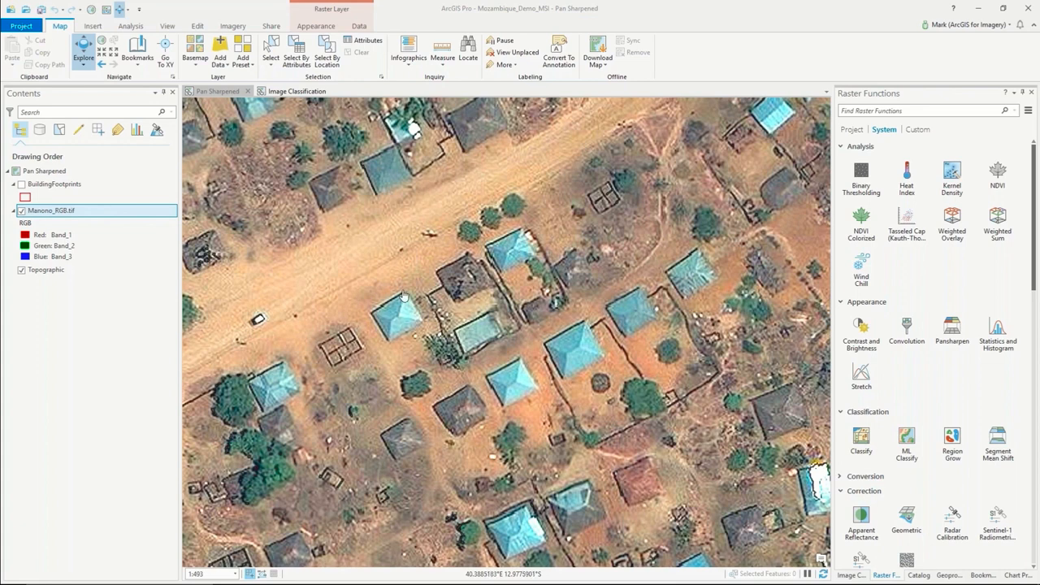
{"action": "mouse_move", "coordinate": [571, 380]}
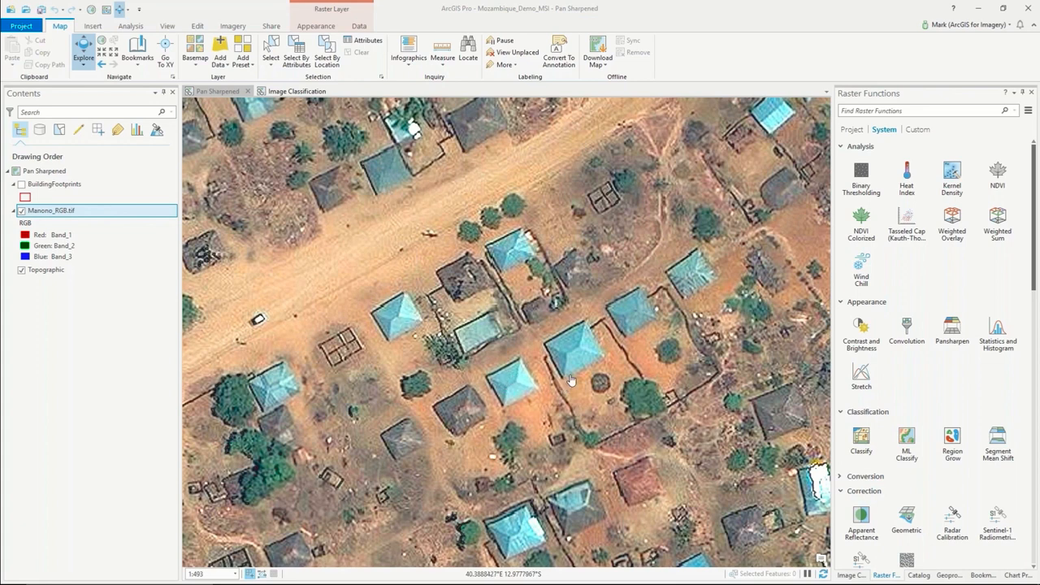
{"action": "mouse_move", "coordinate": [702, 276]}
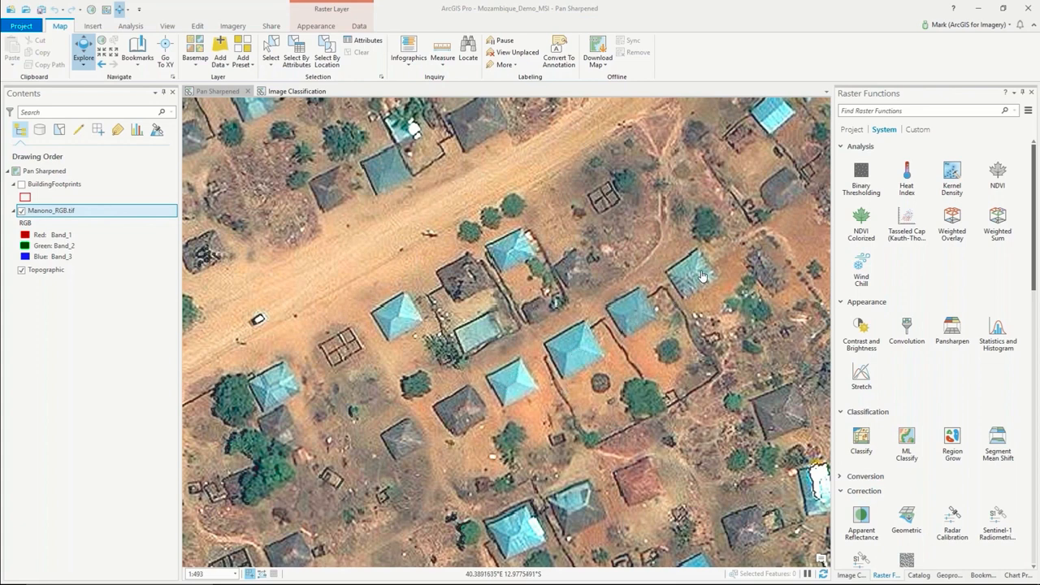
{"action": "mouse_move", "coordinate": [561, 341]}
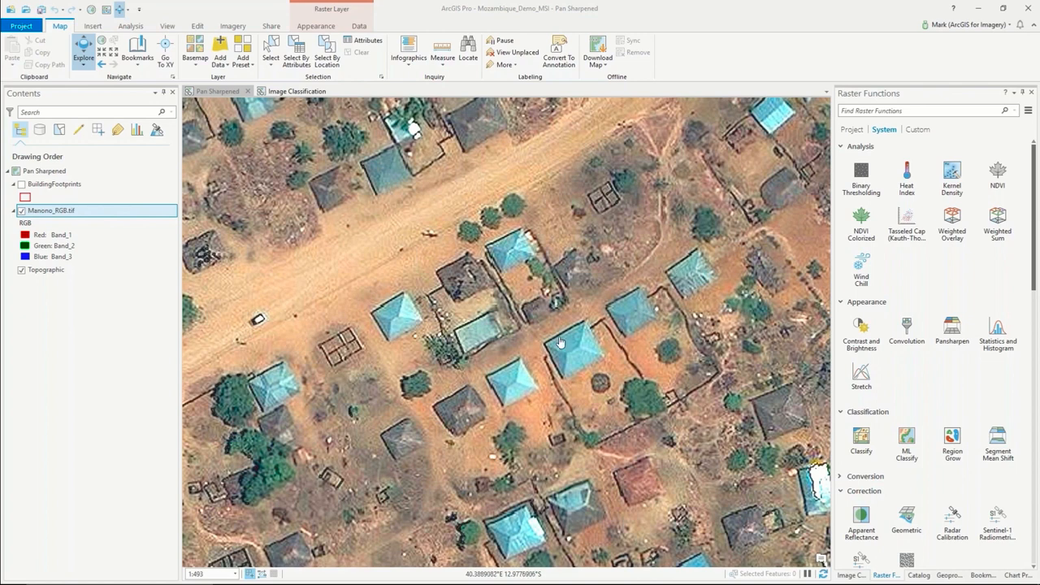
{"action": "mouse_move", "coordinate": [474, 421]}
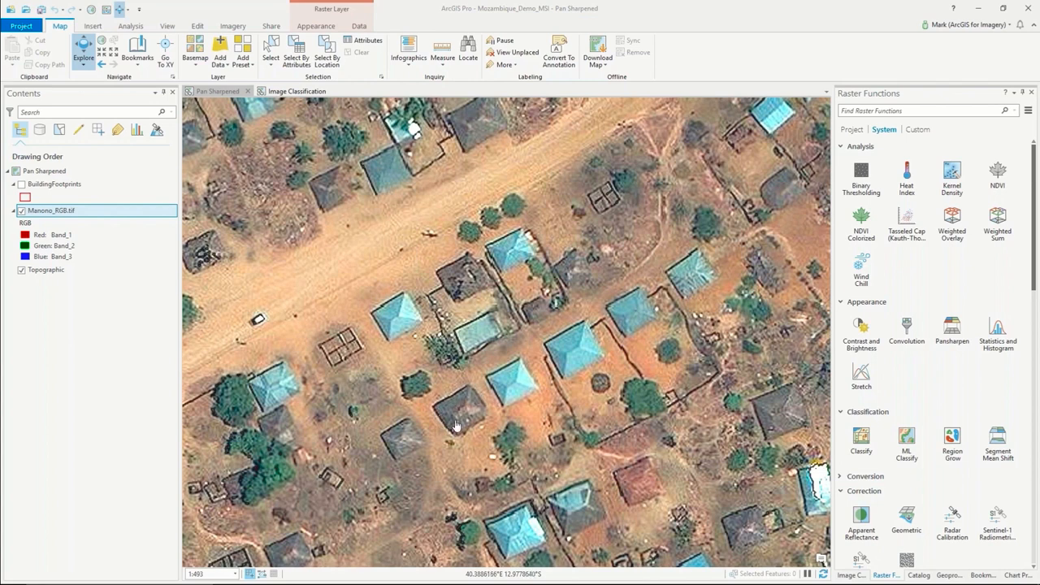
{"action": "mouse_move", "coordinate": [468, 409]}
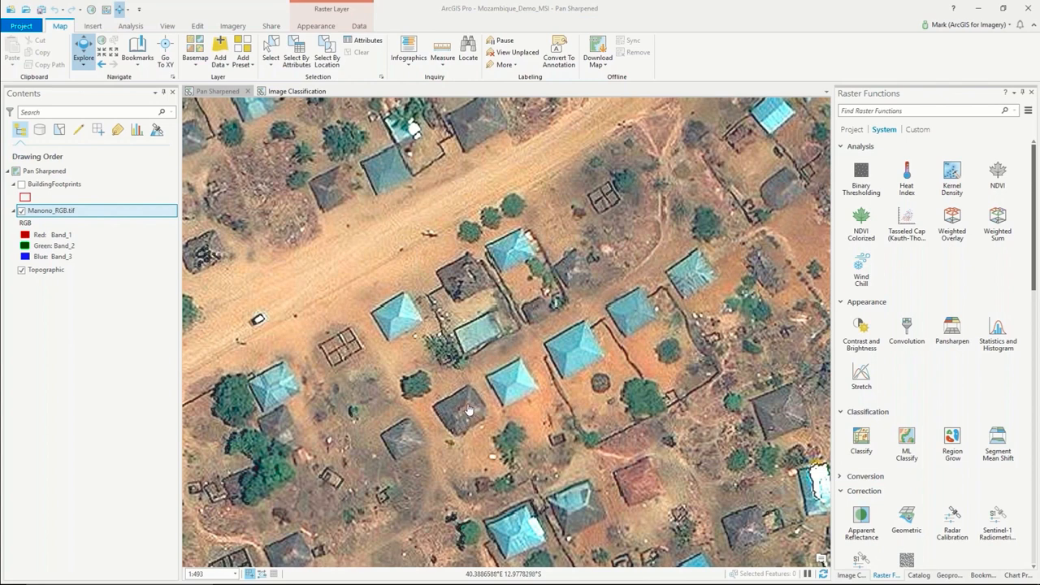
{"action": "mouse_move", "coordinate": [458, 426]}
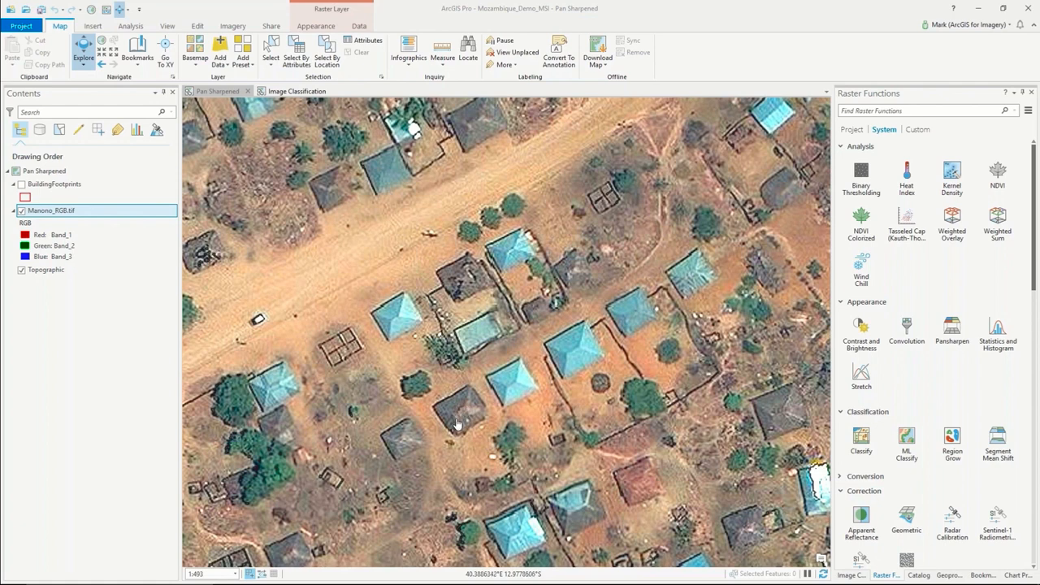
{"action": "mouse_move", "coordinate": [513, 374]}
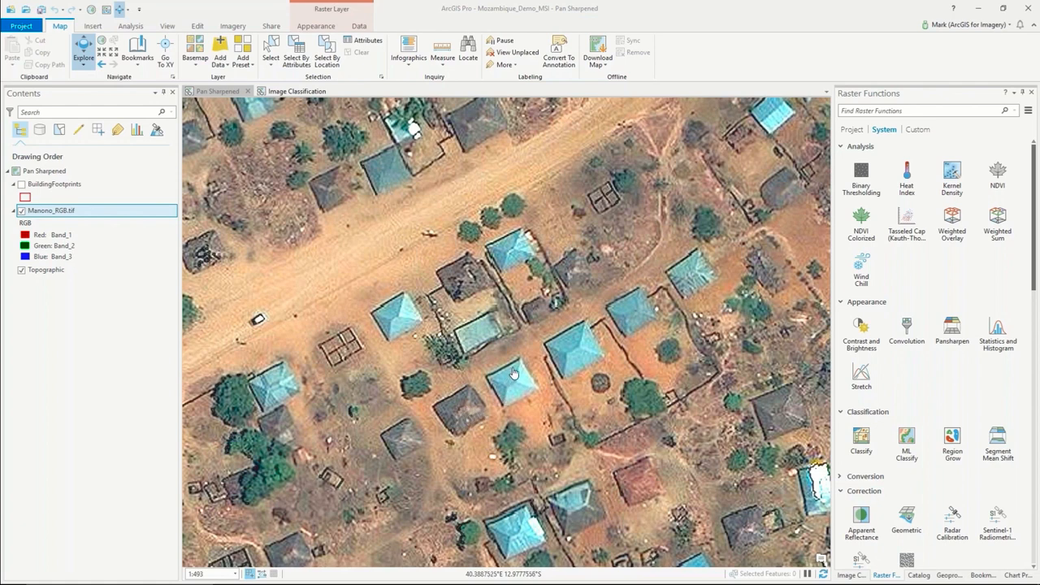
{"action": "mouse_move", "coordinate": [614, 347]}
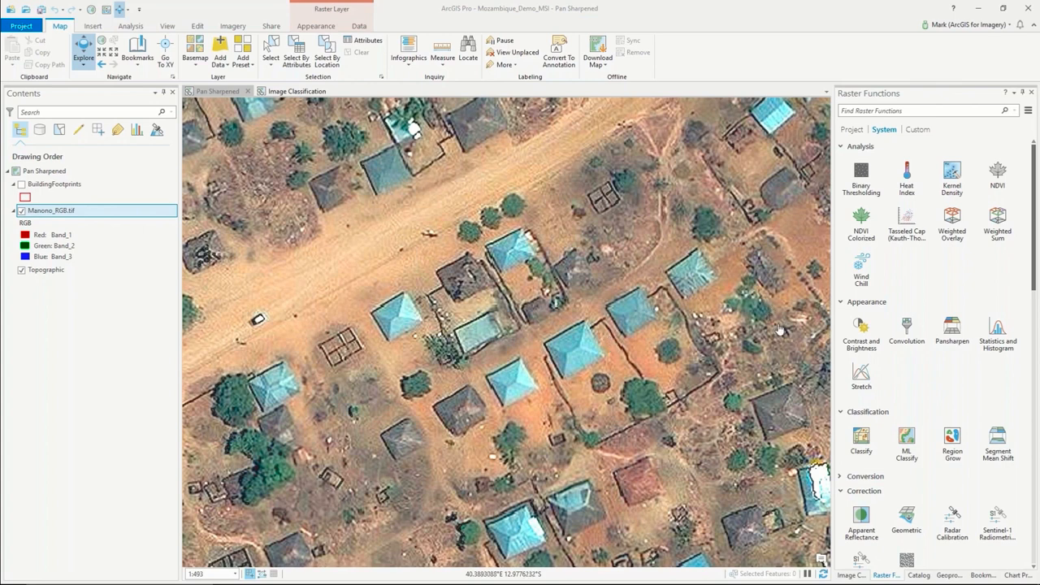
{"action": "mouse_move", "coordinate": [952, 221]}
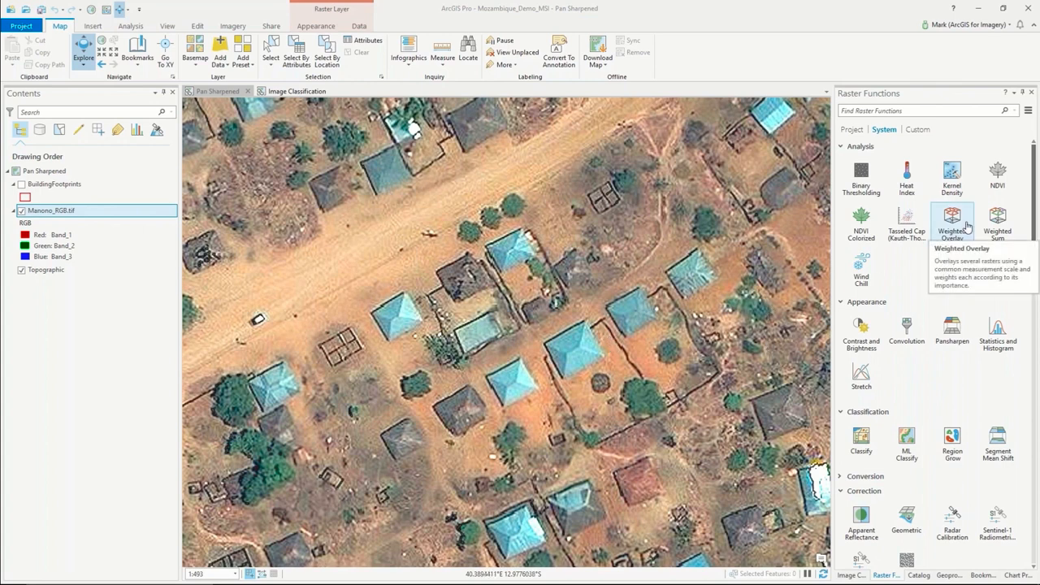
{"action": "mouse_move", "coordinate": [998, 225]}
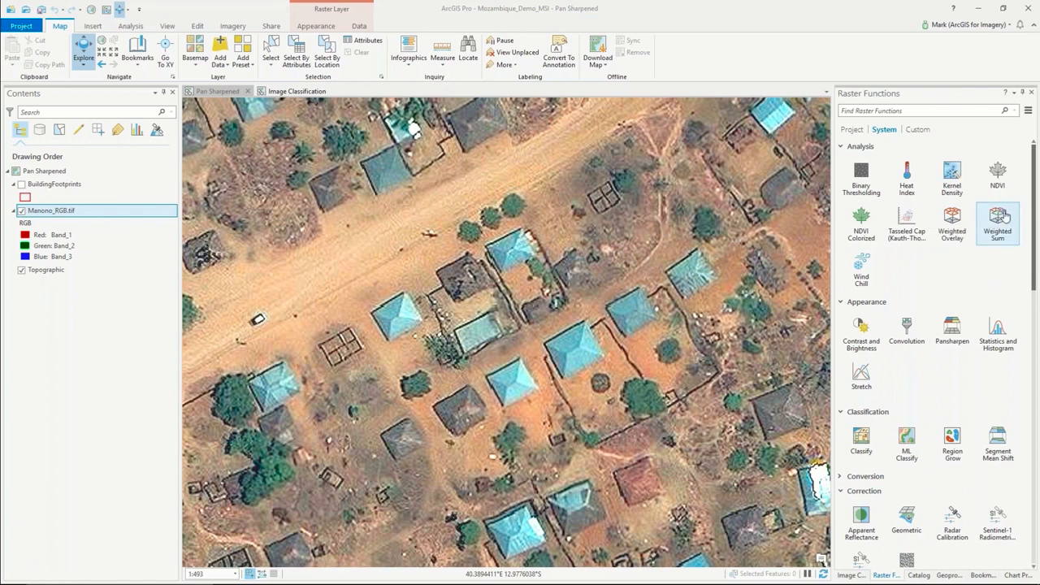
{"action": "mouse_move", "coordinate": [861, 178]}
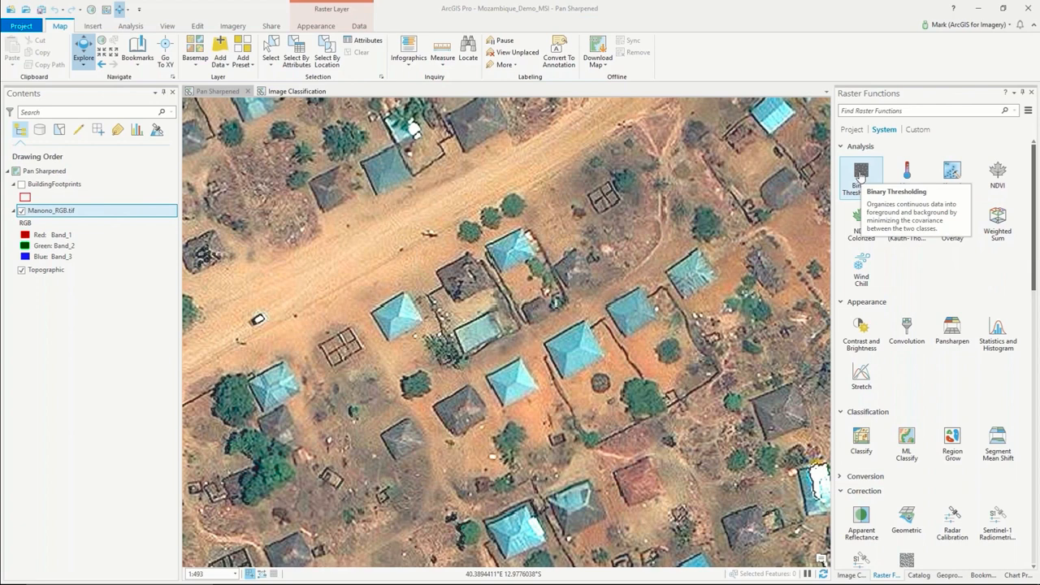
Scroll the System raster functions down through data management, math and analysis to the Appearance and Classification groups
{"action": "scroll", "scroll_direction": "down", "scroll_amount": 3}
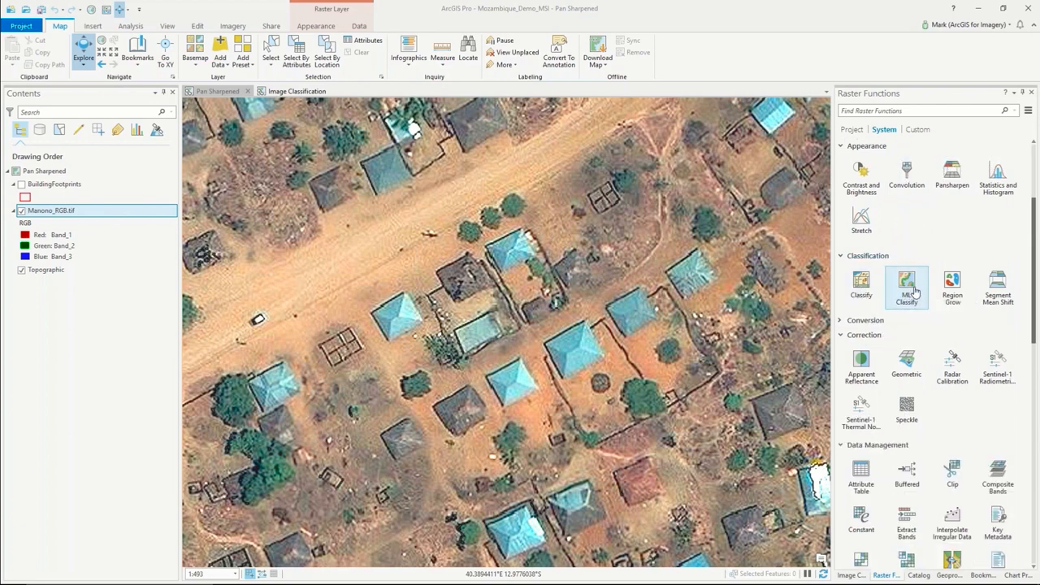
{"action": "mouse_move", "coordinate": [952, 285]}
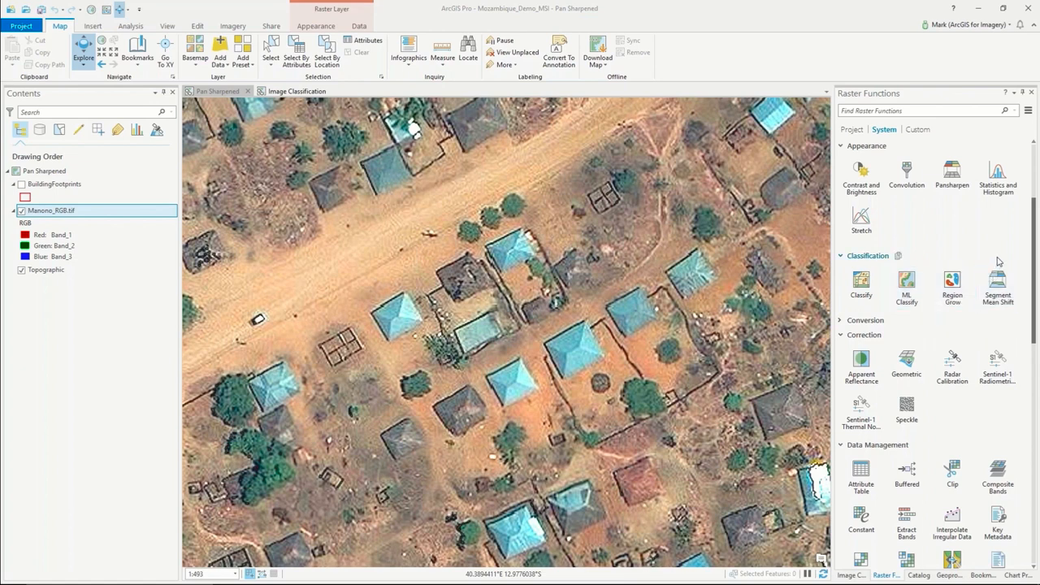
{"action": "mouse_move", "coordinate": [998, 284]}
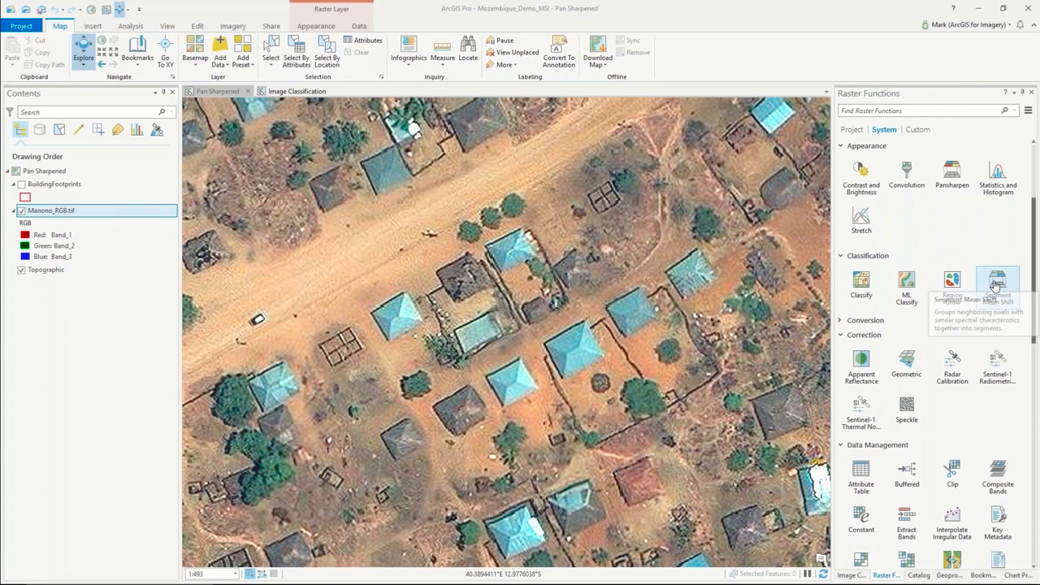
{"action": "mouse_move", "coordinate": [994, 328]}
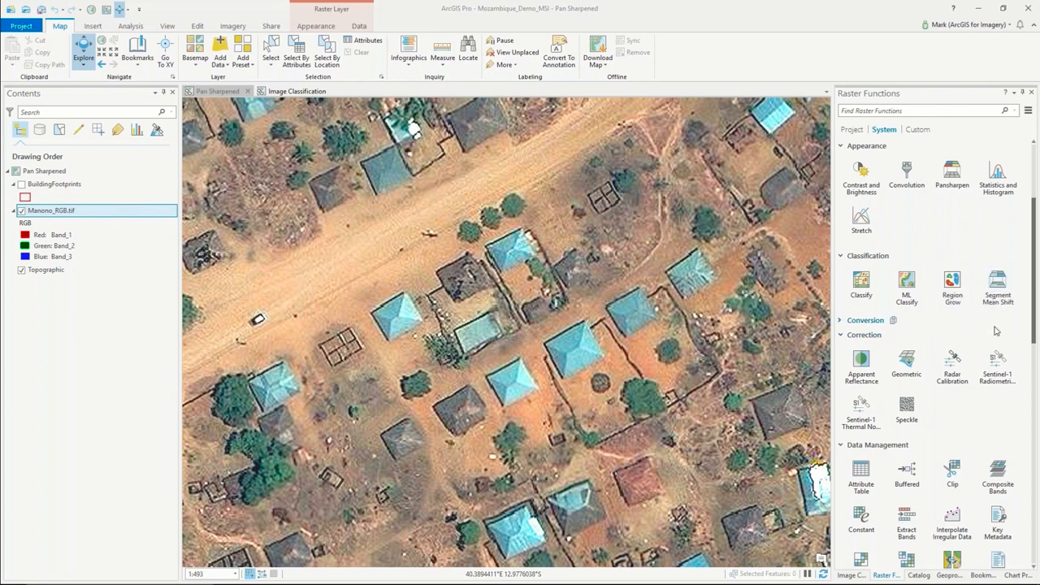
{"action": "mouse_move", "coordinate": [994, 328]}
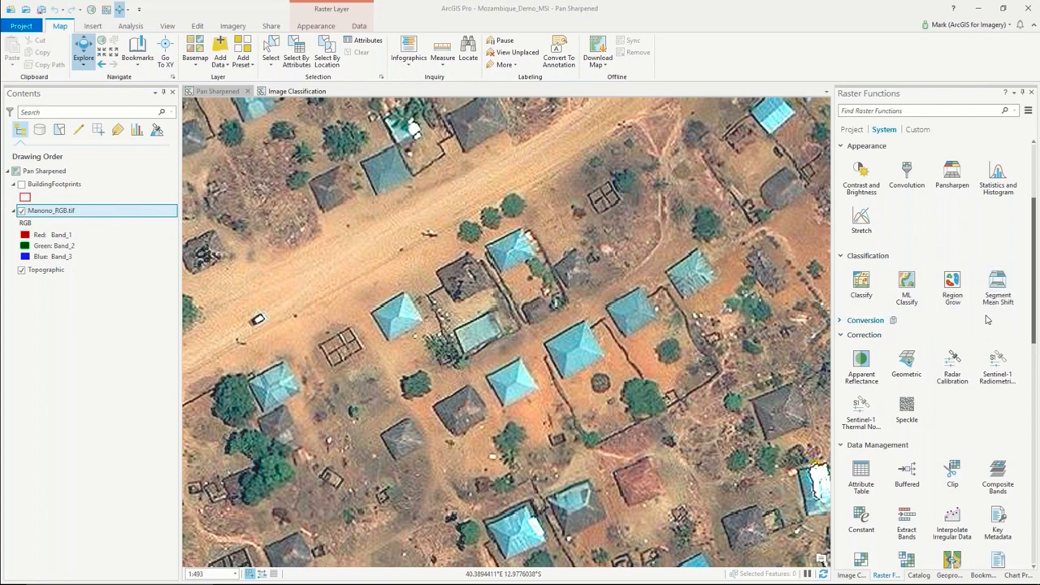
{"action": "scroll", "scroll_direction": "down", "scroll_amount": 3}
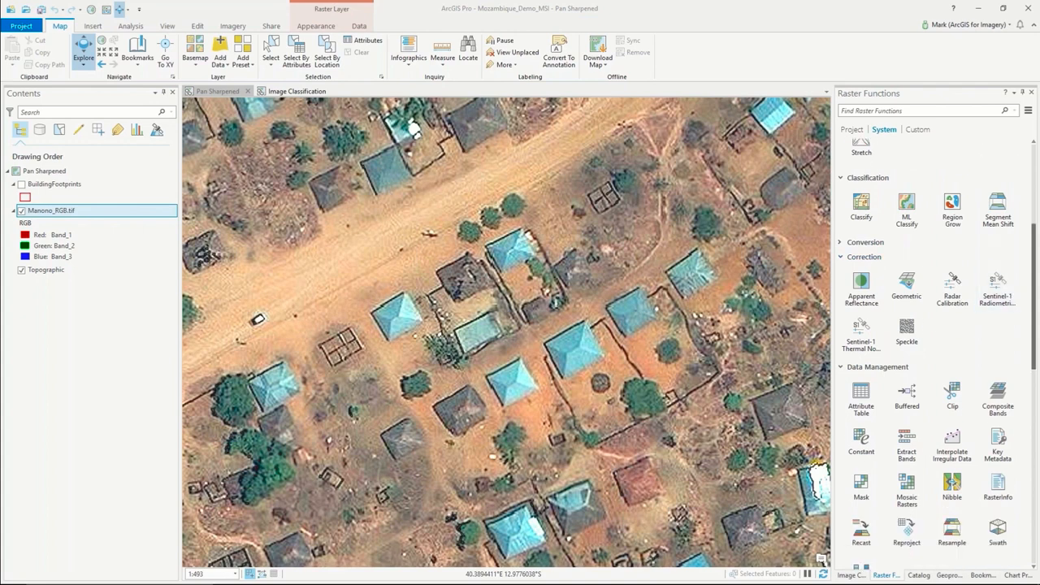
{"action": "scroll", "scroll_direction": "down", "scroll_amount": 3}
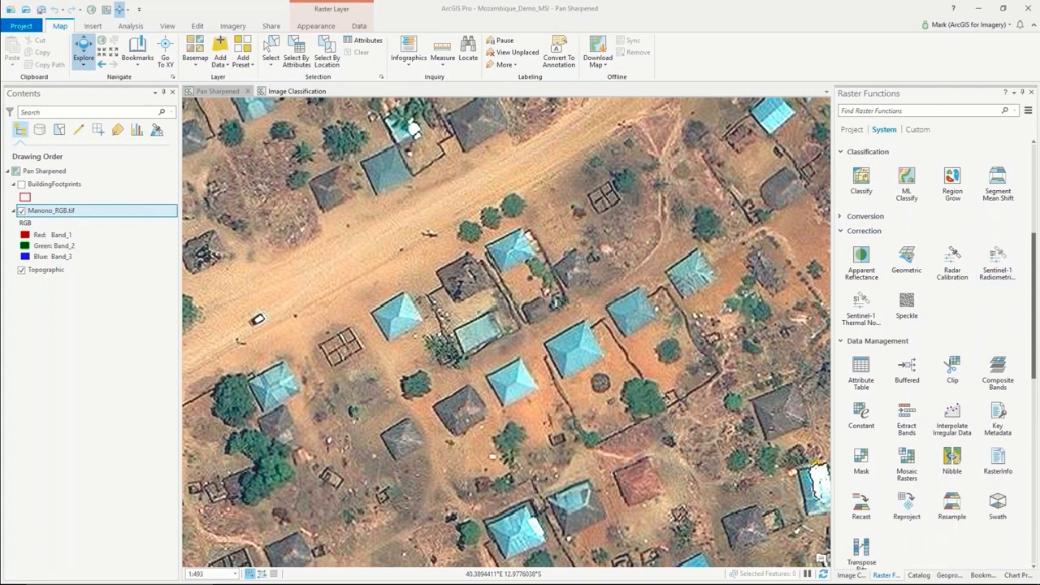
{"action": "mouse_move", "coordinate": [975, 316]}
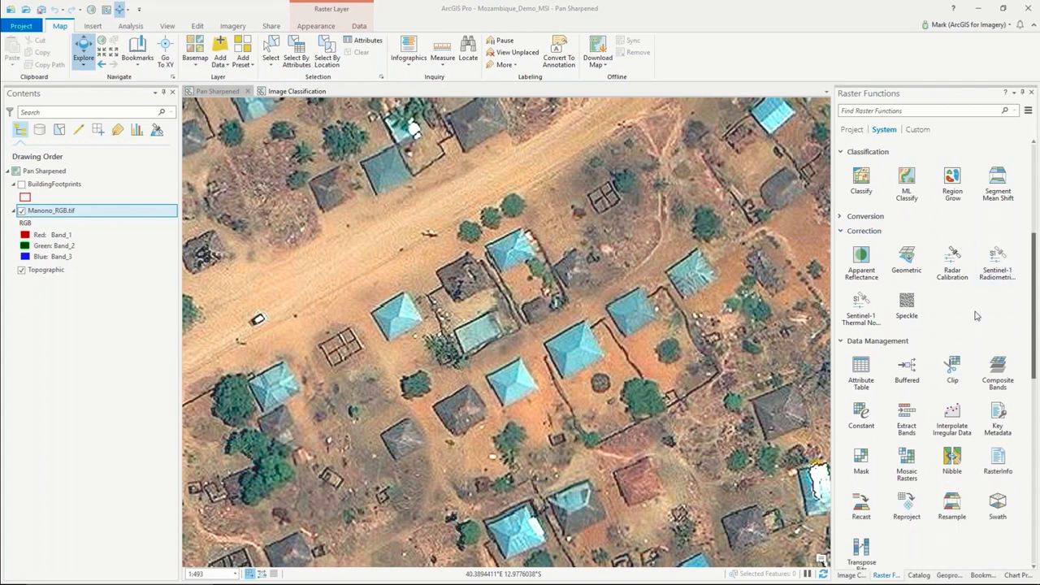
{"action": "mouse_move", "coordinate": [861, 257]}
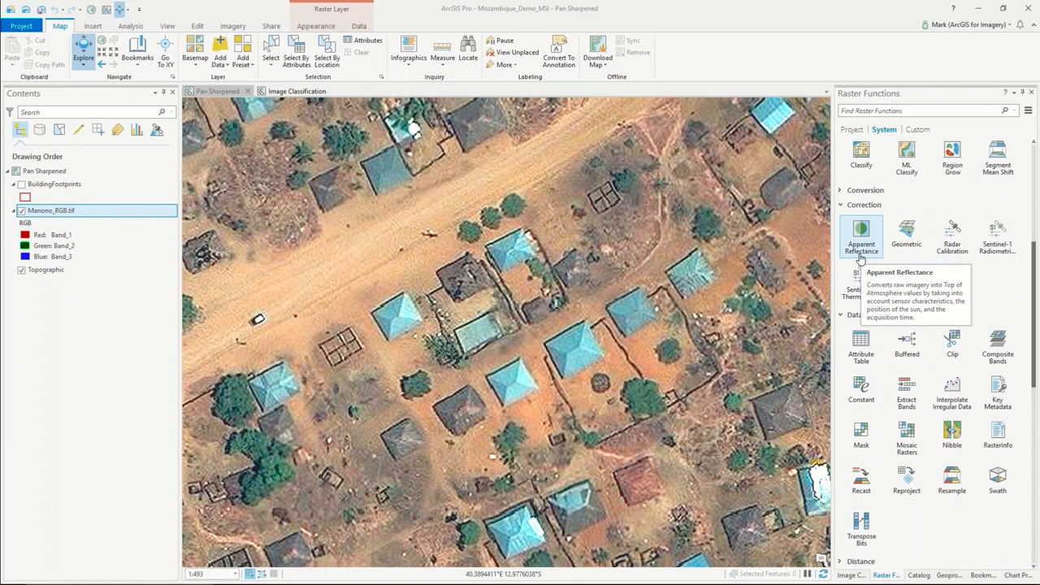
{"action": "mouse_move", "coordinate": [997, 279]}
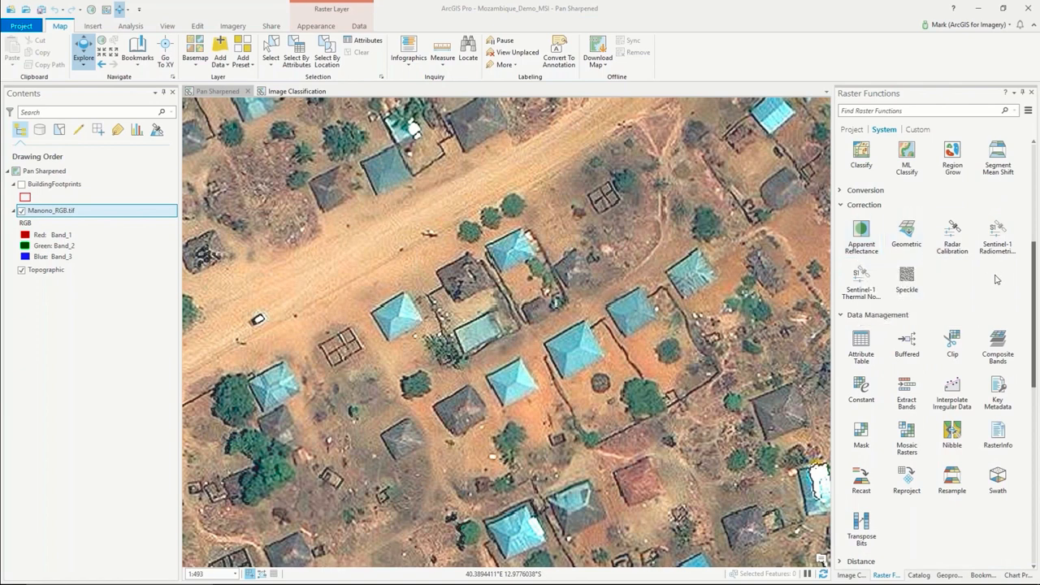
{"action": "scroll", "scroll_direction": "down", "scroll_amount": 3}
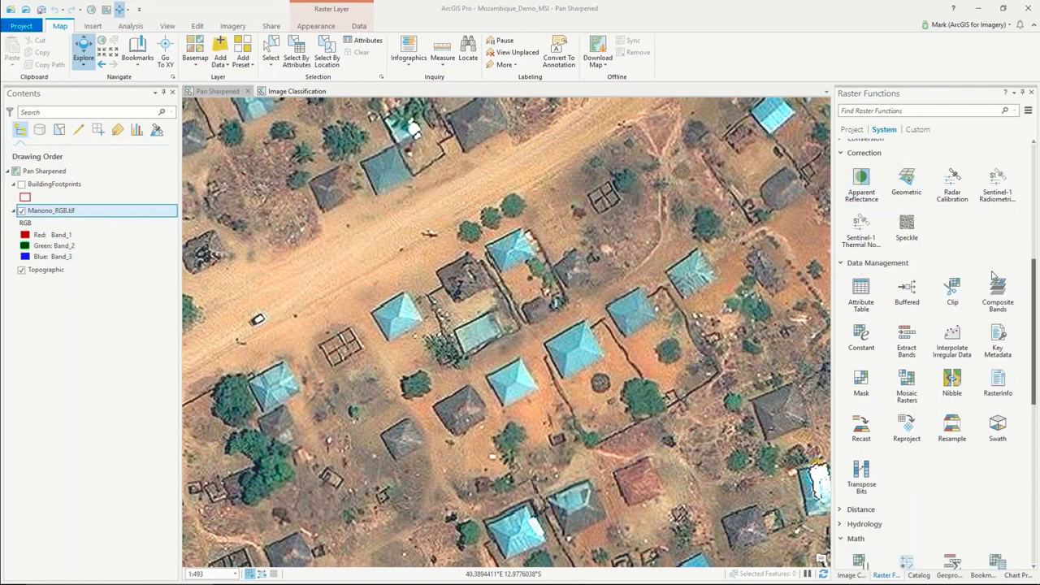
{"action": "scroll", "scroll_direction": "down", "scroll_amount": 3}
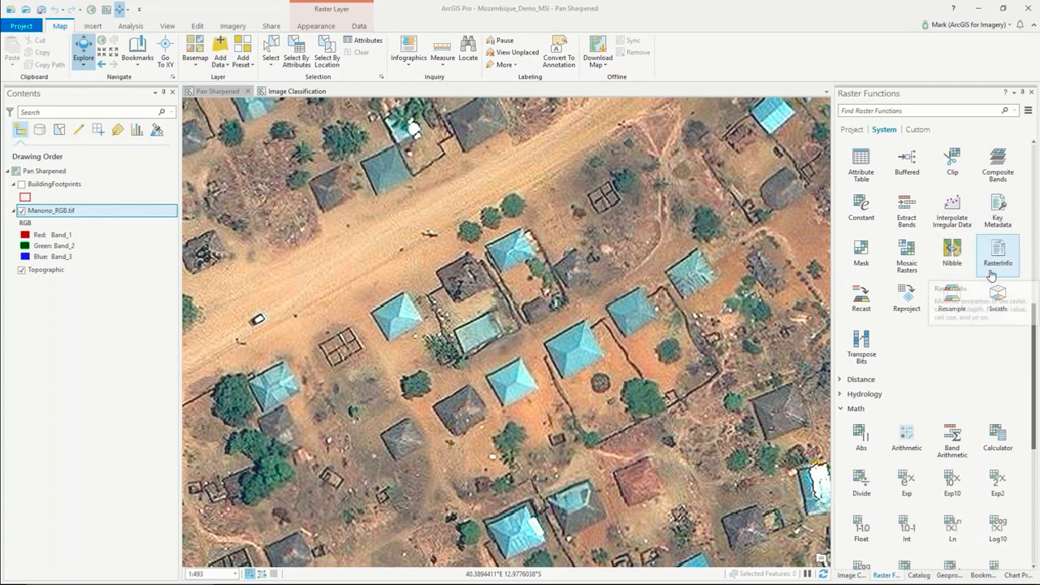
{"action": "scroll", "scroll_direction": "down", "scroll_amount": 3}
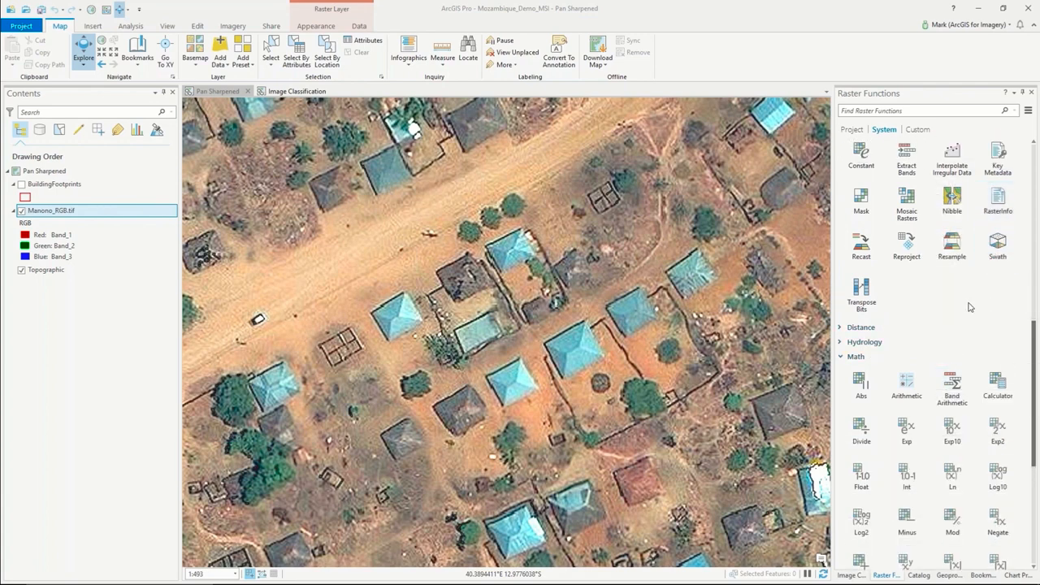
{"action": "scroll", "scroll_direction": "down", "scroll_amount": 3}
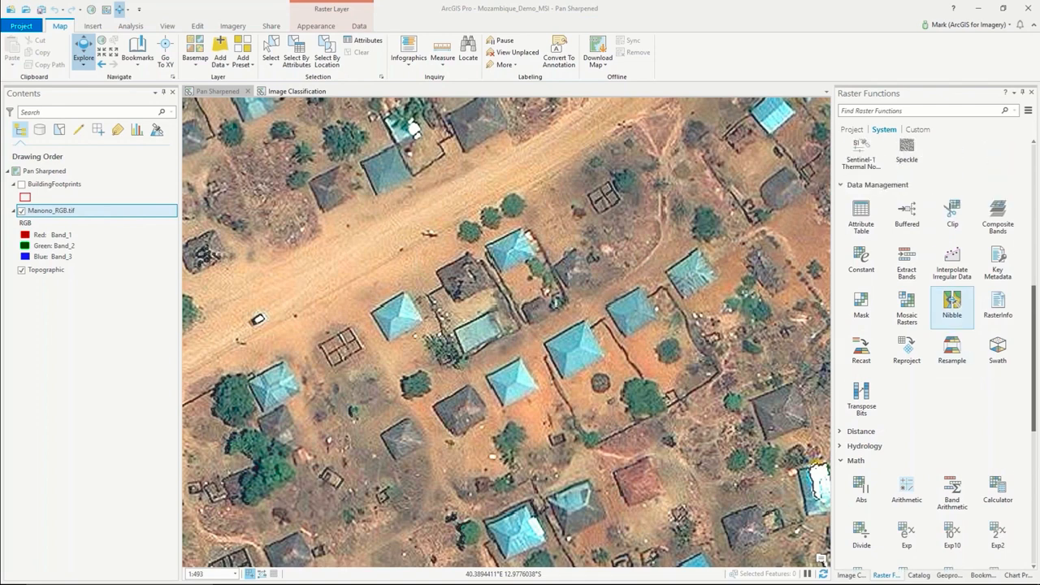
{"action": "scroll", "scroll_direction": "down", "scroll_amount": 3}
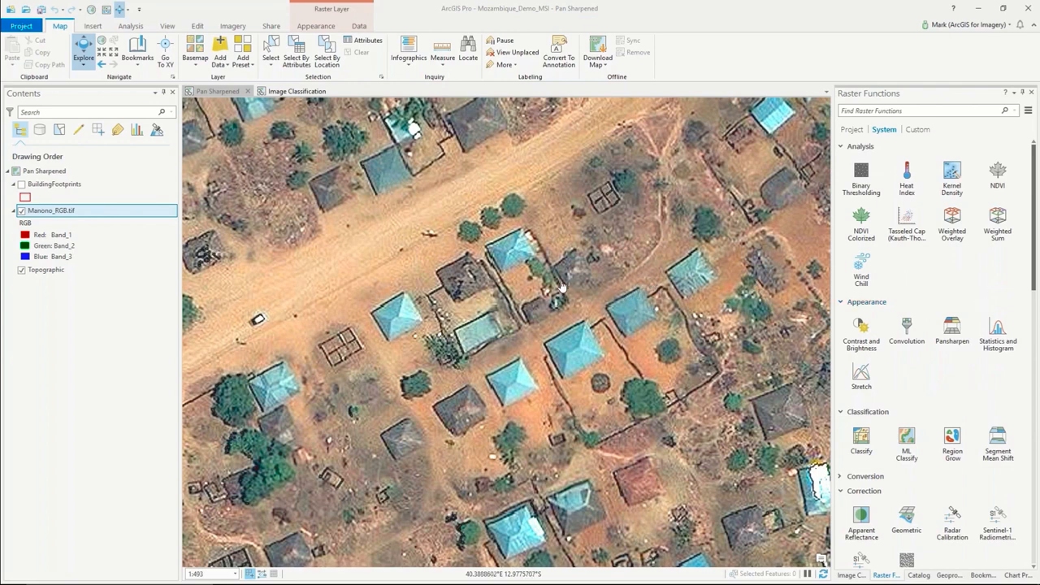
{"action": "mouse_move", "coordinate": [576, 334]}
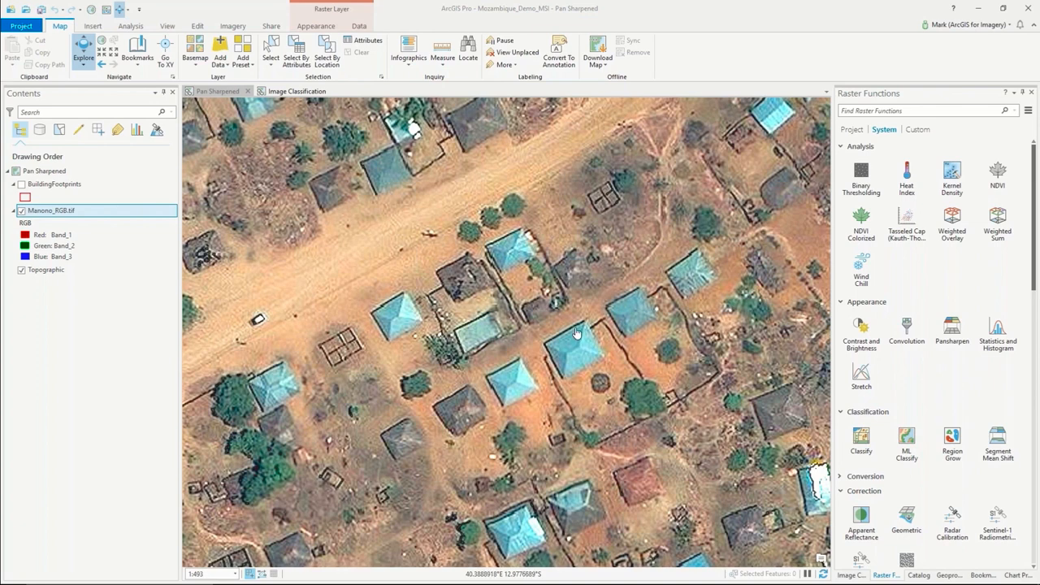
{"action": "mouse_move", "coordinate": [572, 312]}
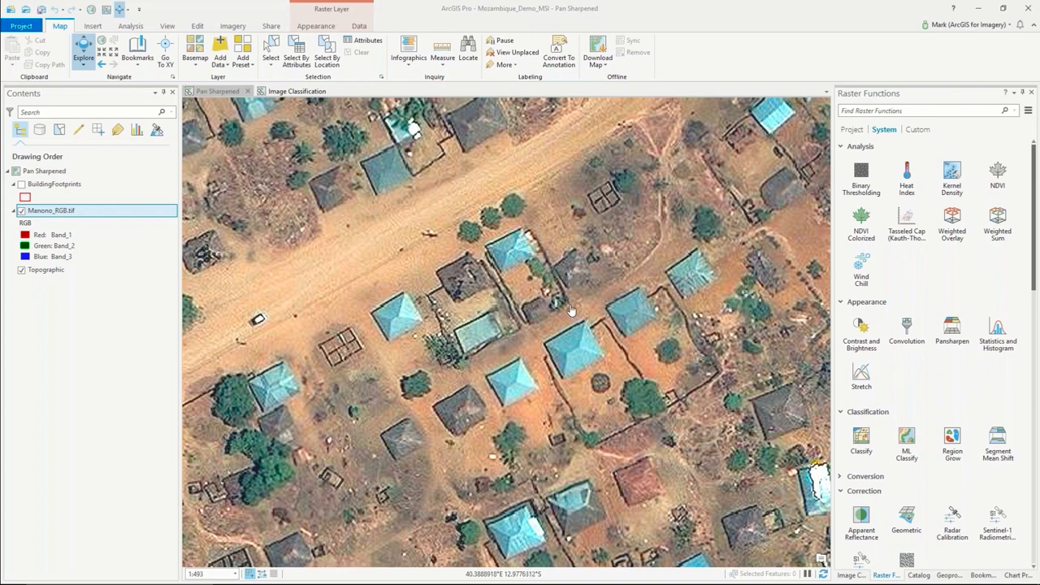
{"action": "mouse_move", "coordinate": [292, 145]}
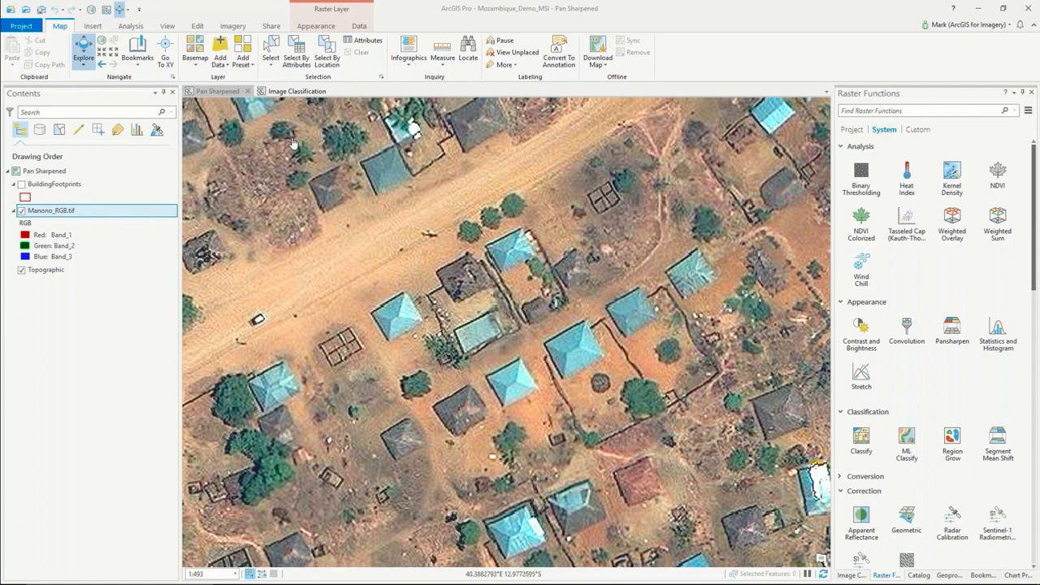
Hide the Raster Functions pane and pan the linked Pan Sharpened and Image Classification views over the village houses
{"action": "left_click", "coordinate": [295, 91]}
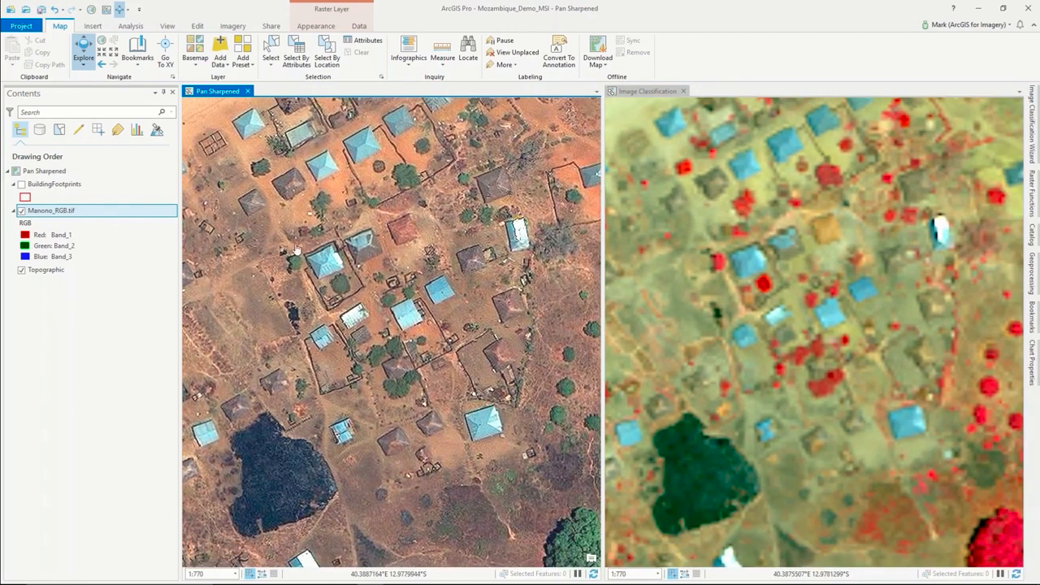
{"action": "mouse_move", "coordinate": [416, 328]}
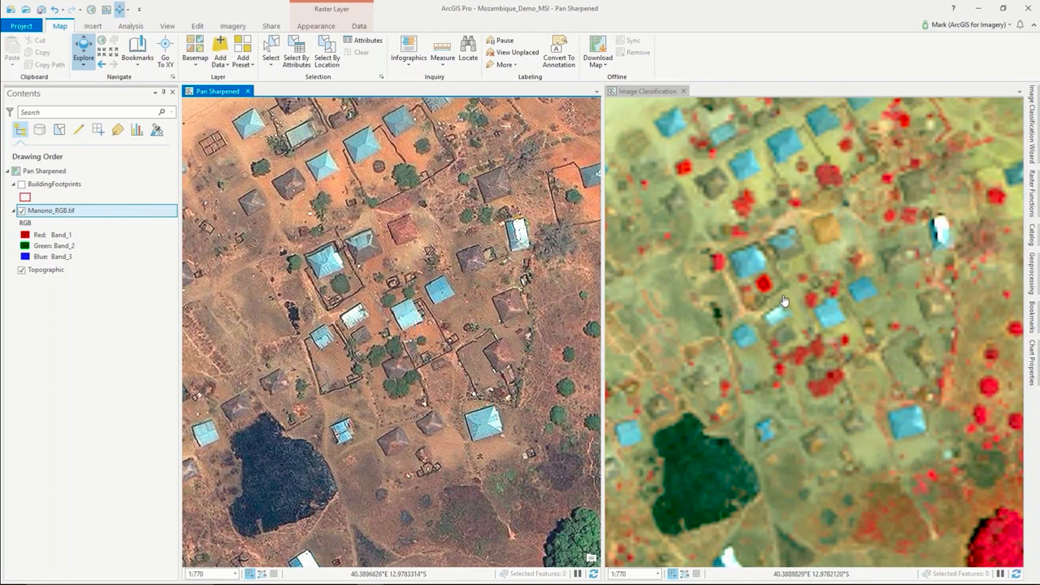
{"action": "left_click_drag", "start_coordinate": [390, 325], "coordinate": [419, 317]}
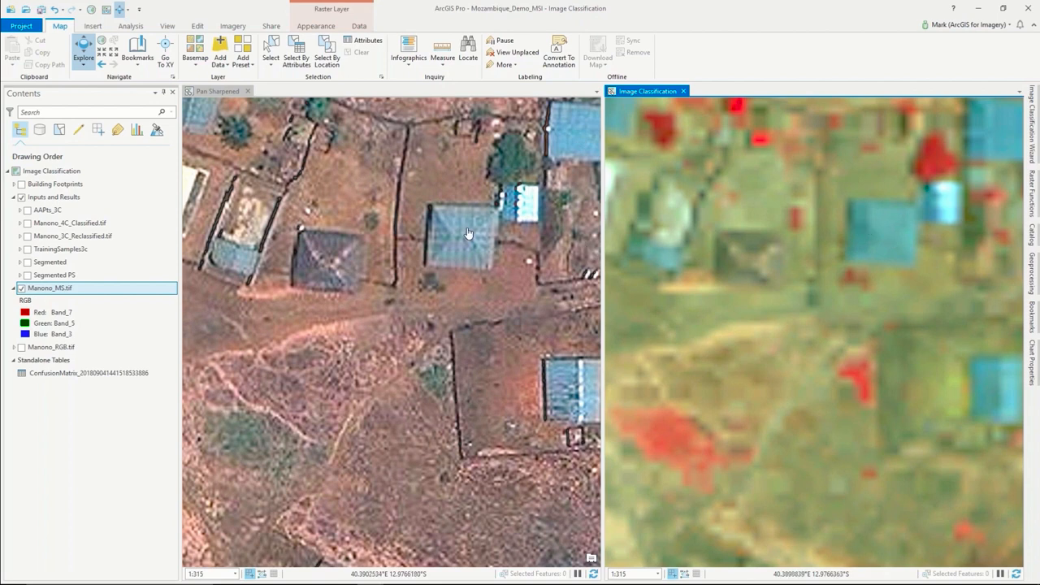
{"action": "mouse_move", "coordinate": [853, 259]}
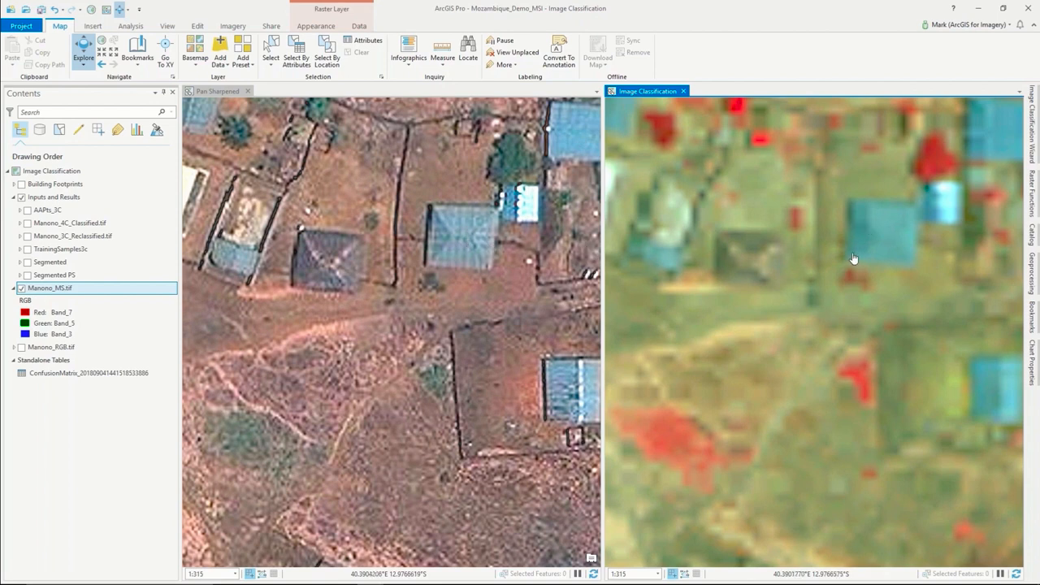
{"action": "mouse_move", "coordinate": [839, 252]}
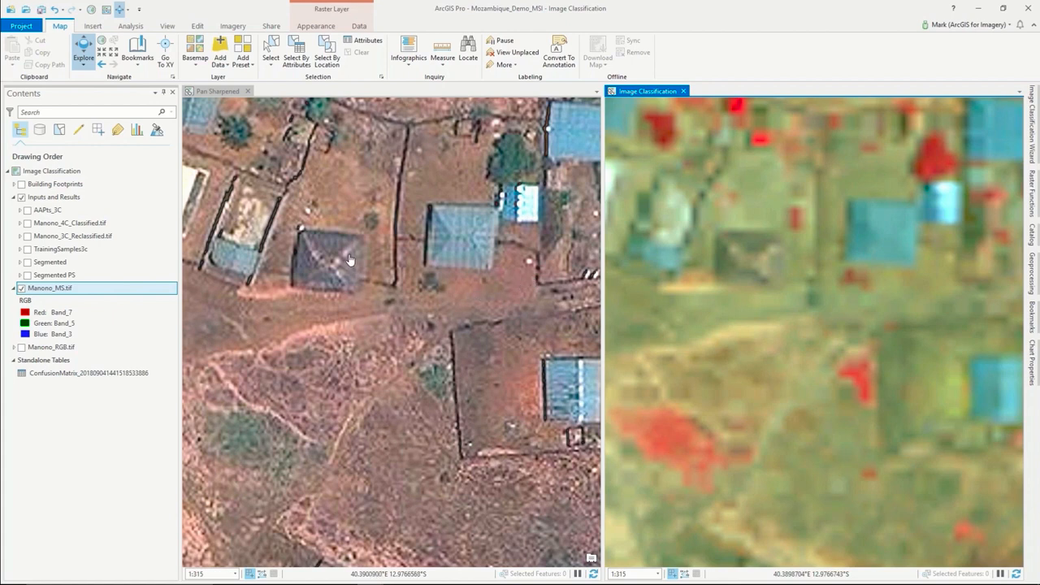
{"action": "mouse_move", "coordinate": [344, 260]}
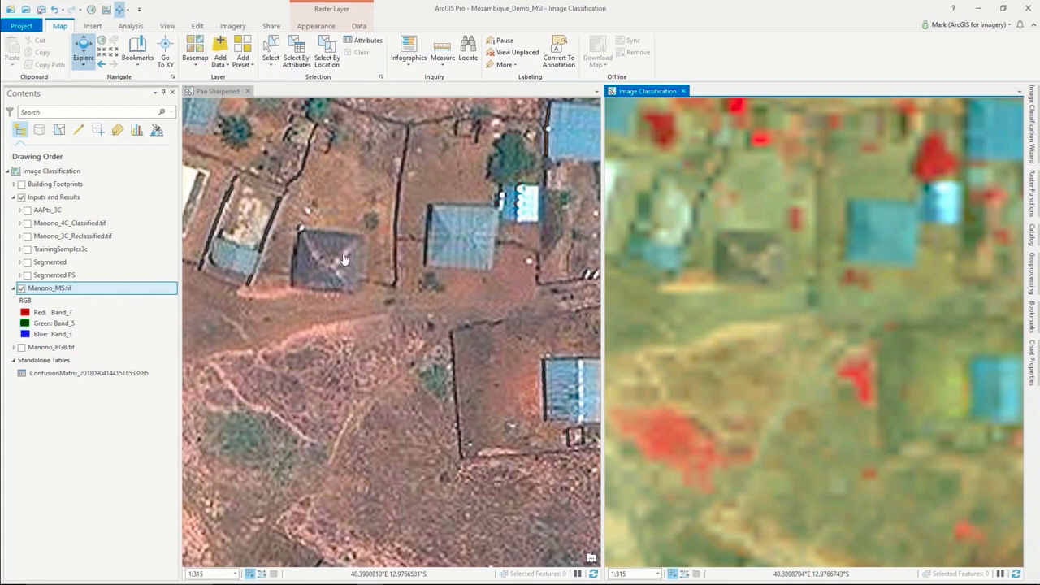
{"action": "mouse_move", "coordinate": [325, 267]}
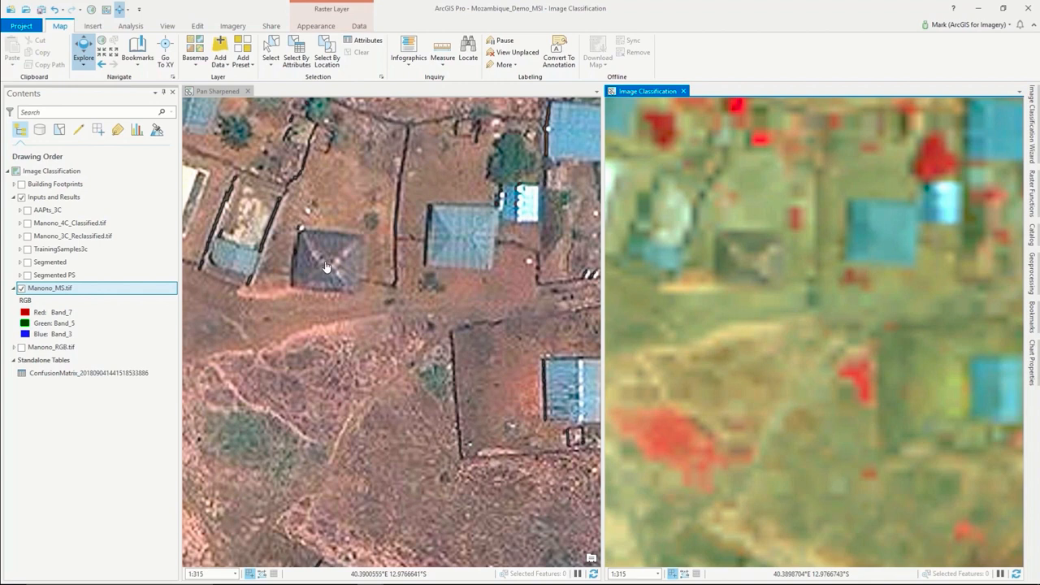
{"action": "mouse_move", "coordinate": [757, 258]}
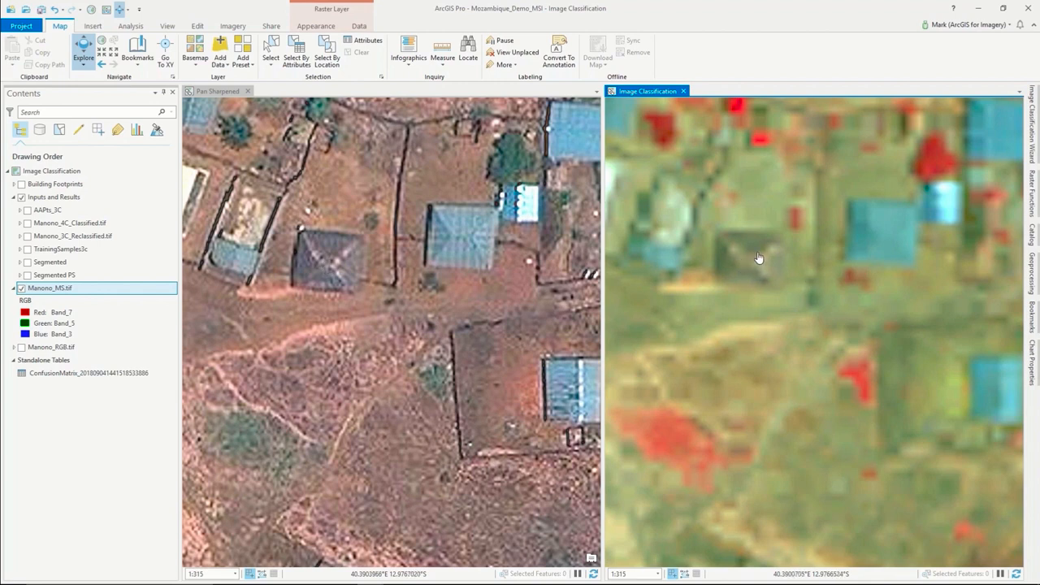
{"action": "mouse_move", "coordinate": [718, 290]}
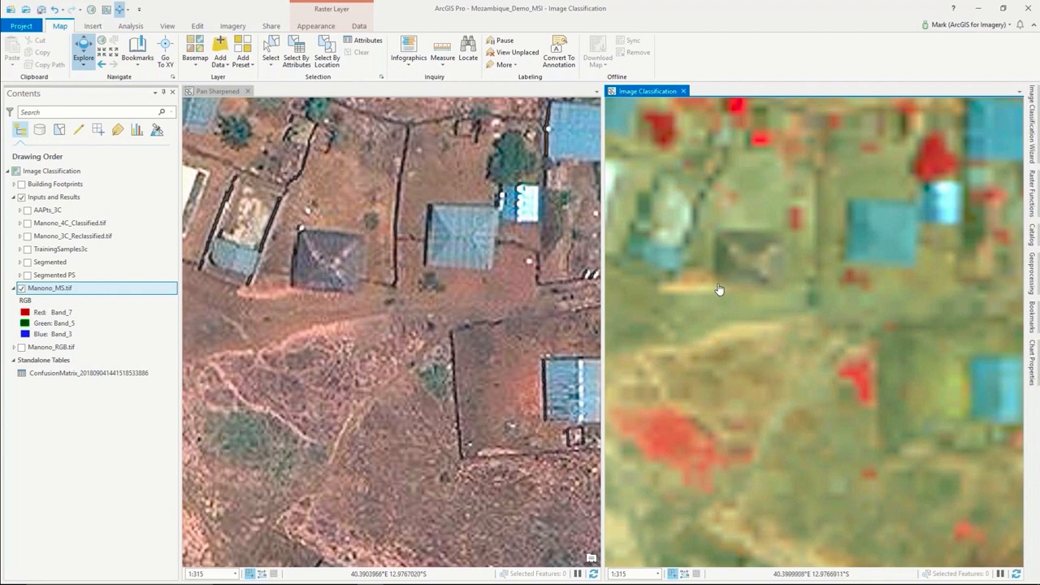
{"action": "mouse_move", "coordinate": [763, 214]}
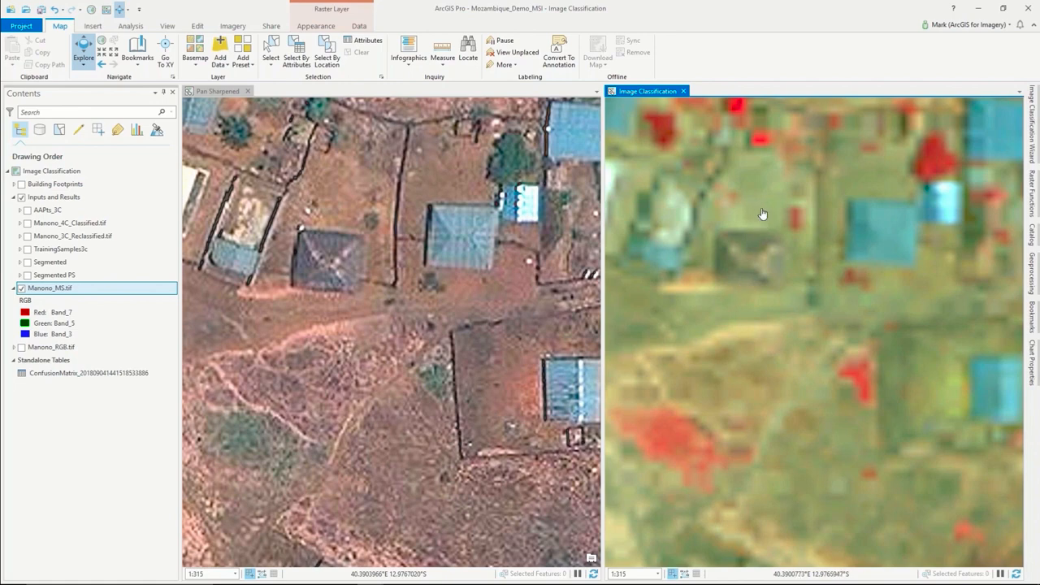
{"action": "mouse_move", "coordinate": [751, 268]}
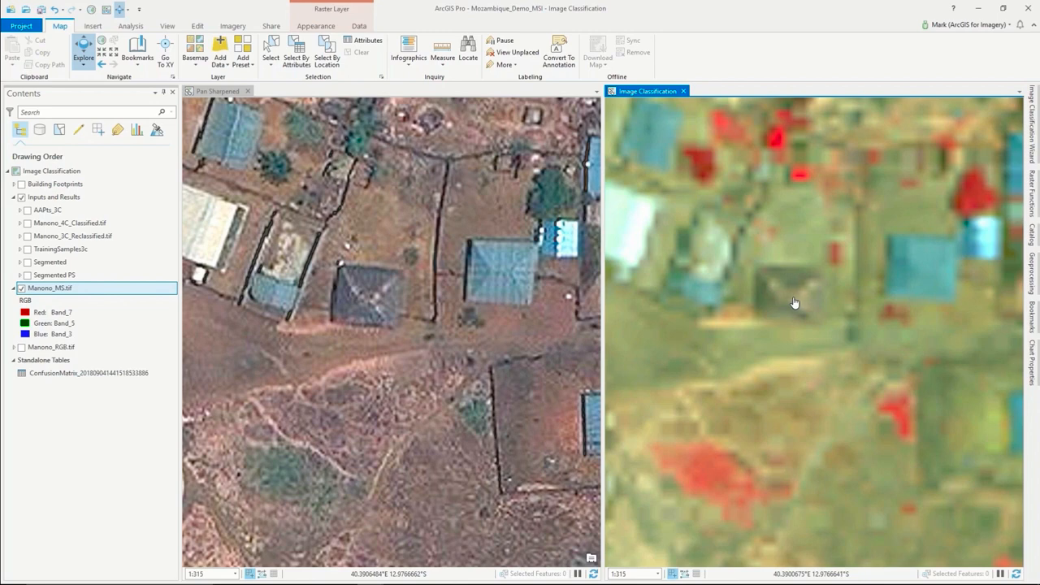
{"action": "mouse_move", "coordinate": [280, 112]}
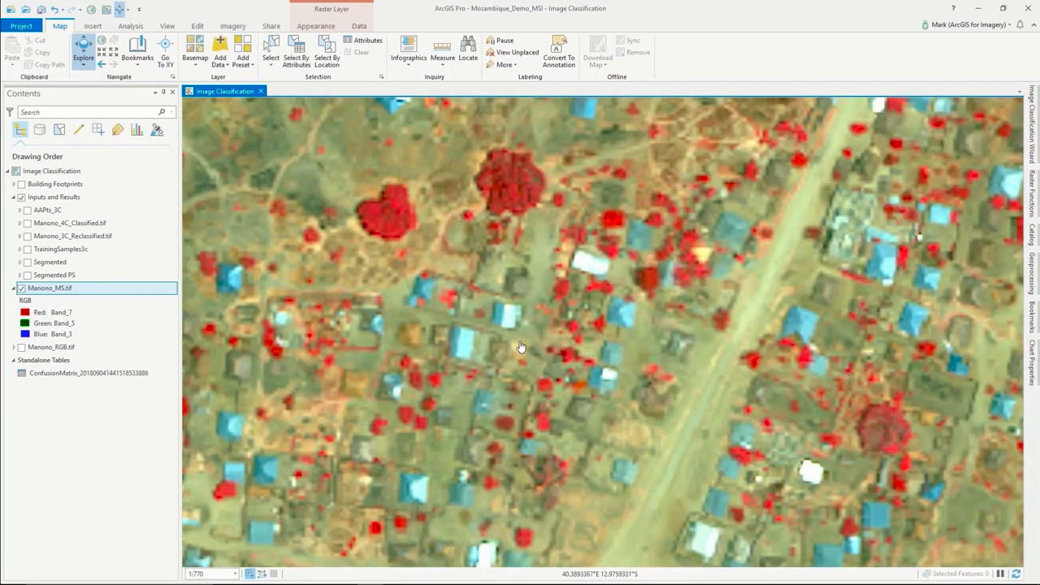
{"action": "mouse_move", "coordinate": [42, 293]}
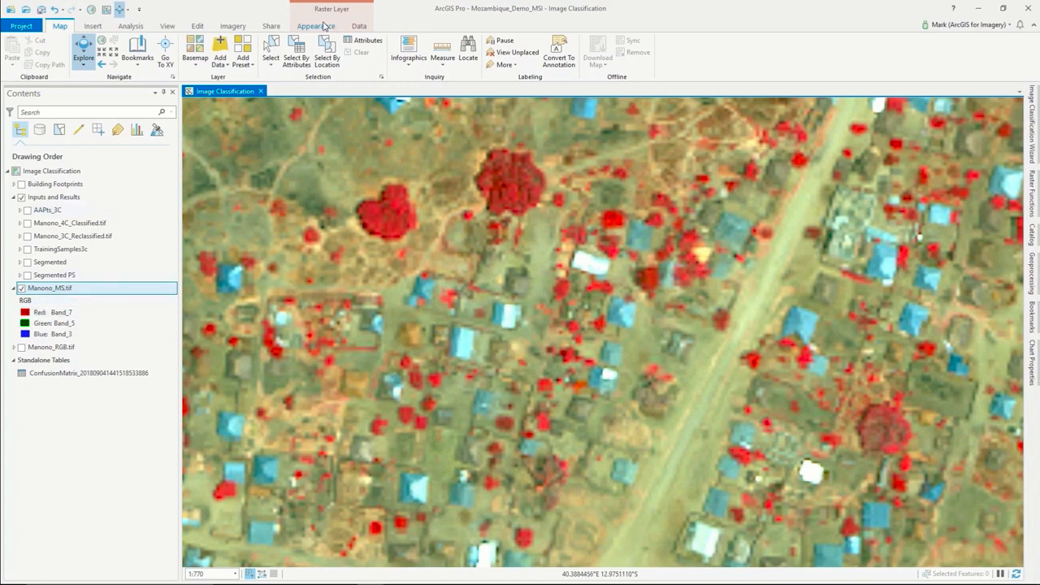
Cycle the Manono MS image through several band-combination presets, ending on bands 7, 1, 8 with magenta vegetation
{"action": "left_click", "coordinate": [315, 26]}
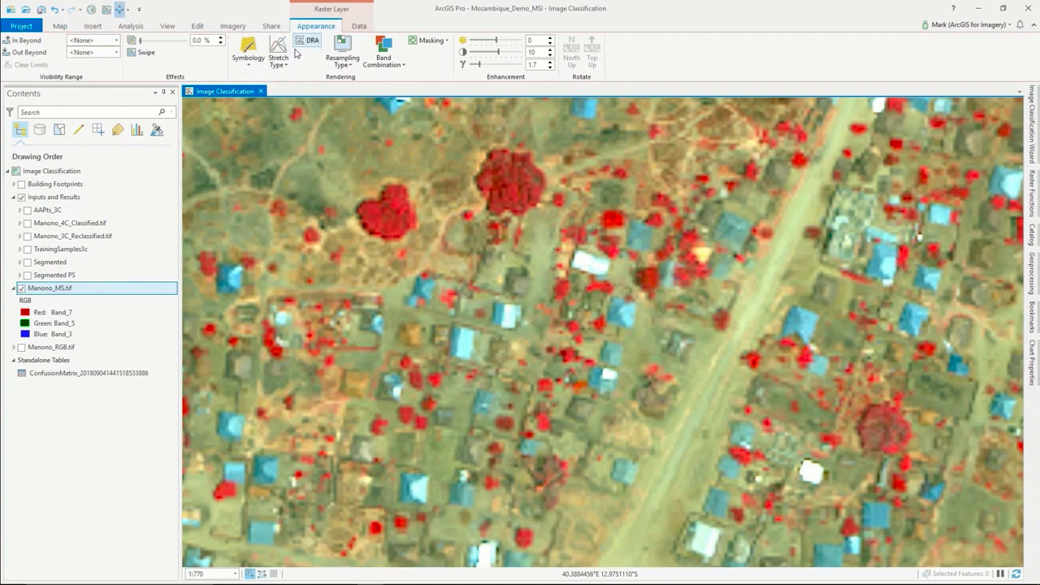
{"action": "left_click", "coordinate": [384, 59]}
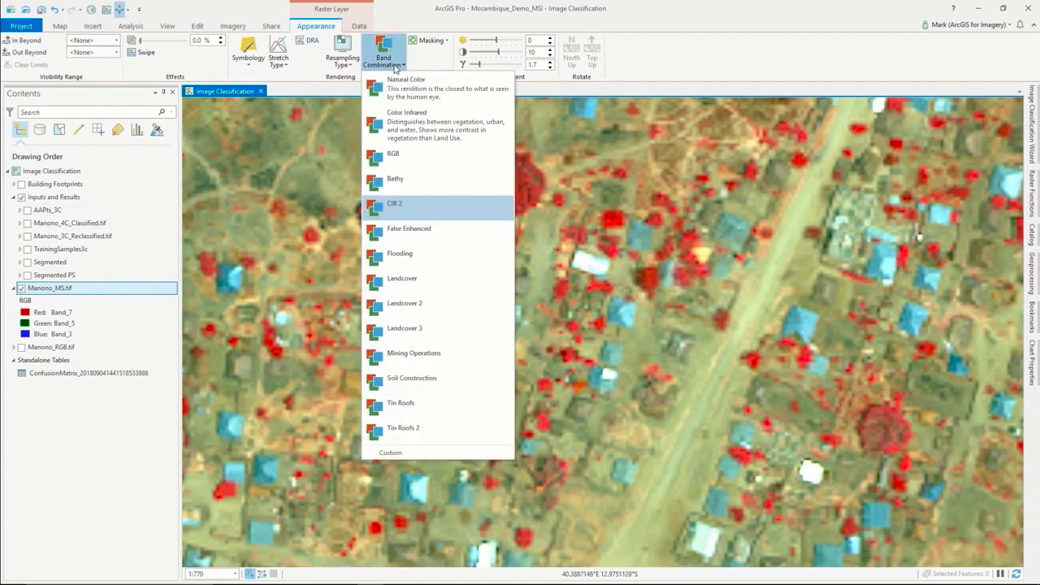
{"action": "mouse_move", "coordinate": [559, 328]}
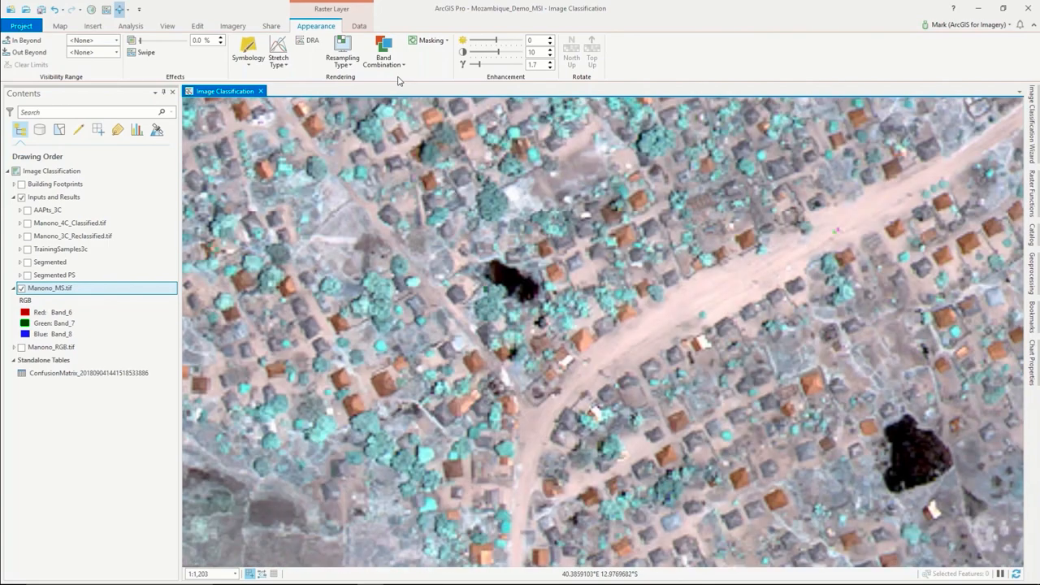
{"action": "left_click", "coordinate": [384, 57]}
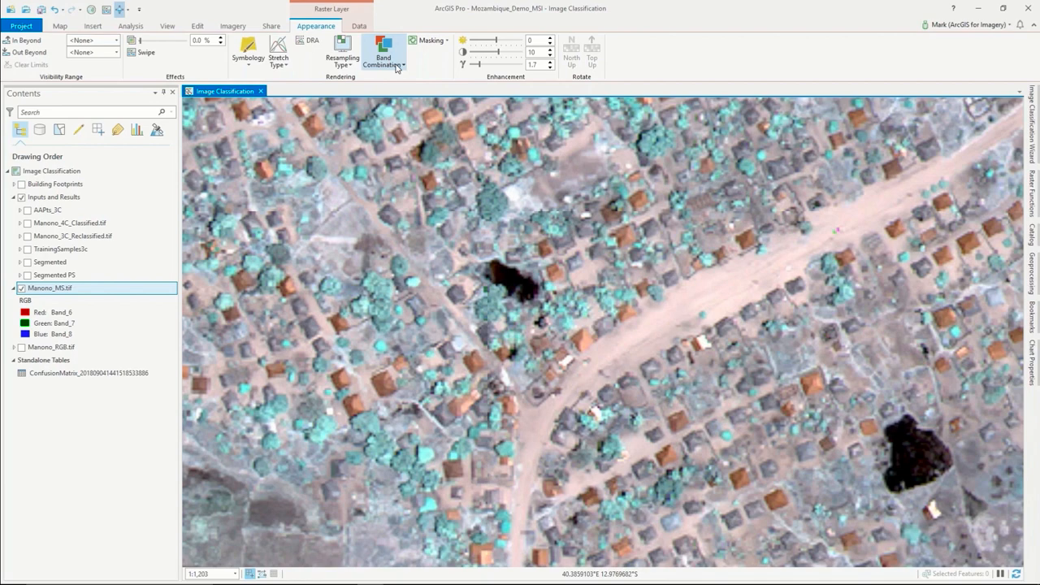
{"action": "left_click", "coordinate": [383, 55]}
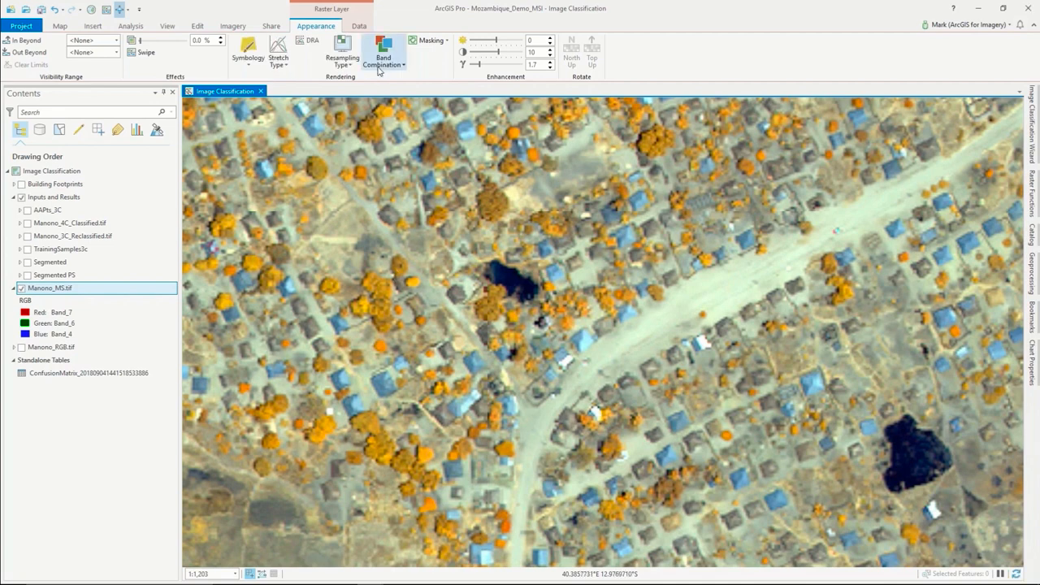
{"action": "left_click", "coordinate": [384, 56]}
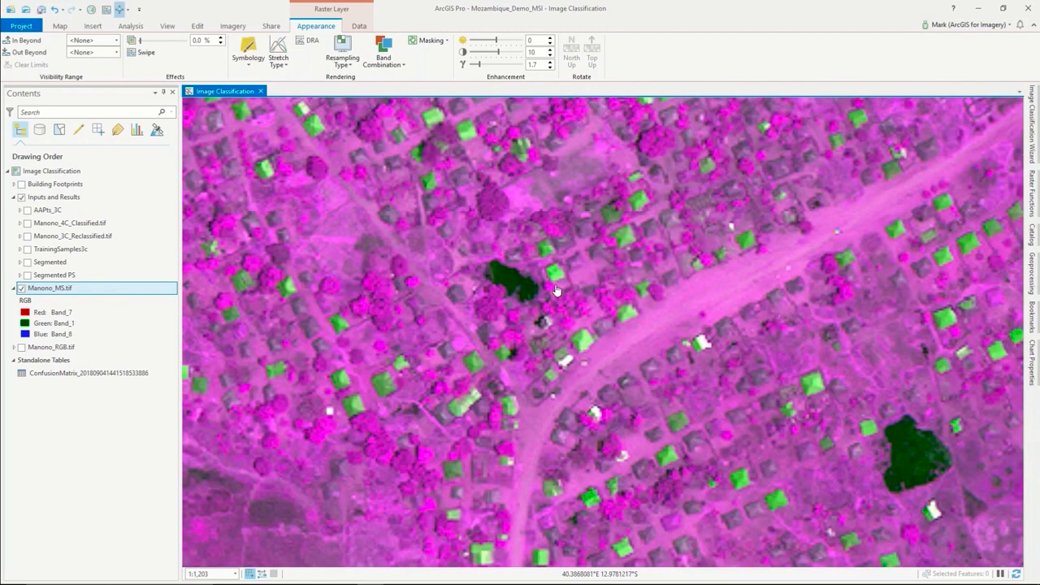
{"action": "mouse_move", "coordinate": [383, 309]}
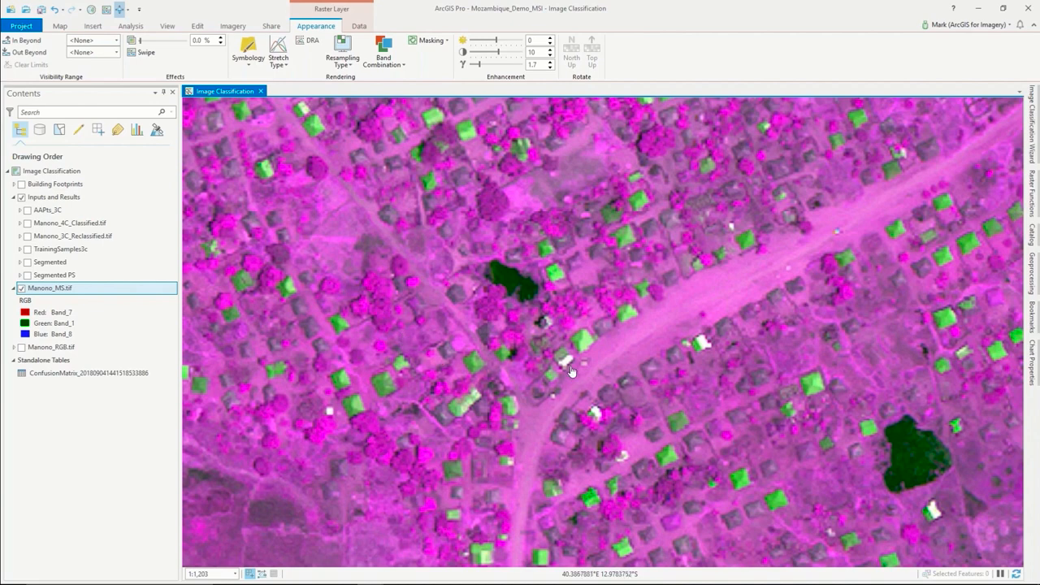
{"action": "mouse_move", "coordinate": [387, 296]}
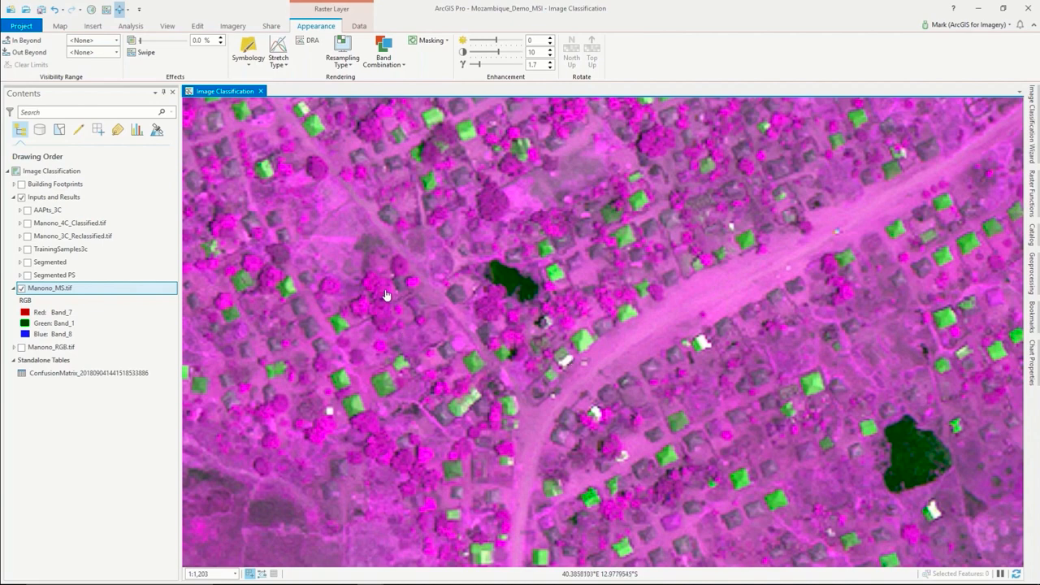
{"action": "mouse_move", "coordinate": [406, 271]}
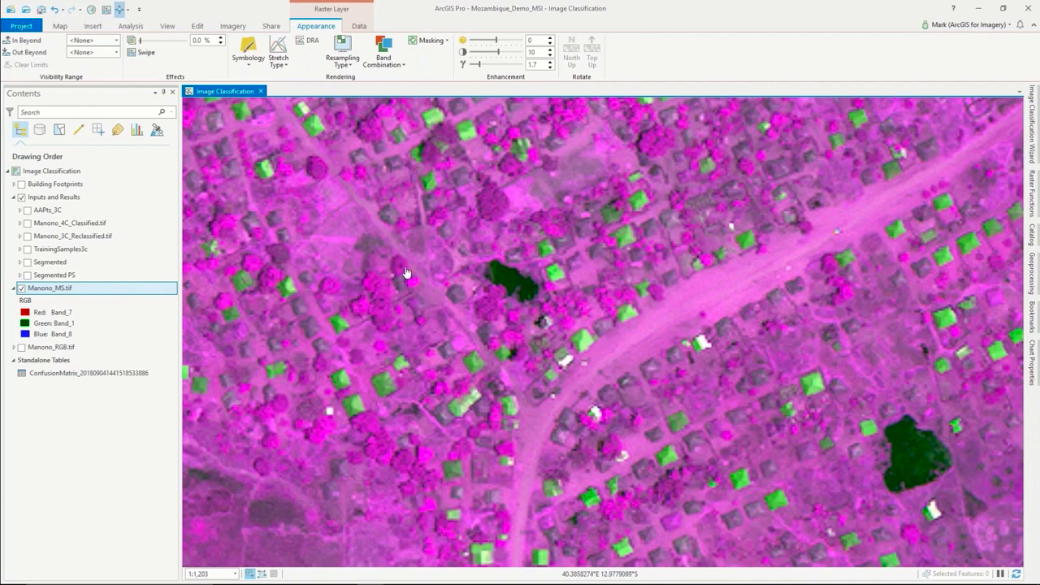
{"action": "left_click", "coordinate": [383, 57]}
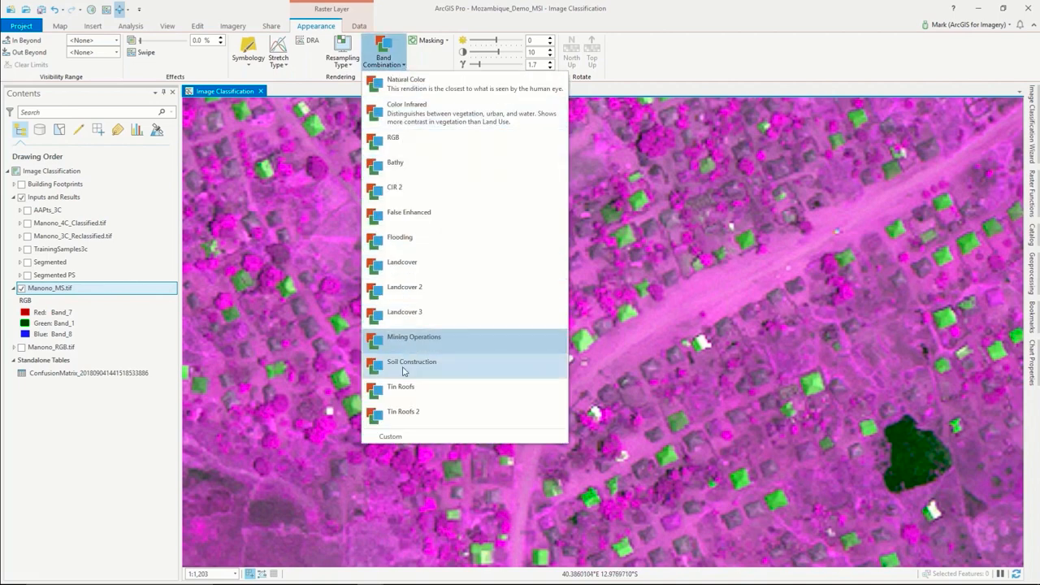
{"action": "left_click", "coordinate": [411, 360]}
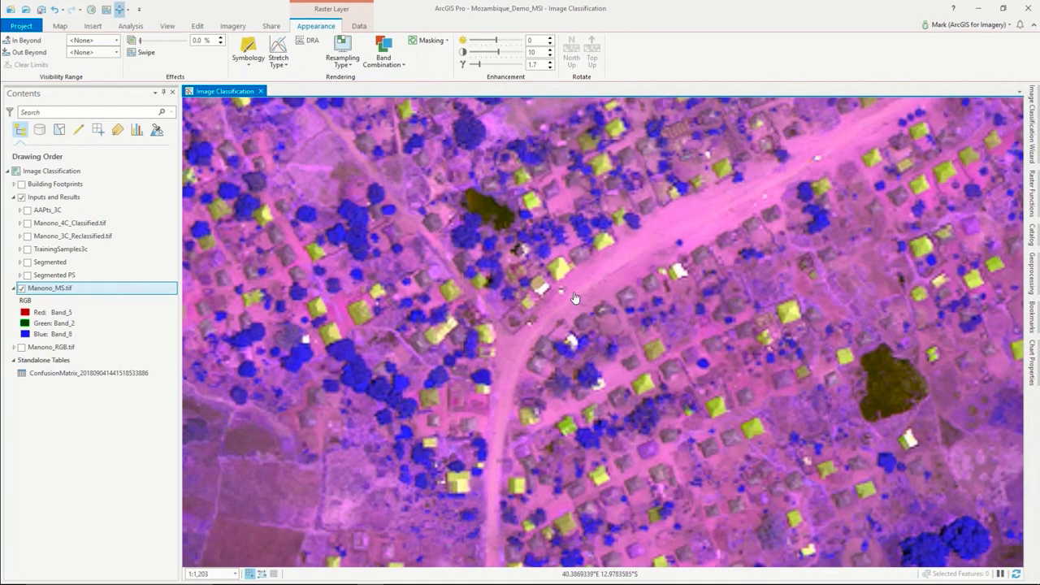
{"action": "mouse_move", "coordinate": [559, 269]}
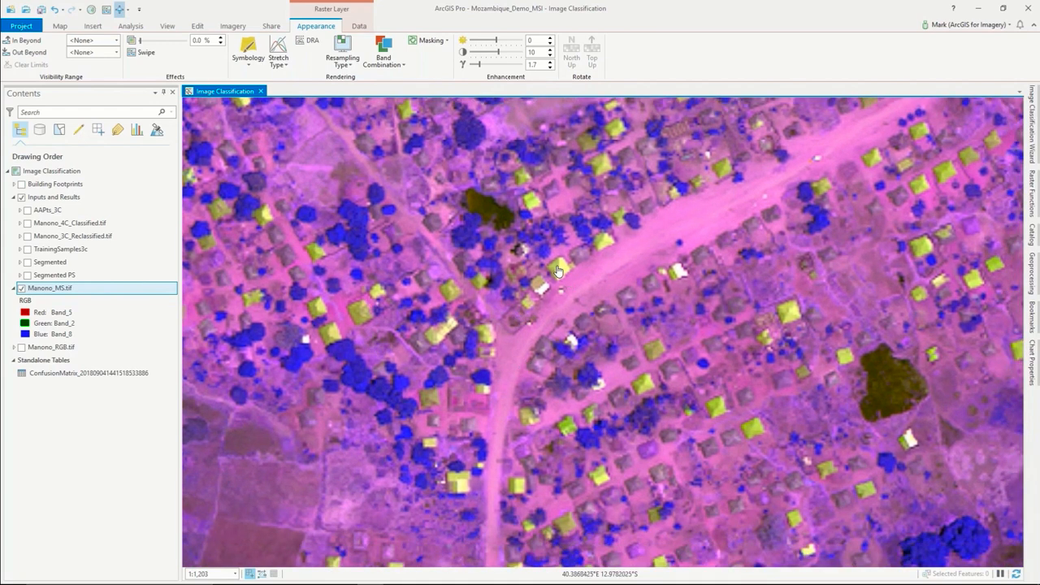
{"action": "mouse_move", "coordinate": [349, 234]}
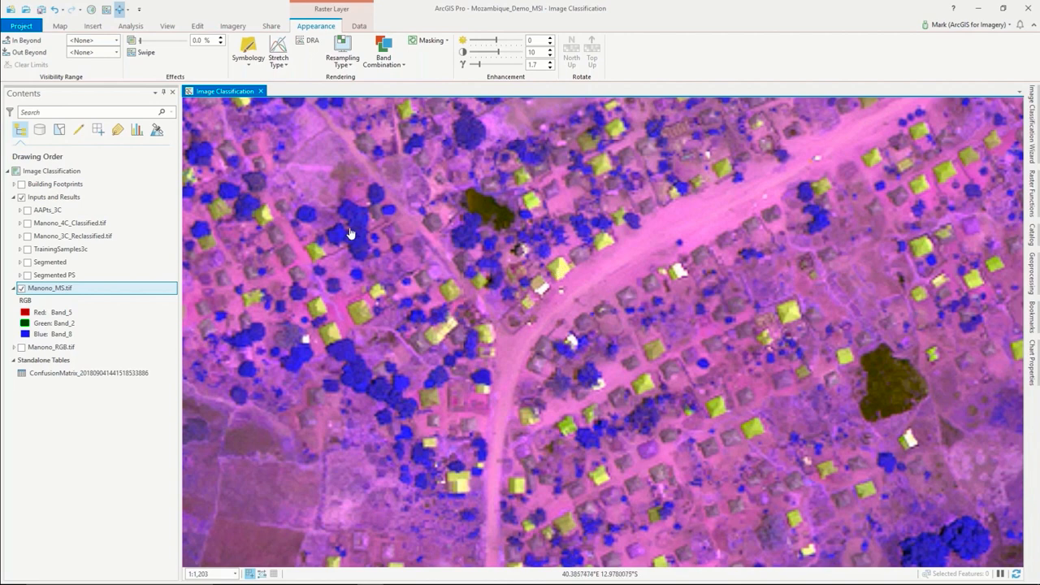
{"action": "mouse_move", "coordinate": [354, 243]}
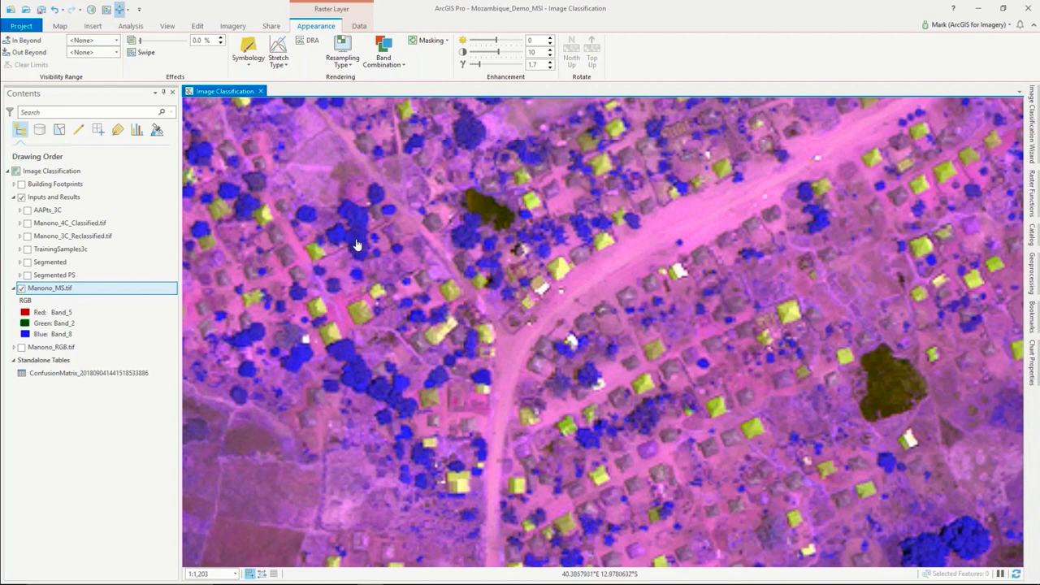
{"action": "mouse_move", "coordinate": [598, 280]}
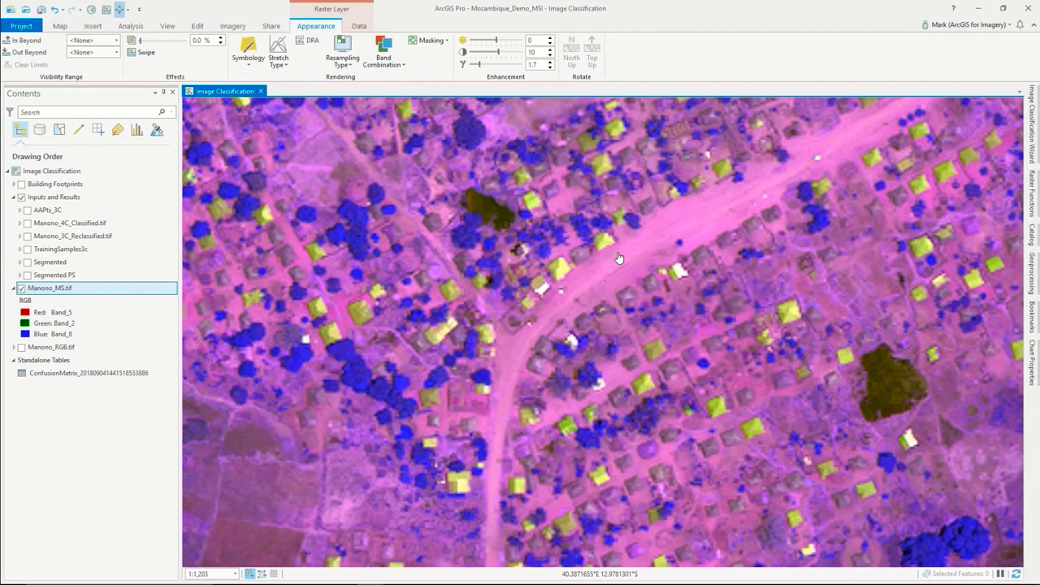
{"action": "mouse_move", "coordinate": [601, 269]}
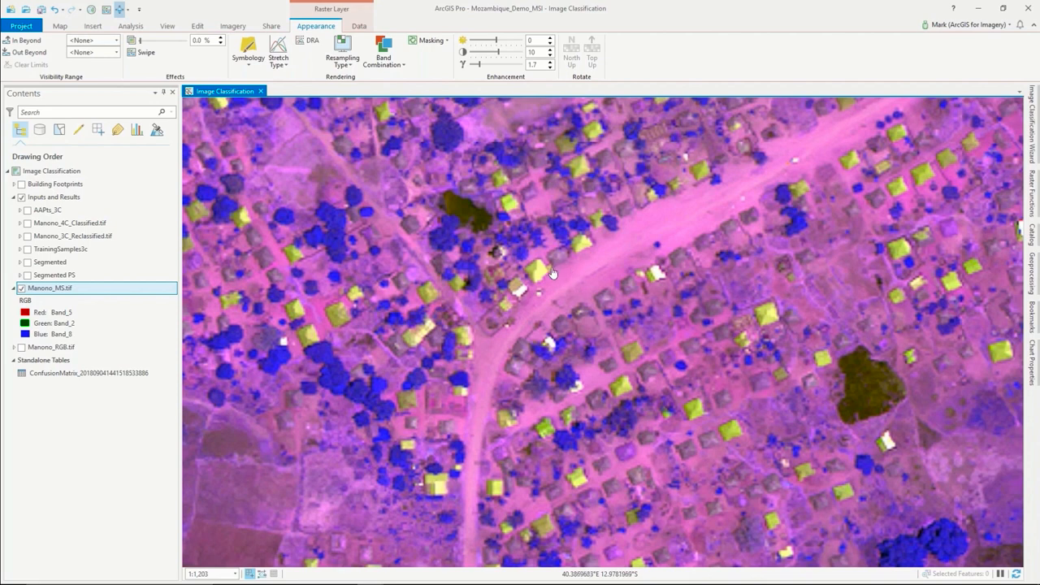
{"action": "mouse_move", "coordinate": [539, 279]}
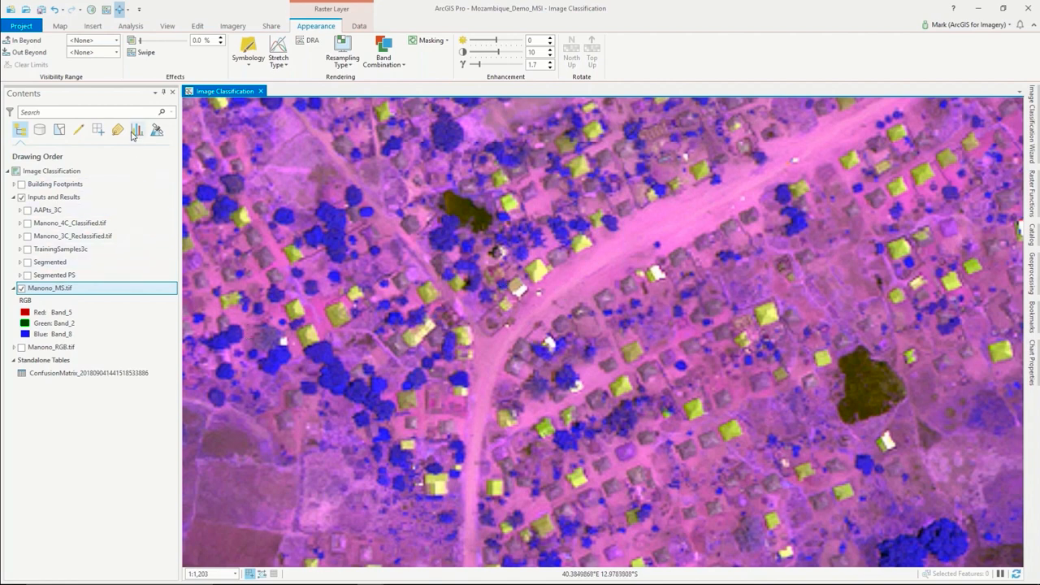
List the layer charts in Contents and open the Spectral Profile Manono MS chart
{"action": "left_click", "coordinate": [136, 130]}
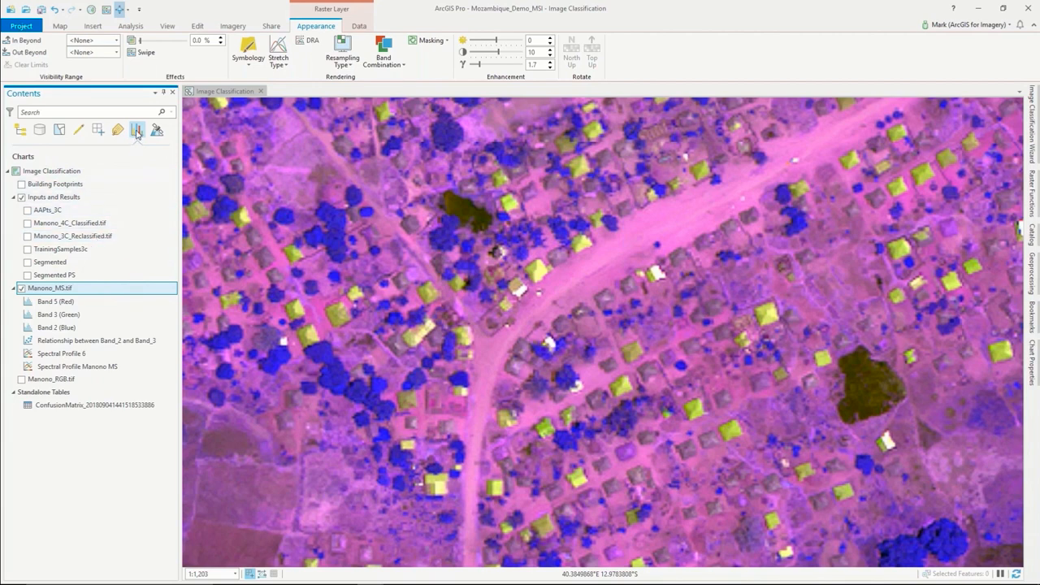
{"action": "mouse_move", "coordinate": [137, 130]}
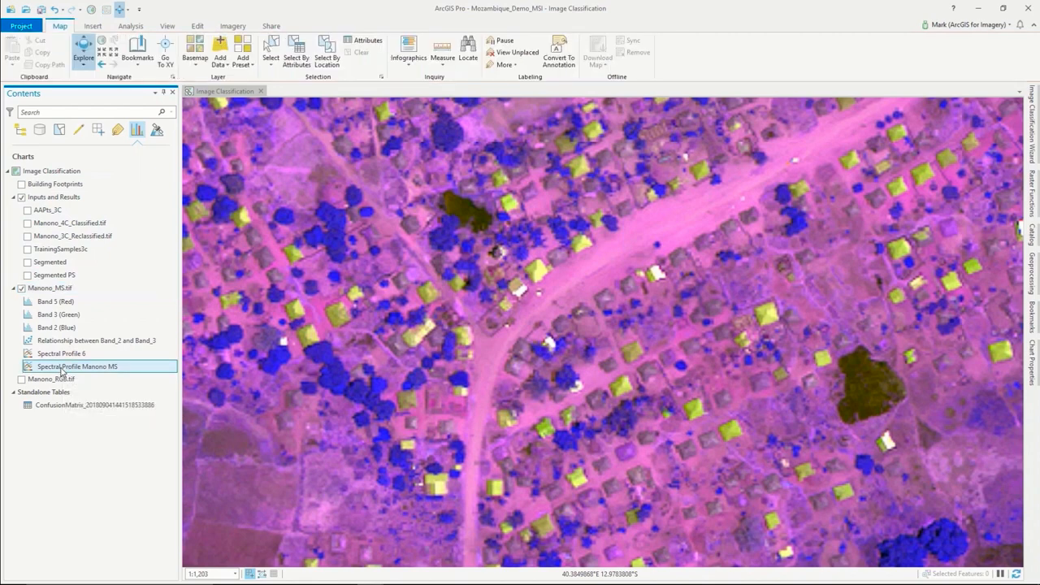
{"action": "right_click", "coordinate": [80, 368]}
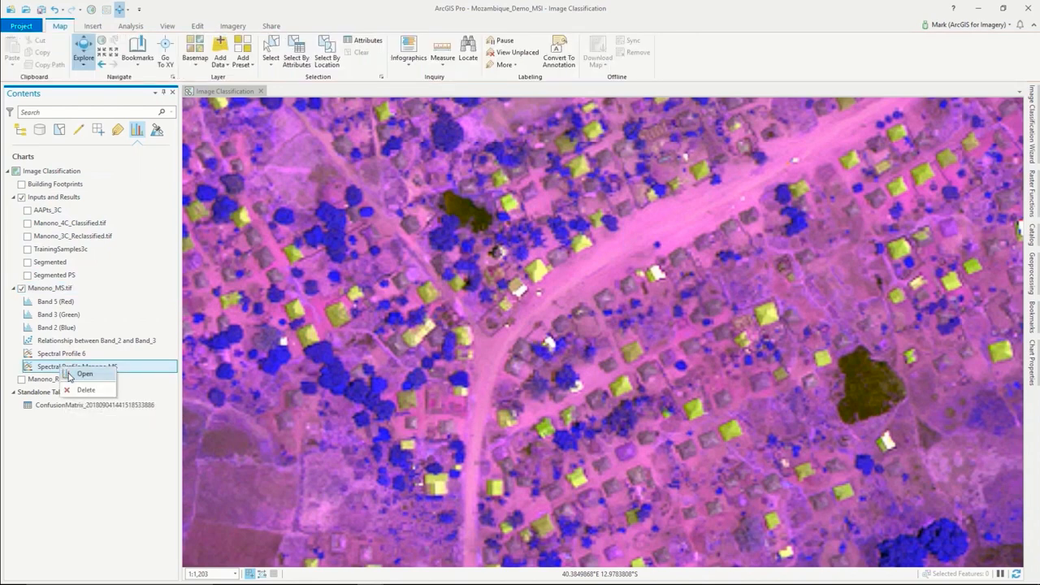
{"action": "left_click", "coordinate": [84, 373]}
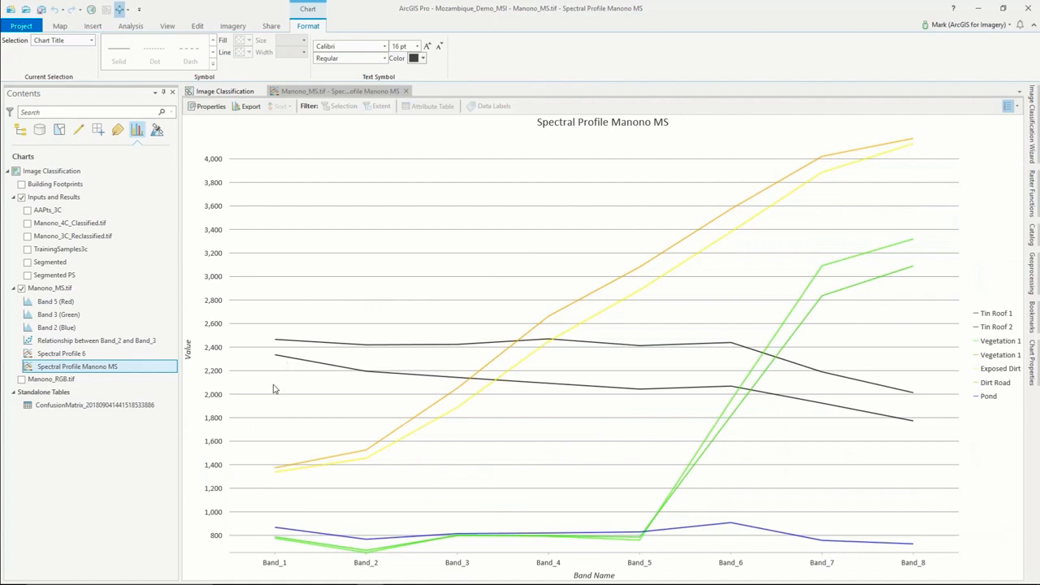
{"action": "mouse_move", "coordinate": [260, 412]}
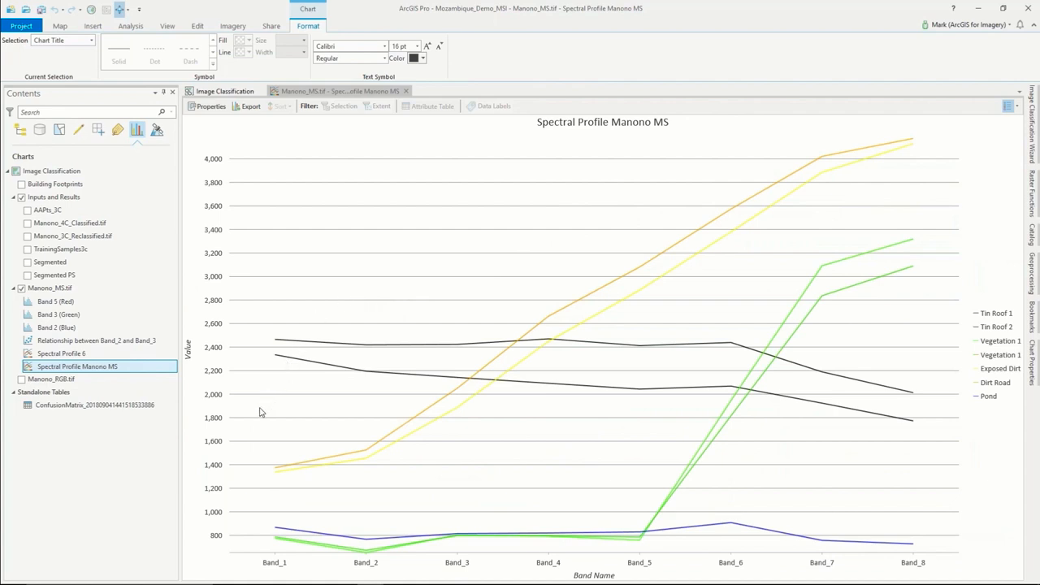
{"action": "mouse_move", "coordinate": [263, 426]}
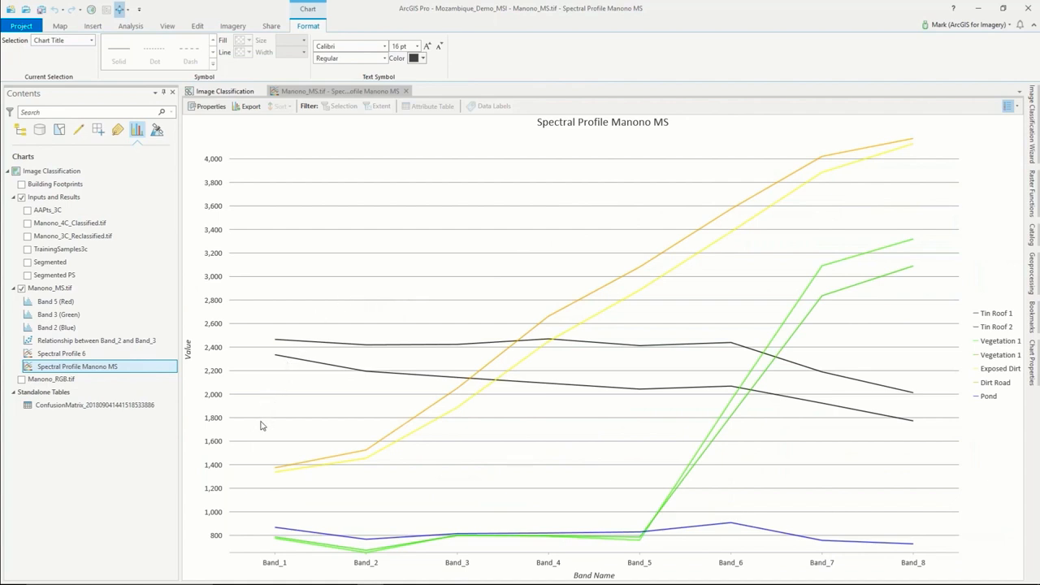
{"action": "mouse_move", "coordinate": [245, 465]}
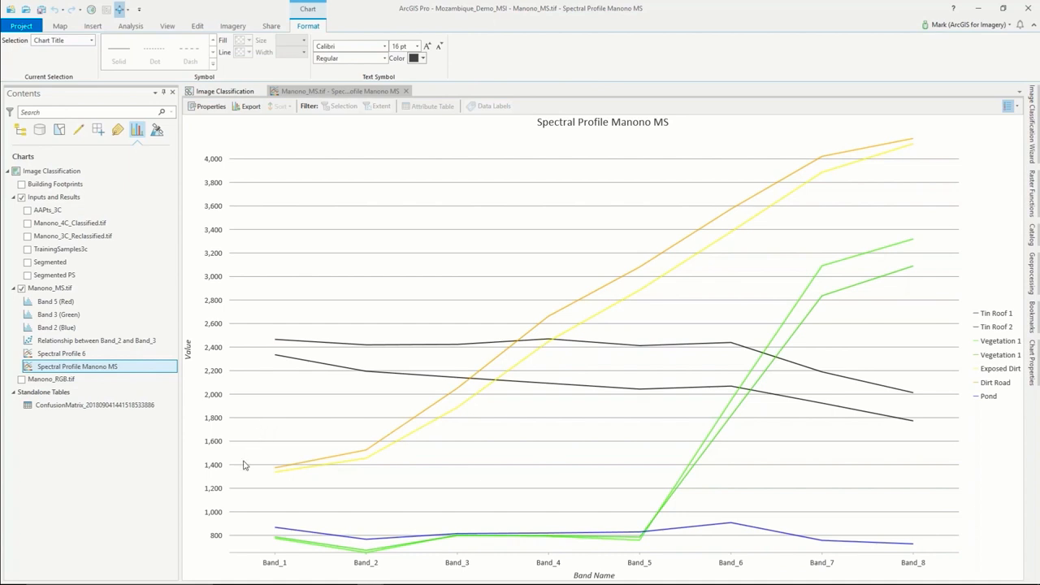
{"action": "mouse_move", "coordinate": [377, 461]}
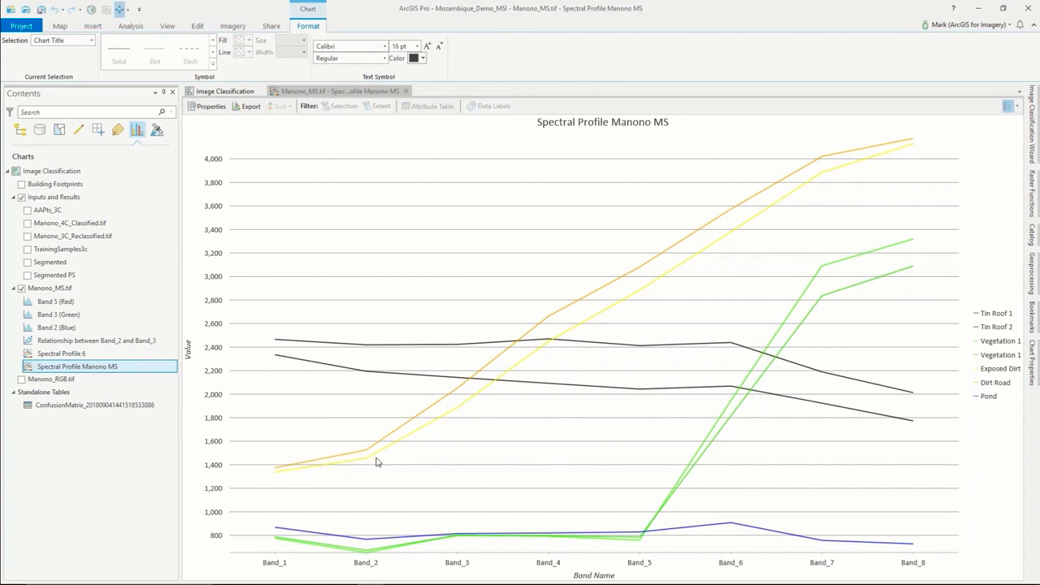
{"action": "mouse_move", "coordinate": [893, 170]}
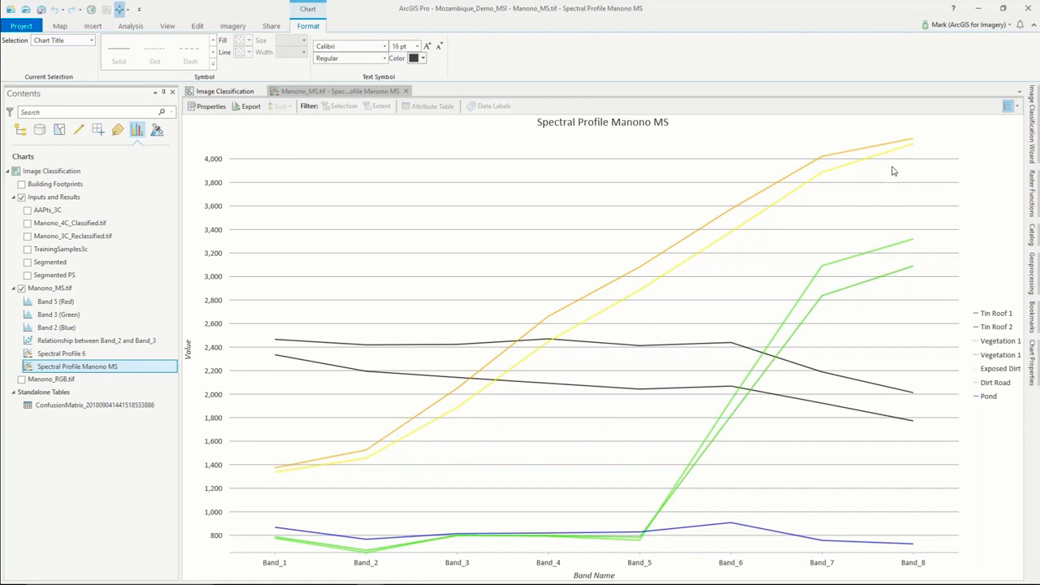
{"action": "mouse_move", "coordinate": [991, 317]}
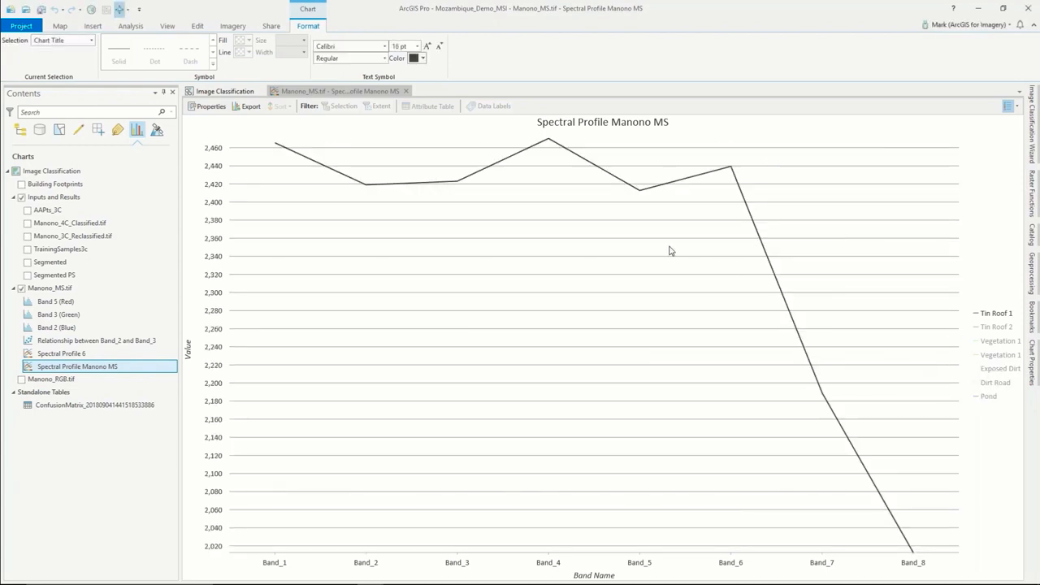
{"action": "mouse_move", "coordinate": [551, 137]}
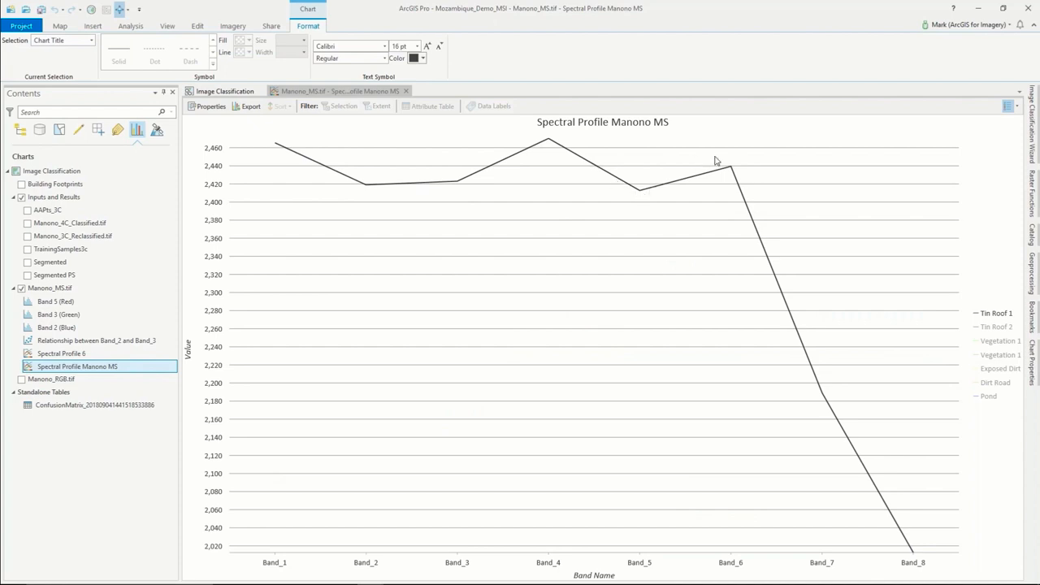
{"action": "mouse_move", "coordinate": [283, 558]}
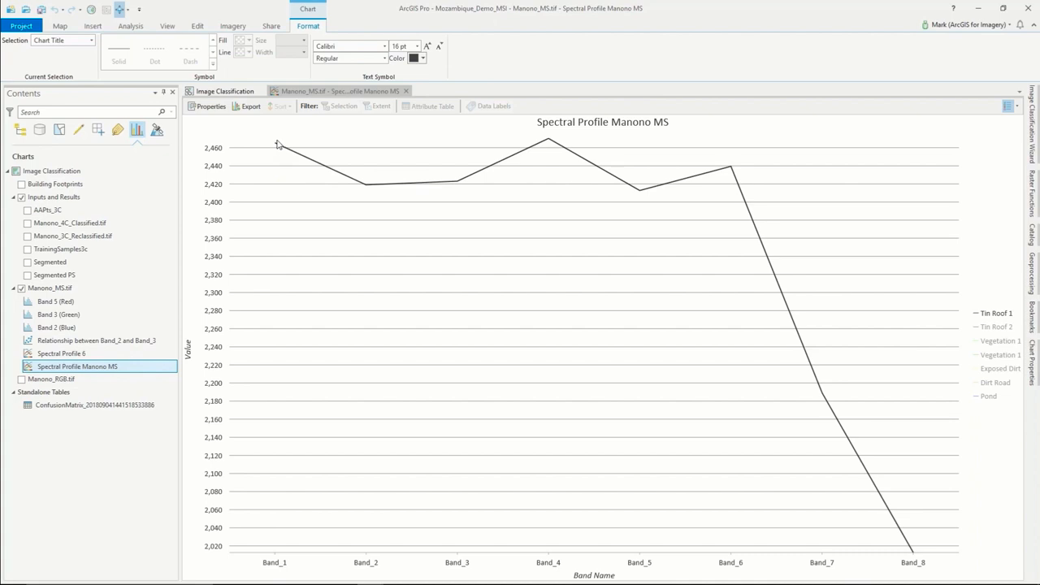
{"action": "mouse_move", "coordinate": [861, 556]}
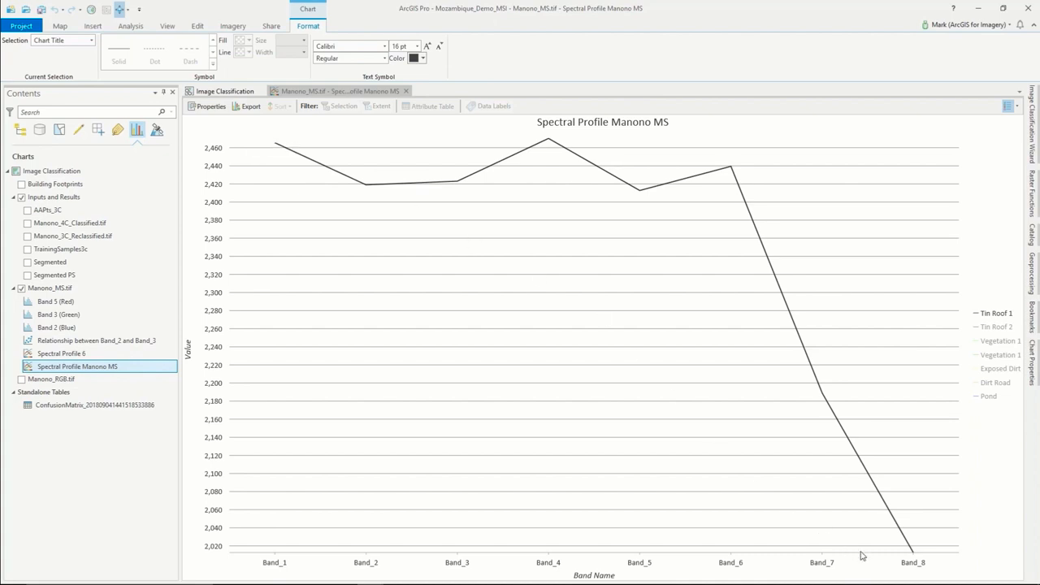
{"action": "mouse_move", "coordinate": [914, 567]}
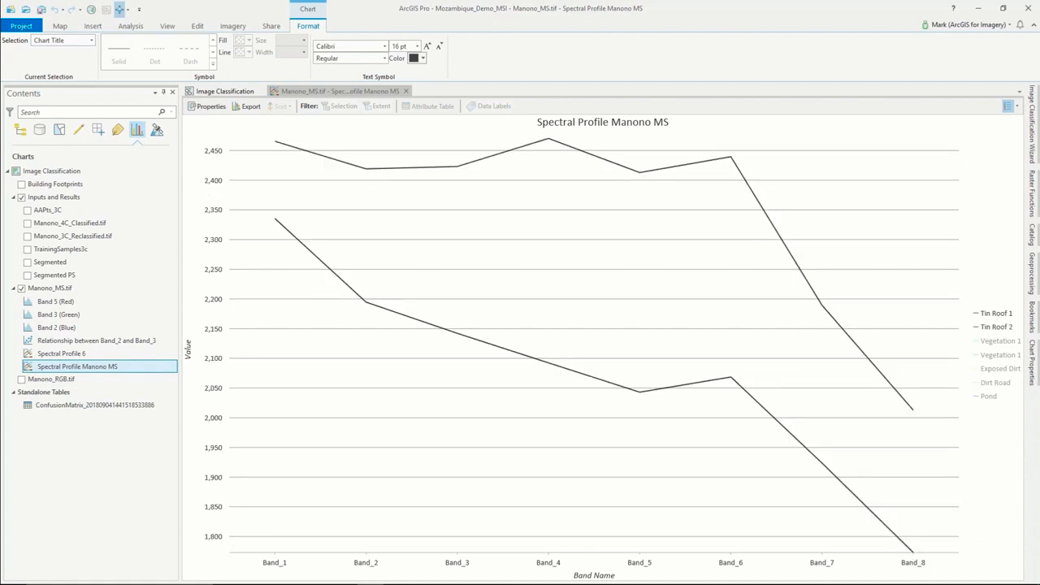
{"action": "mouse_move", "coordinate": [985, 344]}
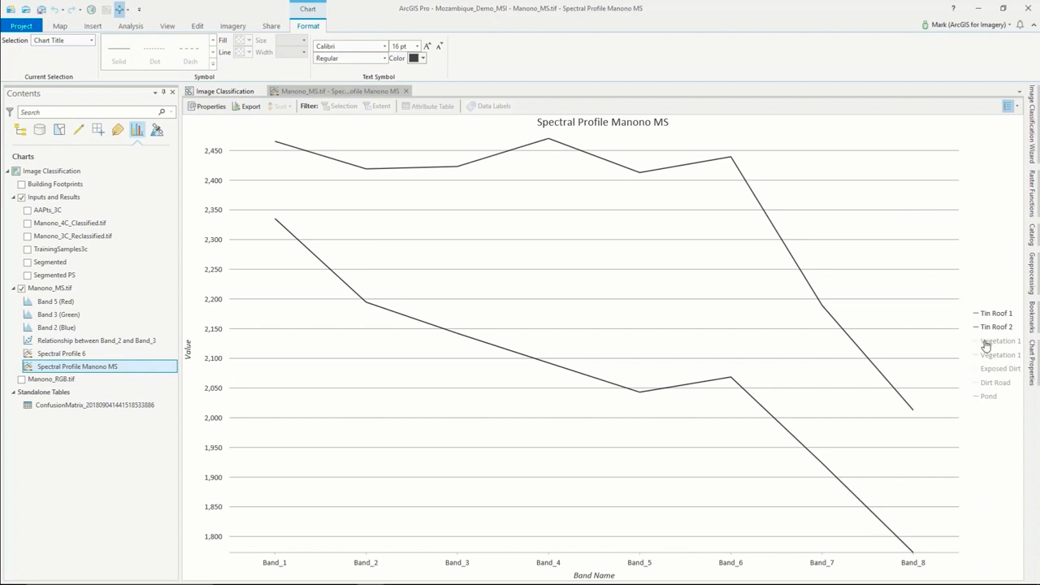
{"action": "mouse_move", "coordinate": [986, 346]}
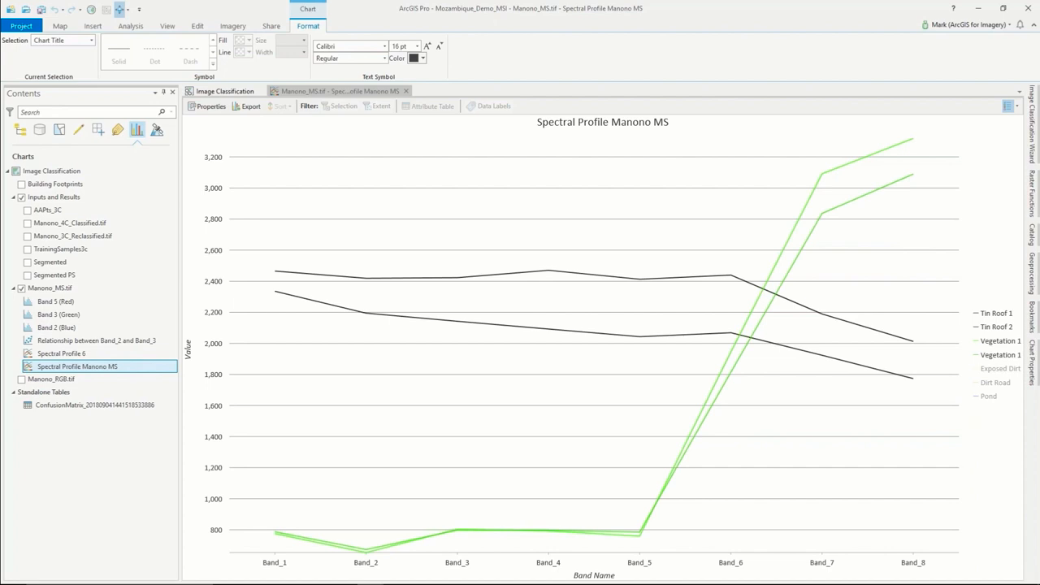
{"action": "mouse_move", "coordinate": [991, 374]}
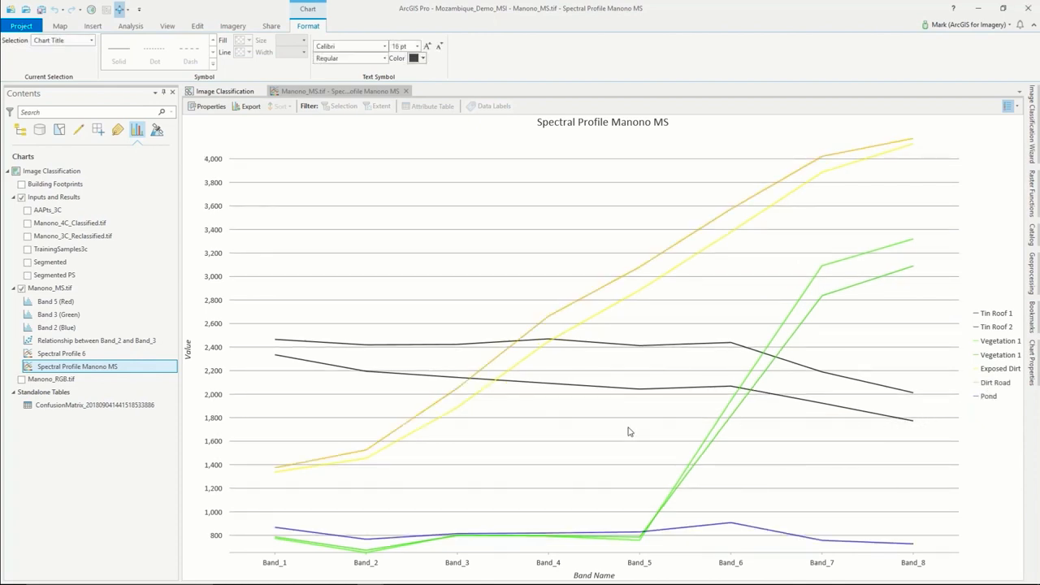
{"action": "mouse_move", "coordinate": [642, 544]}
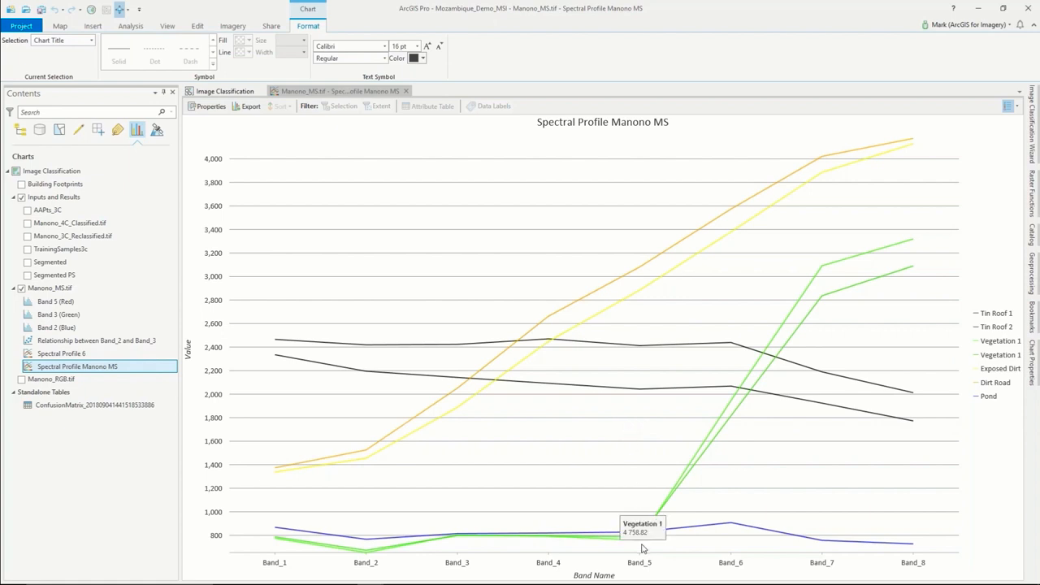
{"action": "mouse_move", "coordinate": [626, 286]}
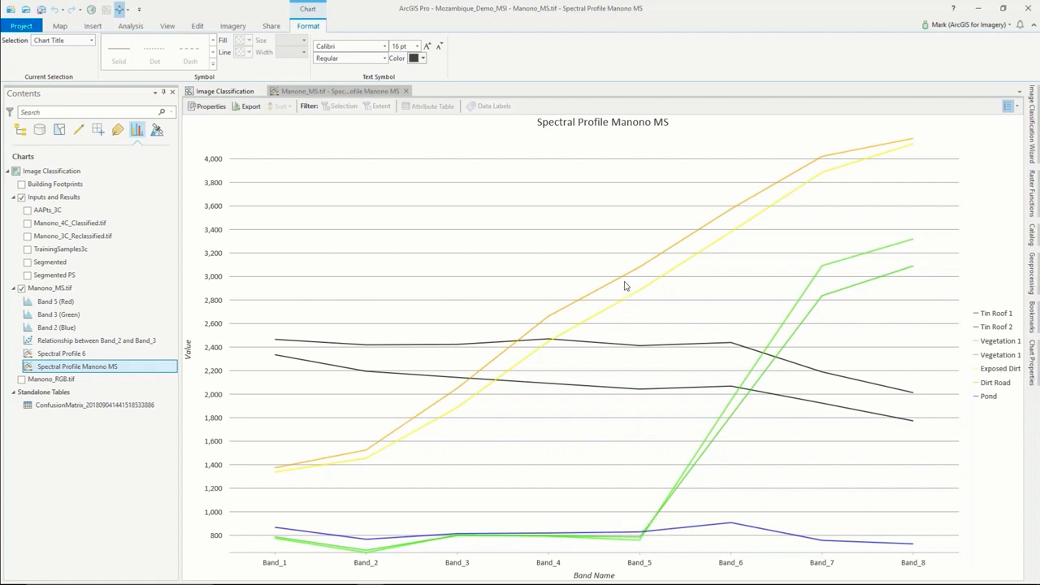
{"action": "mouse_move", "coordinate": [620, 322]}
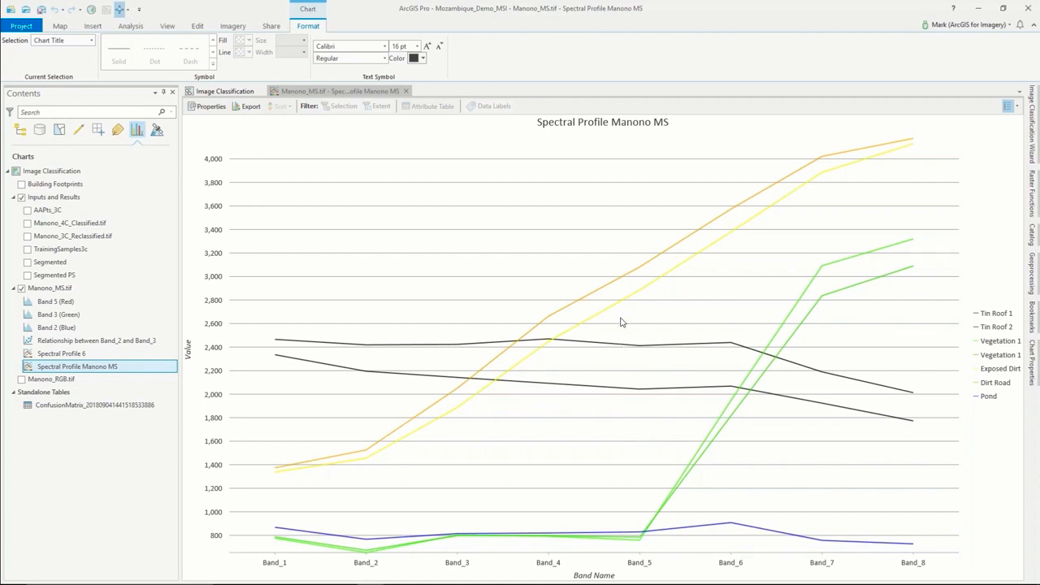
{"action": "mouse_move", "coordinate": [429, 340]}
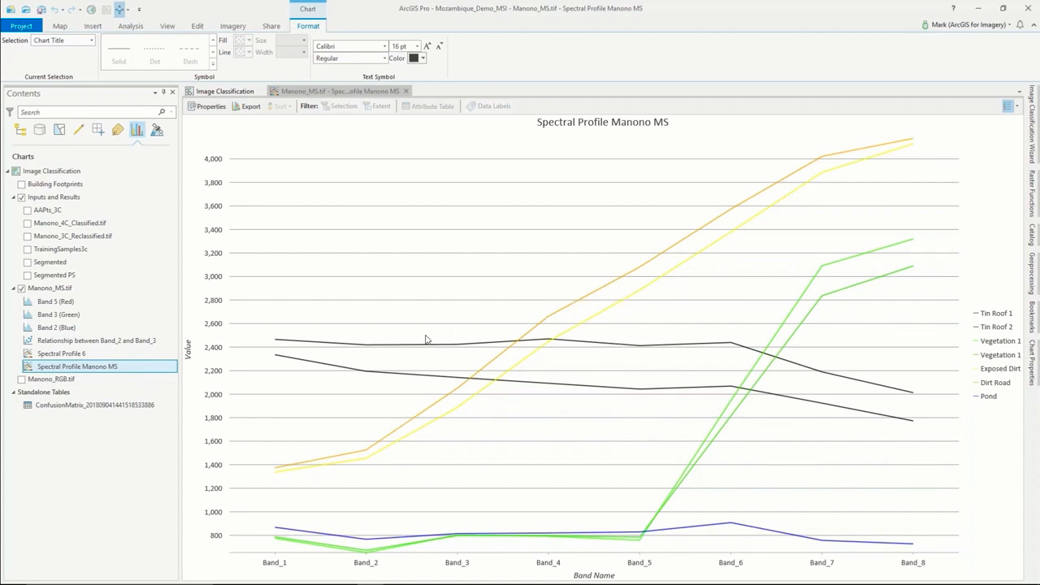
{"action": "mouse_move", "coordinate": [360, 565]}
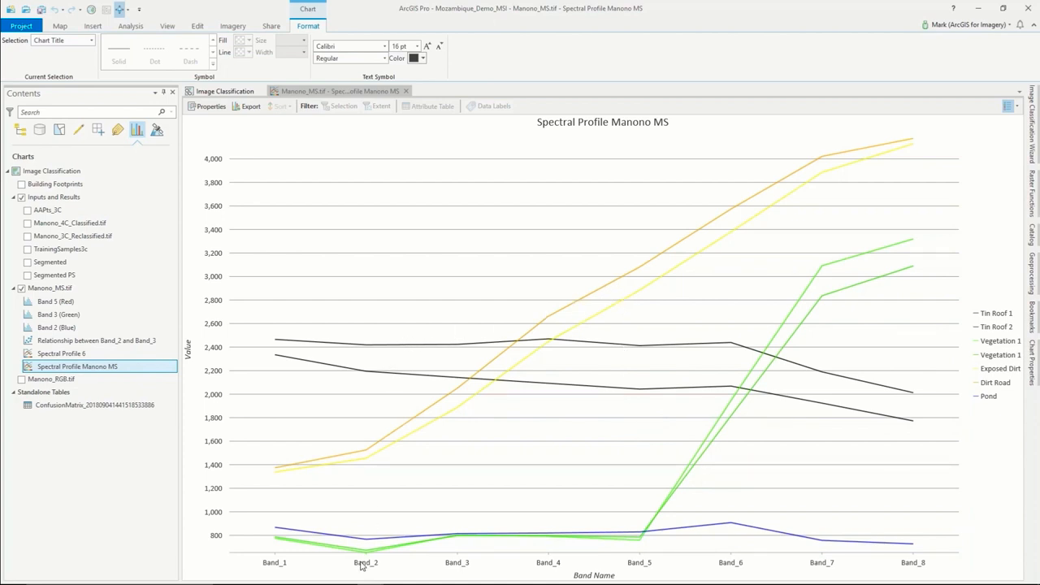
{"action": "mouse_move", "coordinate": [383, 471]}
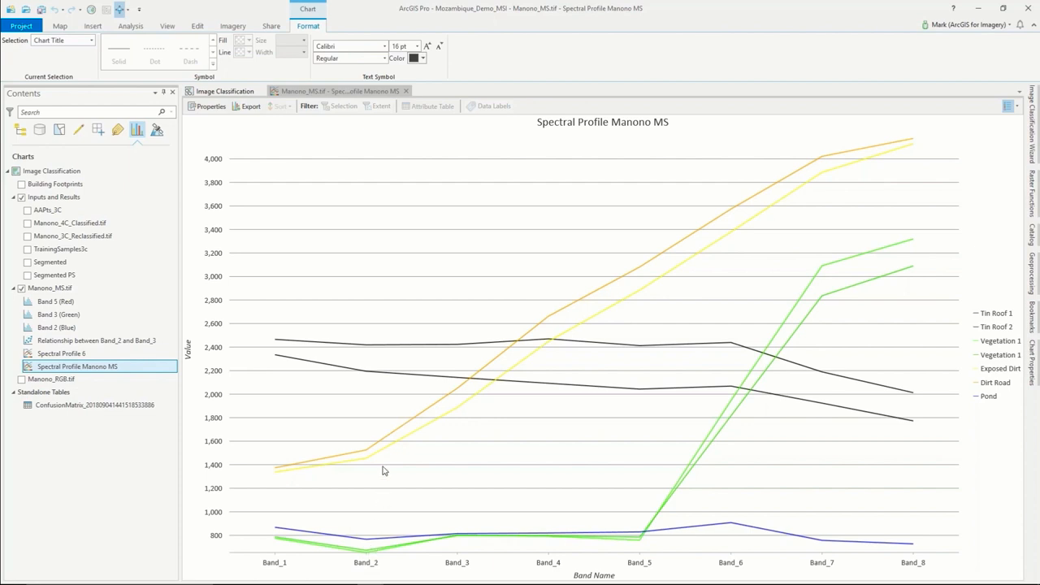
{"action": "mouse_move", "coordinate": [354, 549]}
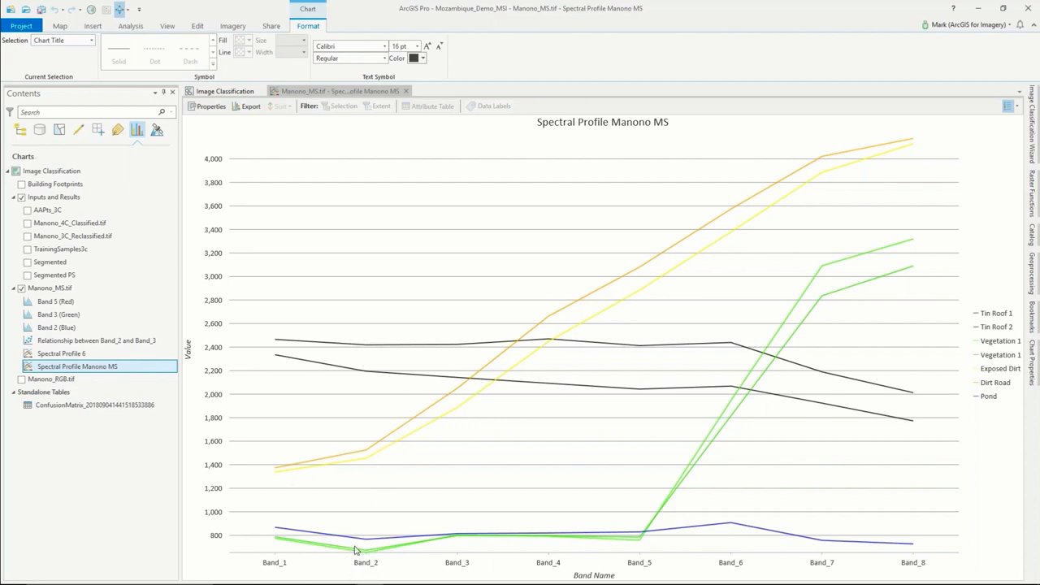
{"action": "mouse_move", "coordinate": [893, 307]}
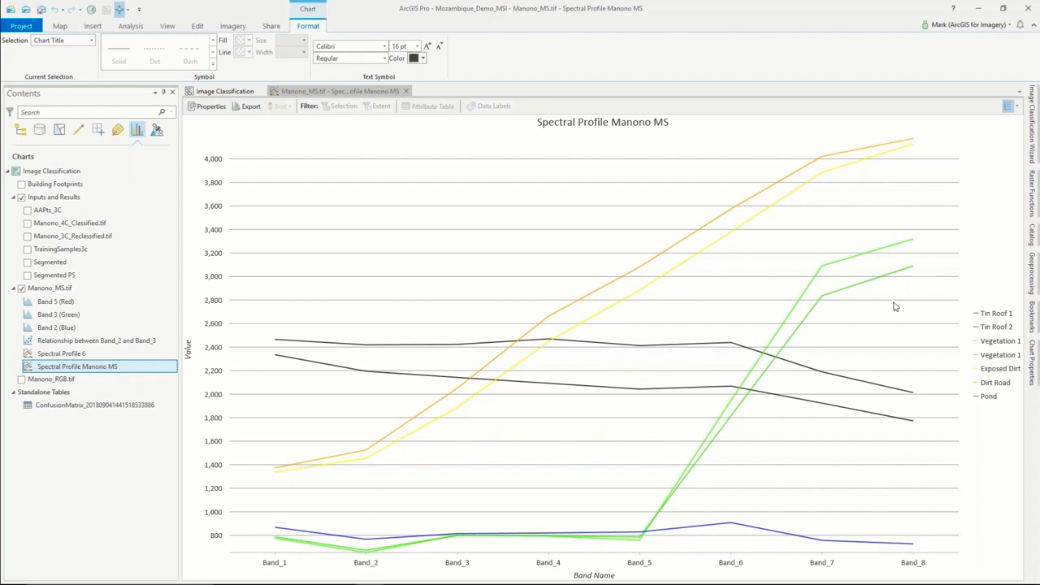
{"action": "mouse_move", "coordinate": [667, 533]}
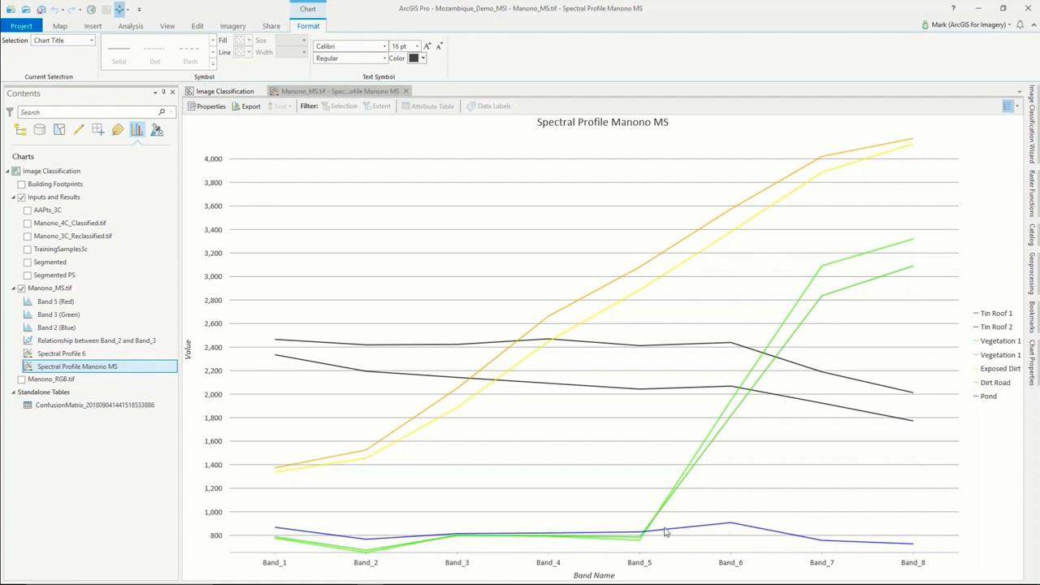
{"action": "mouse_move", "coordinate": [646, 543]}
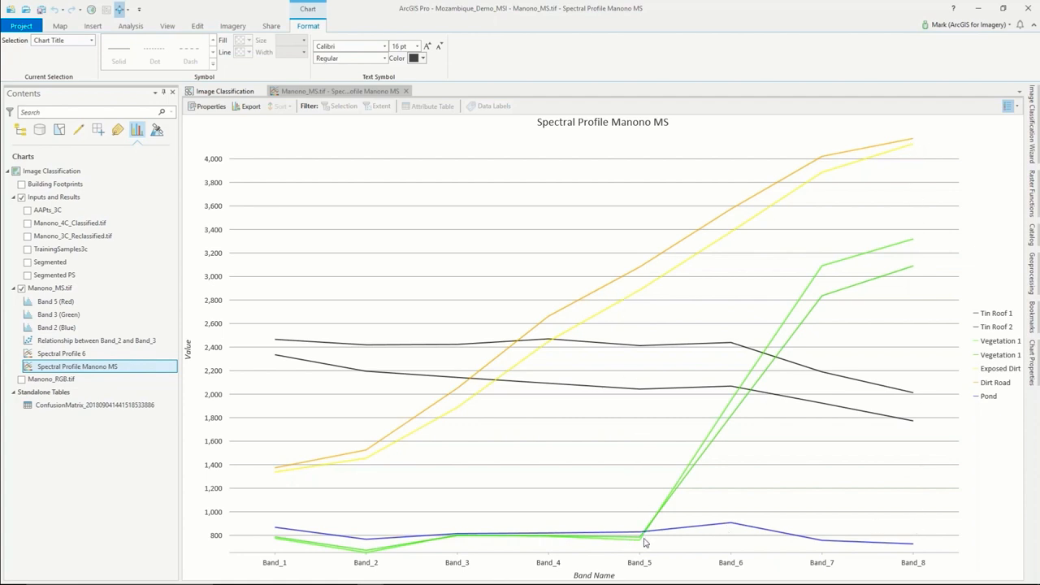
{"action": "mouse_move", "coordinate": [619, 452]}
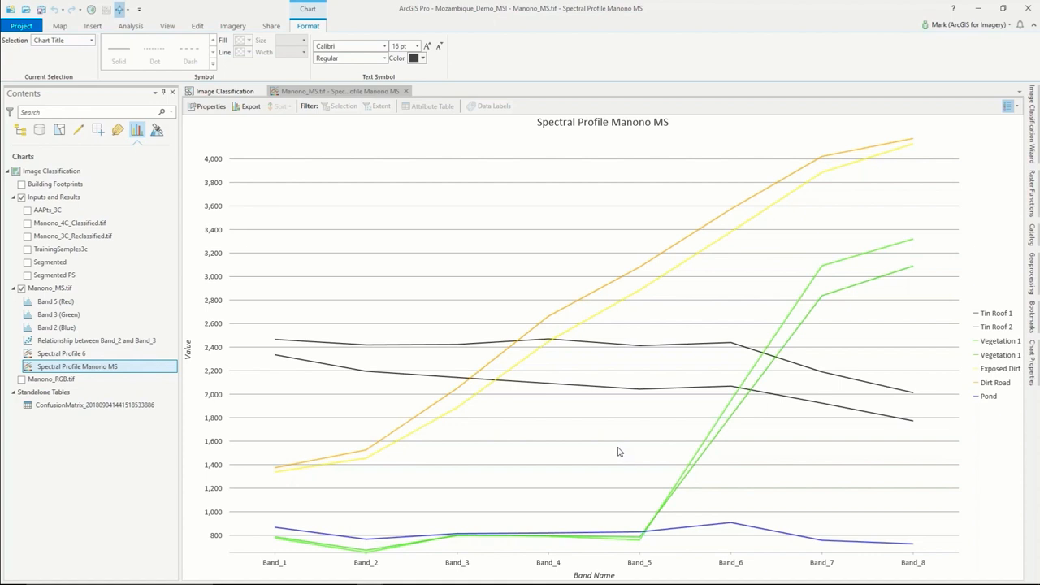
{"action": "mouse_move", "coordinate": [849, 536]}
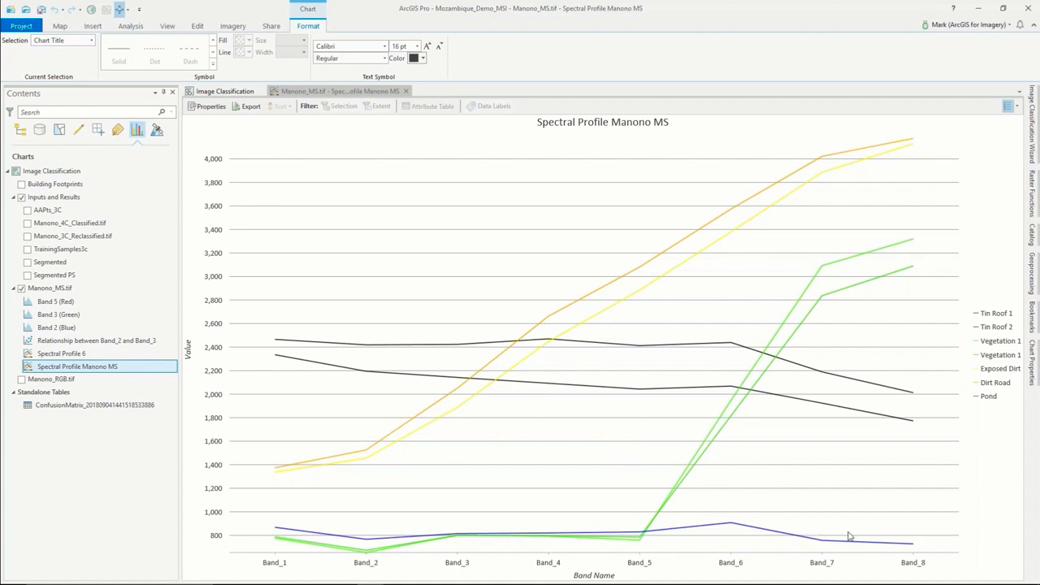
{"action": "mouse_move", "coordinate": [920, 536]}
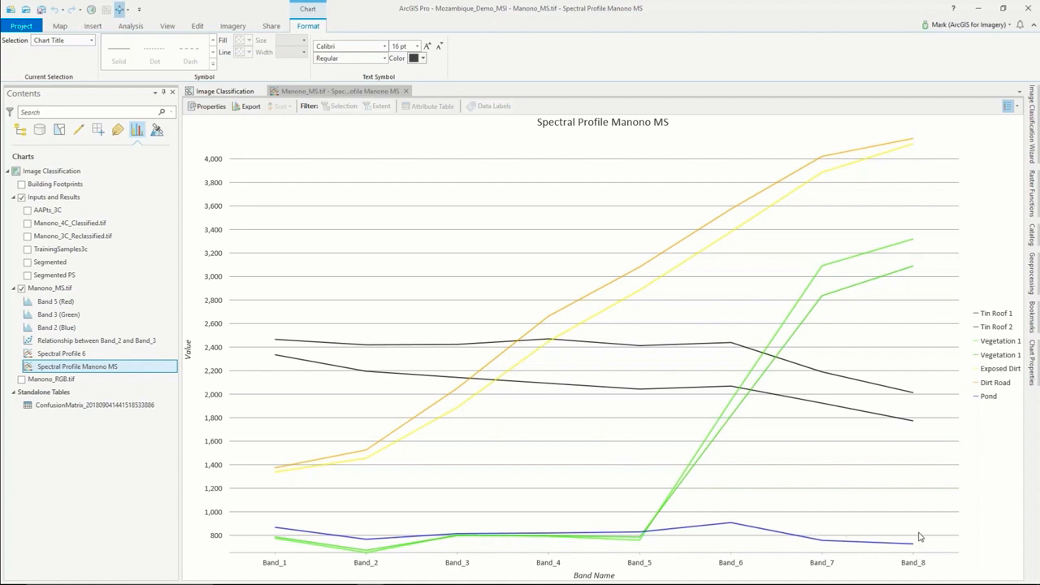
{"action": "mouse_move", "coordinate": [907, 481]}
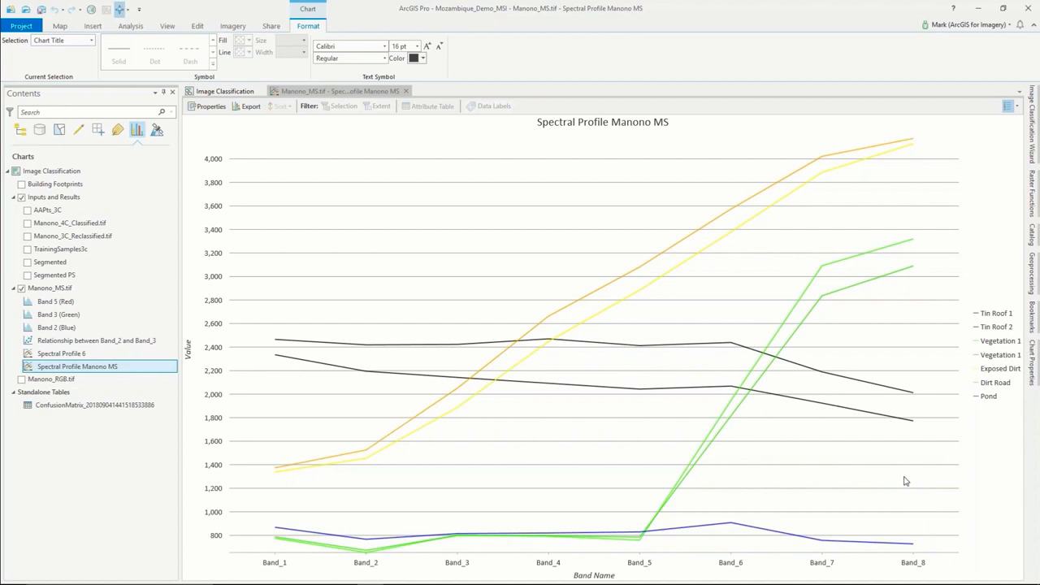
{"action": "mouse_move", "coordinate": [967, 268]}
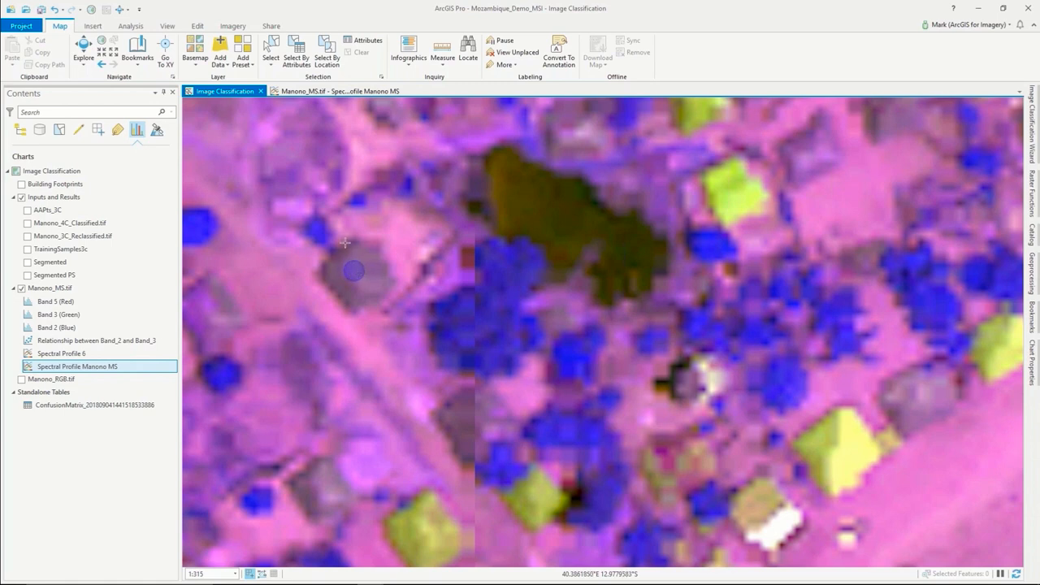
Sample a grey roof with the spectral profile point tool, adding Profile_1 to the chart
{"action": "left_click", "coordinate": [316, 91]}
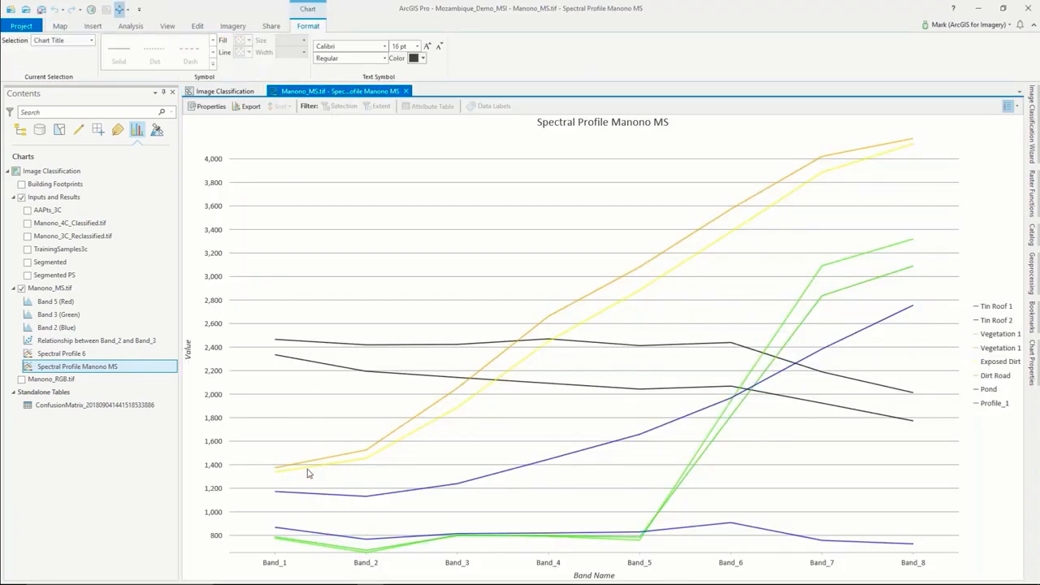
{"action": "mouse_move", "coordinate": [497, 486]}
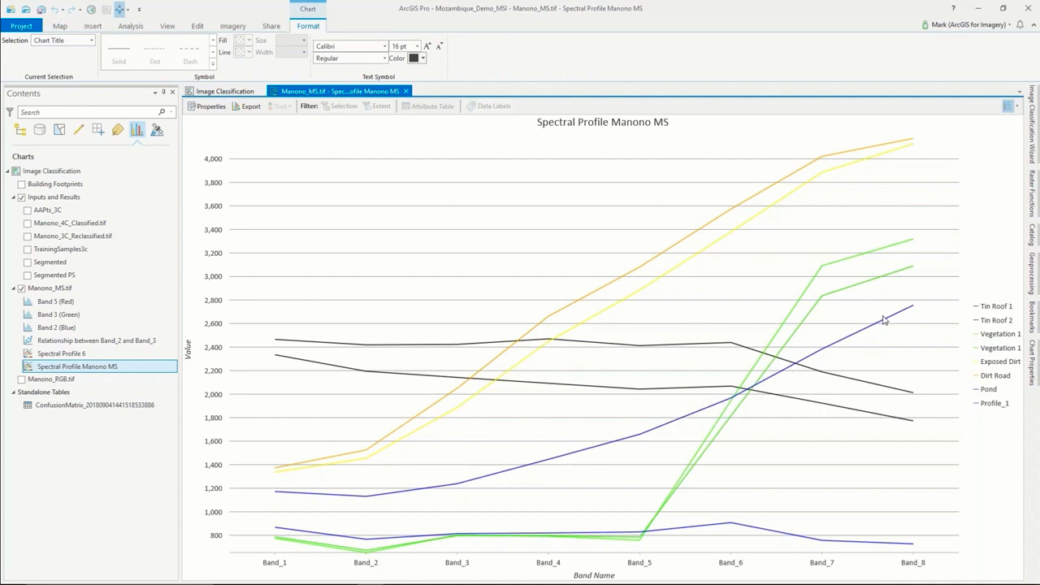
{"action": "mouse_move", "coordinate": [795, 364]}
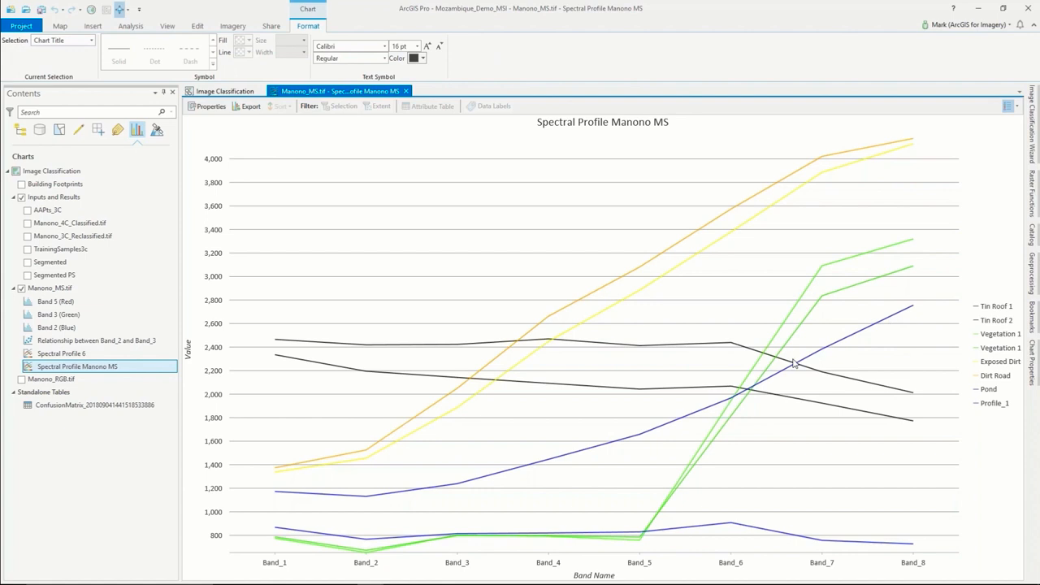
{"action": "mouse_move", "coordinate": [577, 456]}
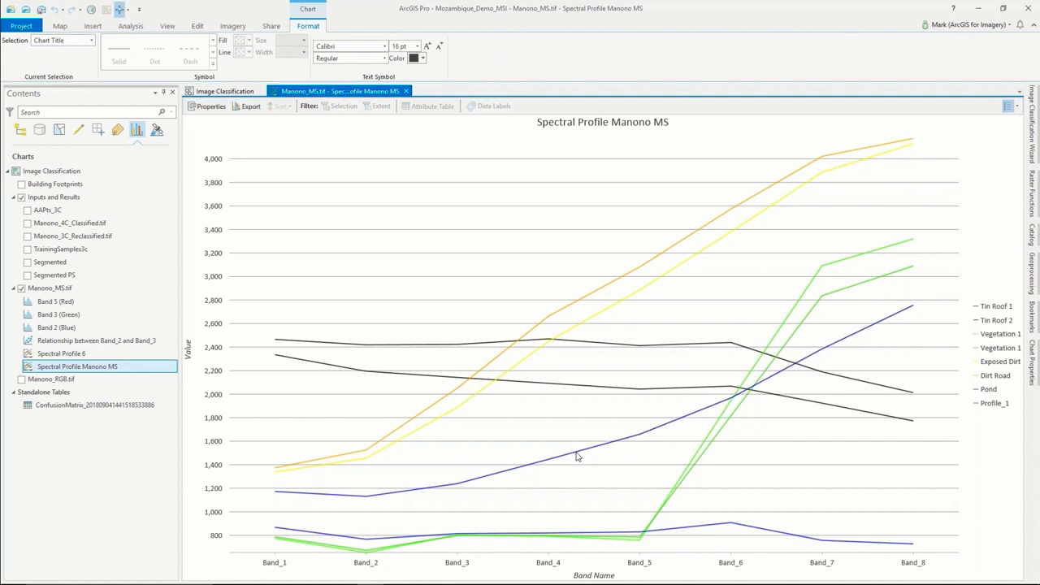
{"action": "mouse_move", "coordinate": [588, 455]}
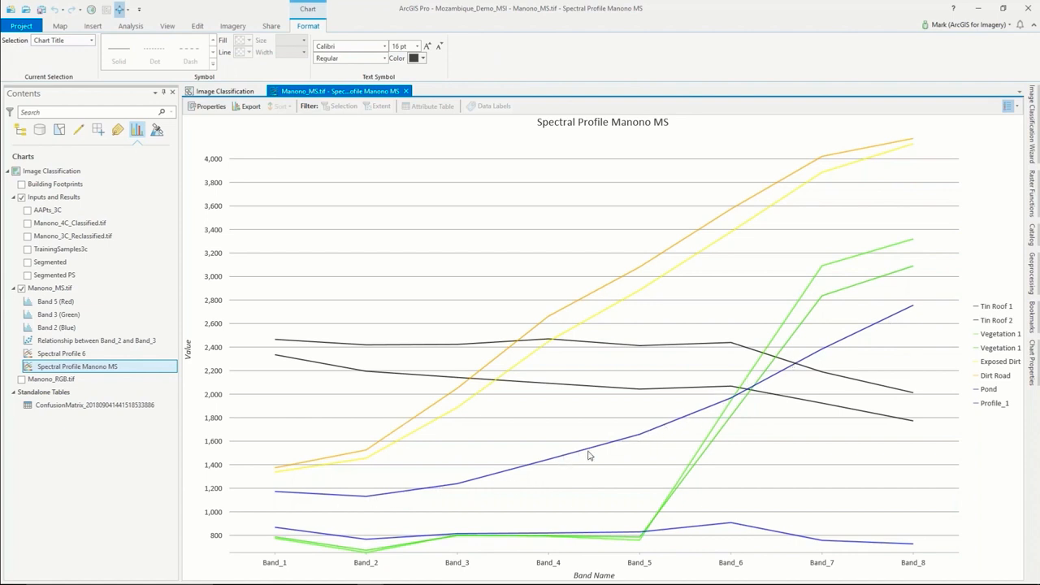
{"action": "mouse_move", "coordinate": [654, 435]}
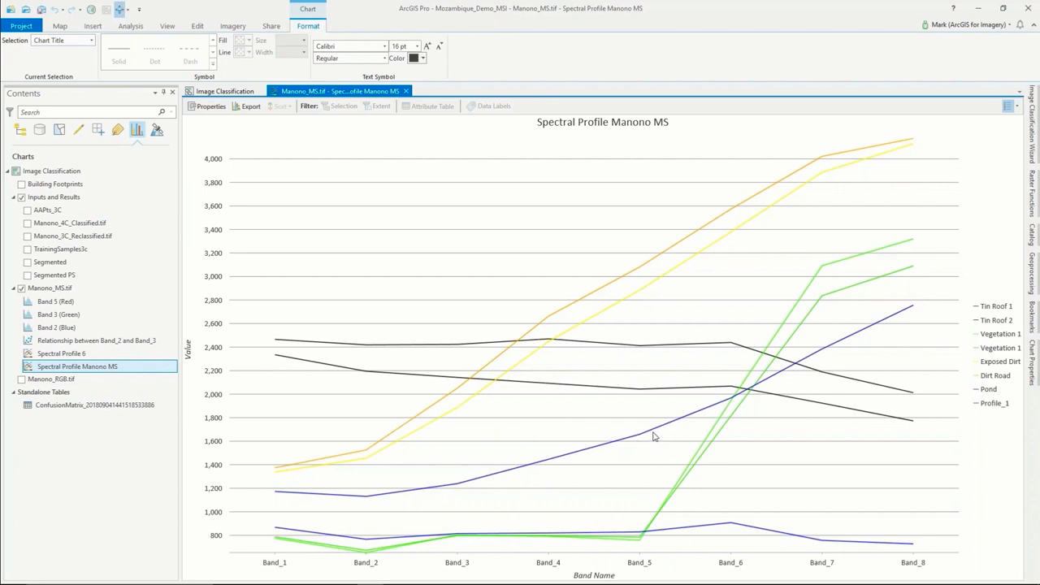
{"action": "mouse_move", "coordinate": [617, 309]}
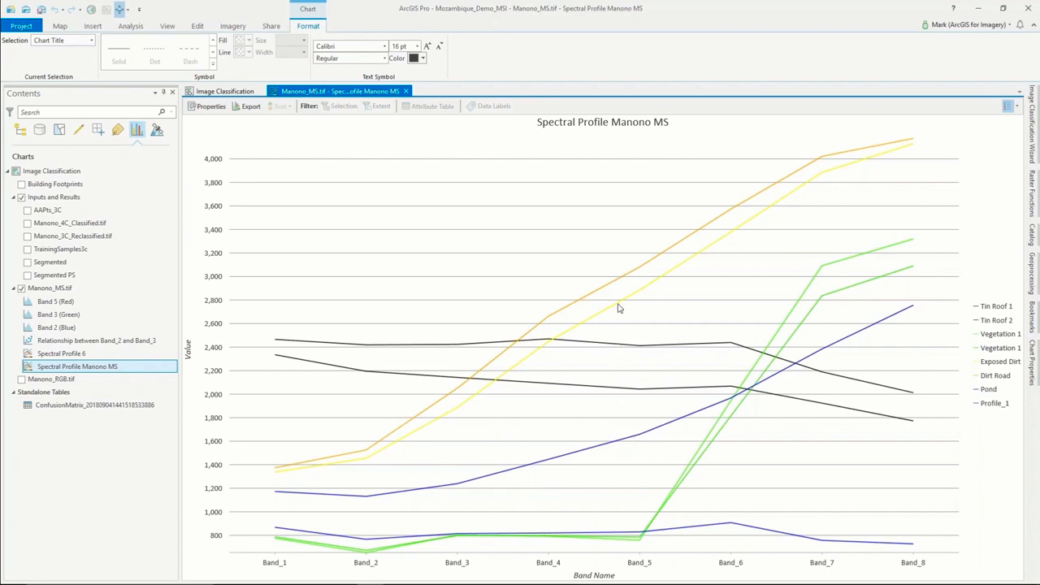
{"action": "mouse_move", "coordinate": [624, 340]}
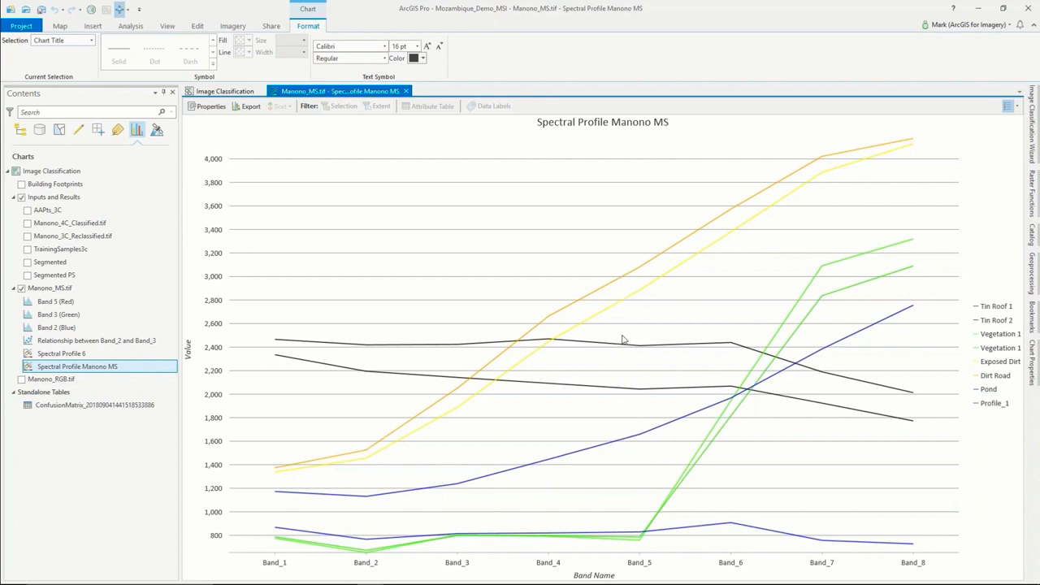
{"action": "mouse_move", "coordinate": [614, 321]}
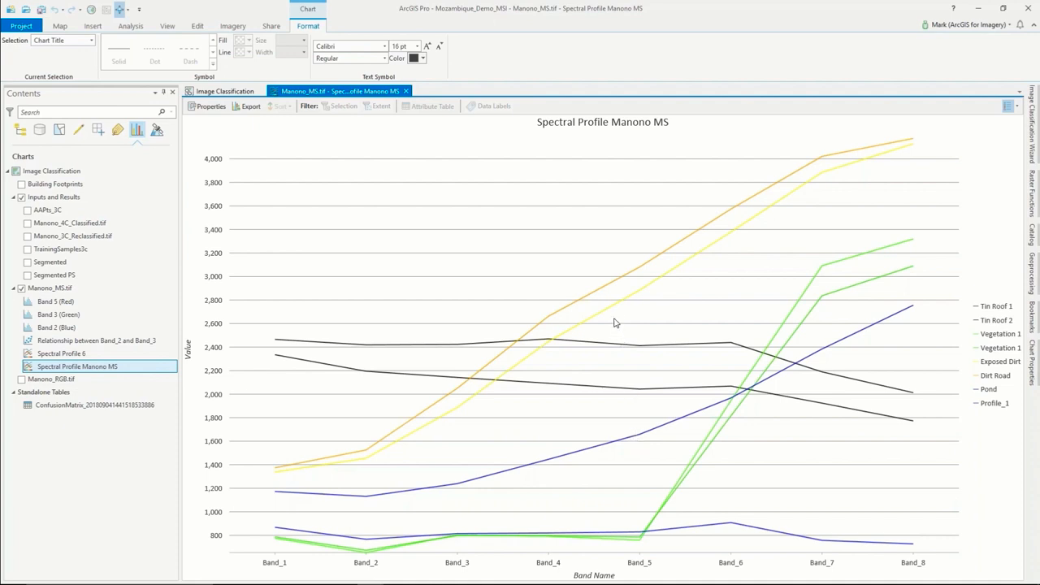
{"action": "mouse_move", "coordinate": [611, 315]}
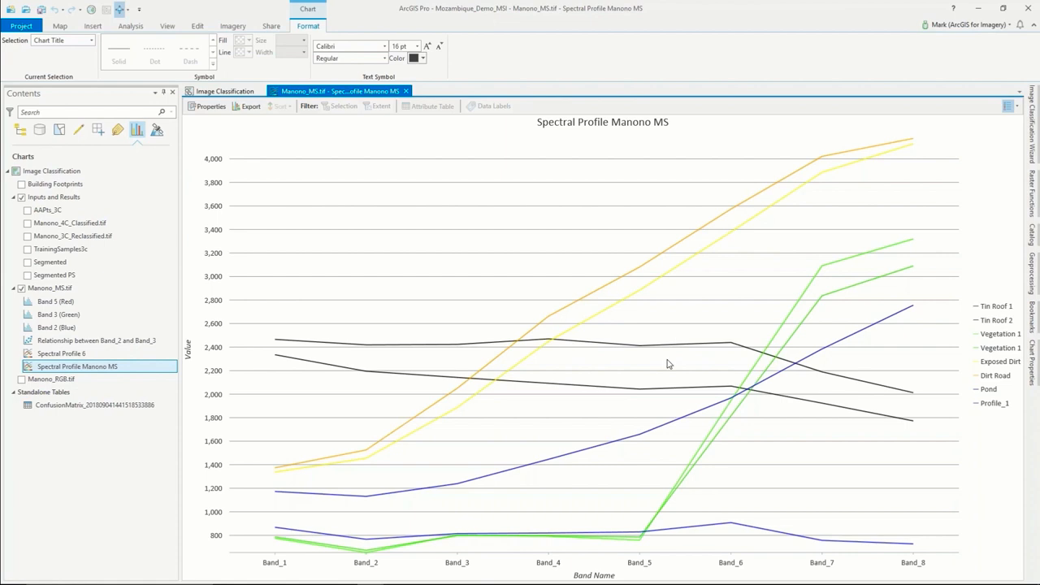
{"action": "mouse_move", "coordinate": [406, 129]}
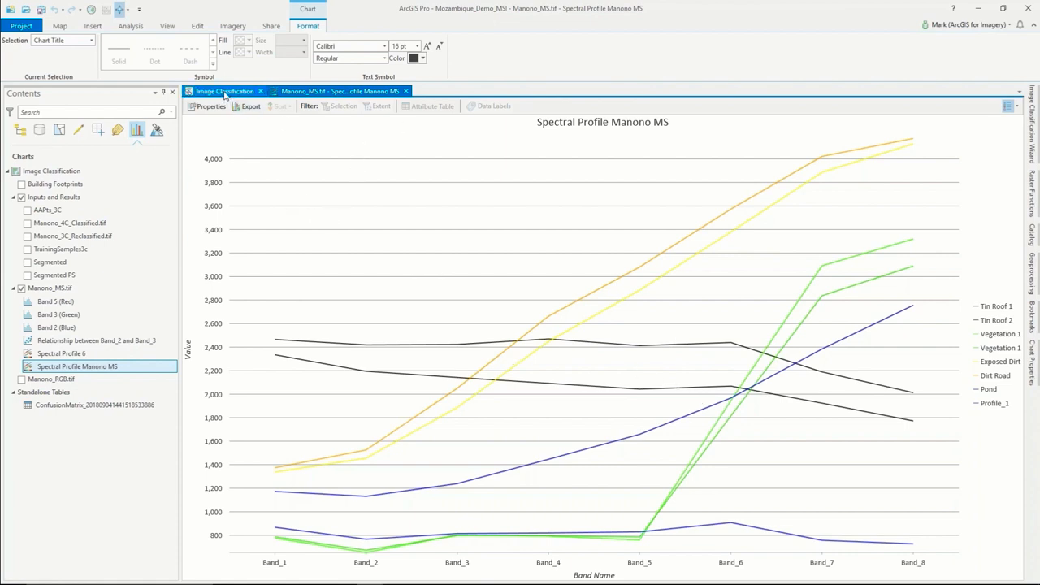
Return to the Image Classification map and jump to the Tin Roof Start bookmark
{"action": "left_click", "coordinate": [58, 26]}
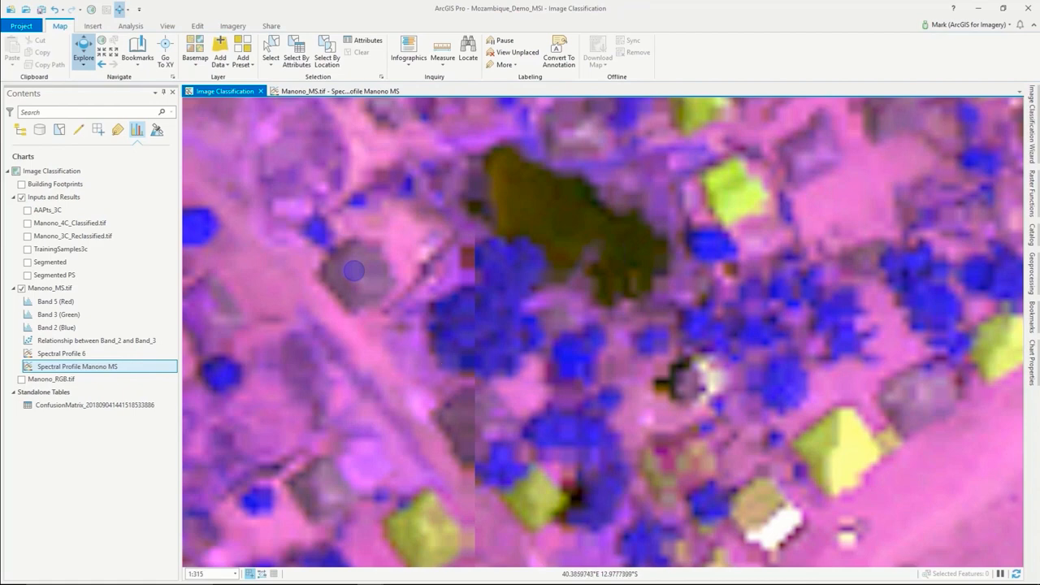
{"action": "left_click", "coordinate": [136, 50]}
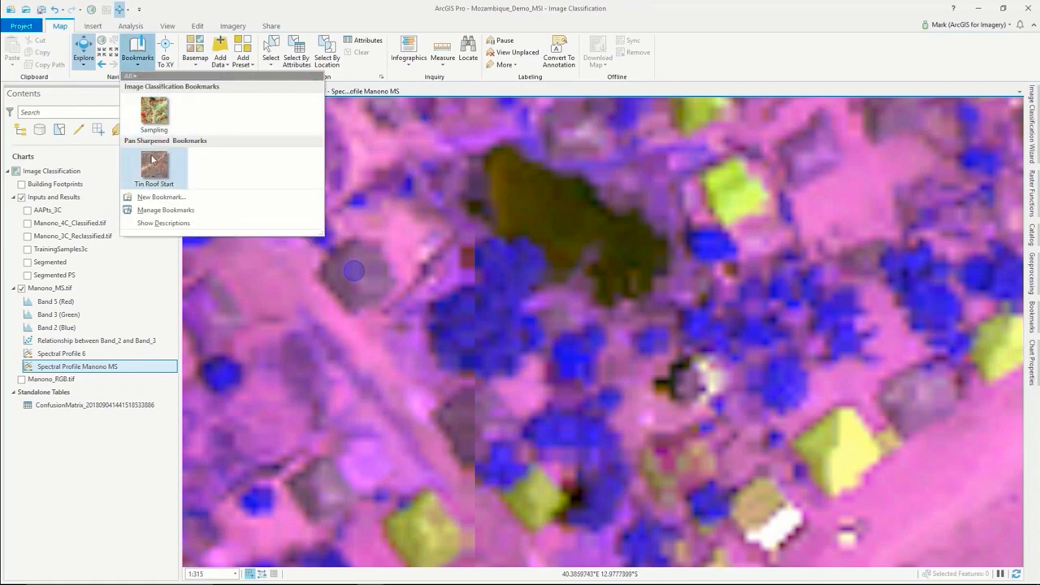
{"action": "left_click", "coordinate": [153, 162]}
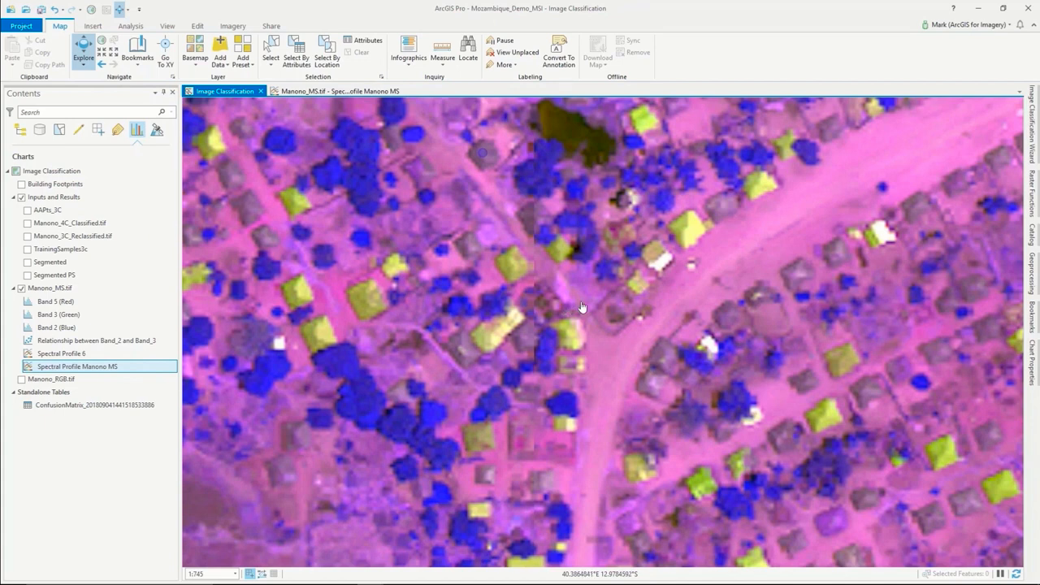
{"action": "mouse_move", "coordinate": [216, 328]}
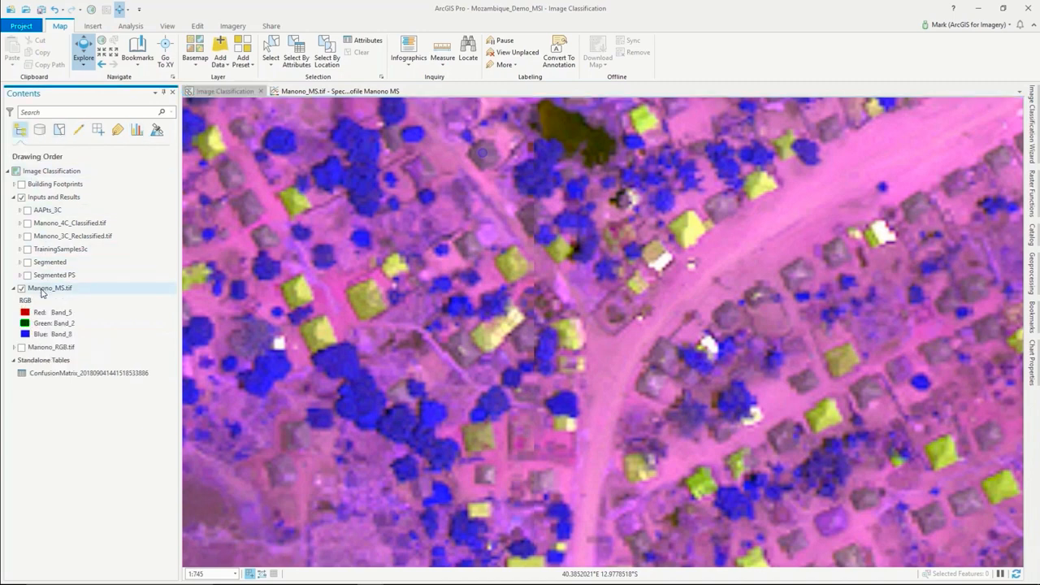
Select the Manono_MS.tif layer and launch the Image Classification Wizard from the Imagery tab
{"action": "left_click", "coordinate": [49, 288]}
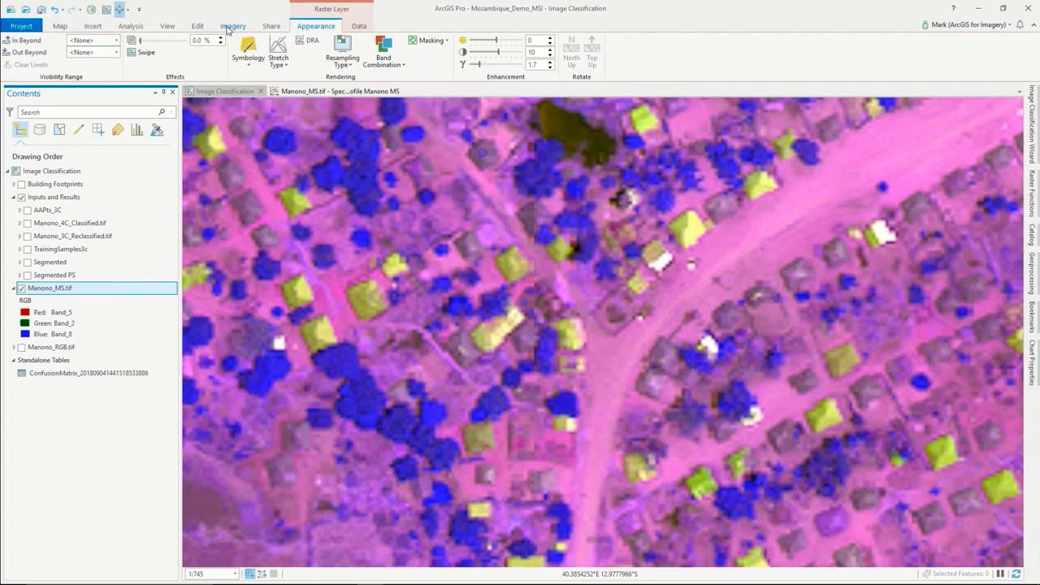
{"action": "left_click", "coordinate": [234, 26]}
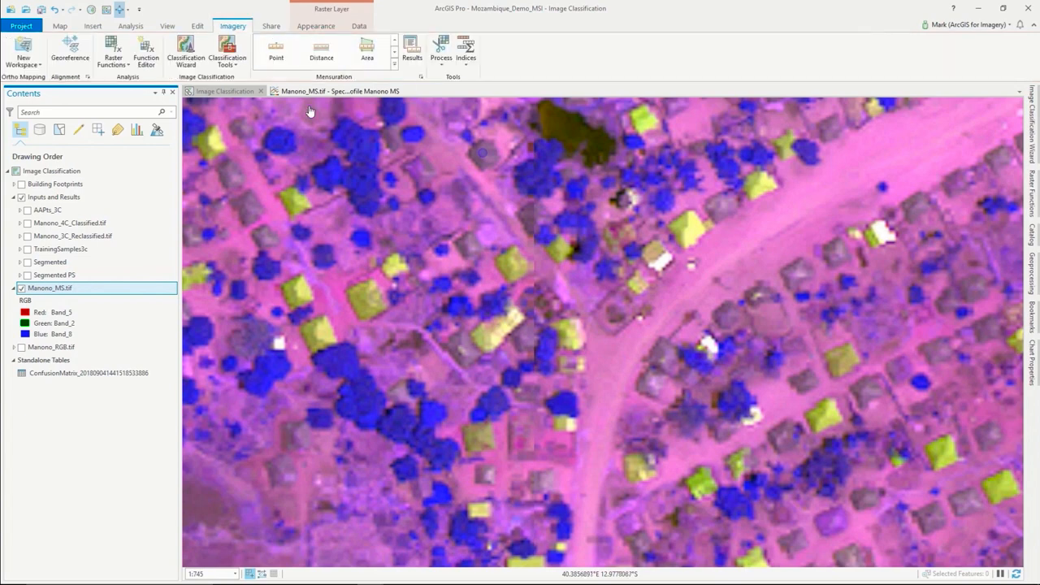
{"action": "mouse_move", "coordinate": [185, 51]}
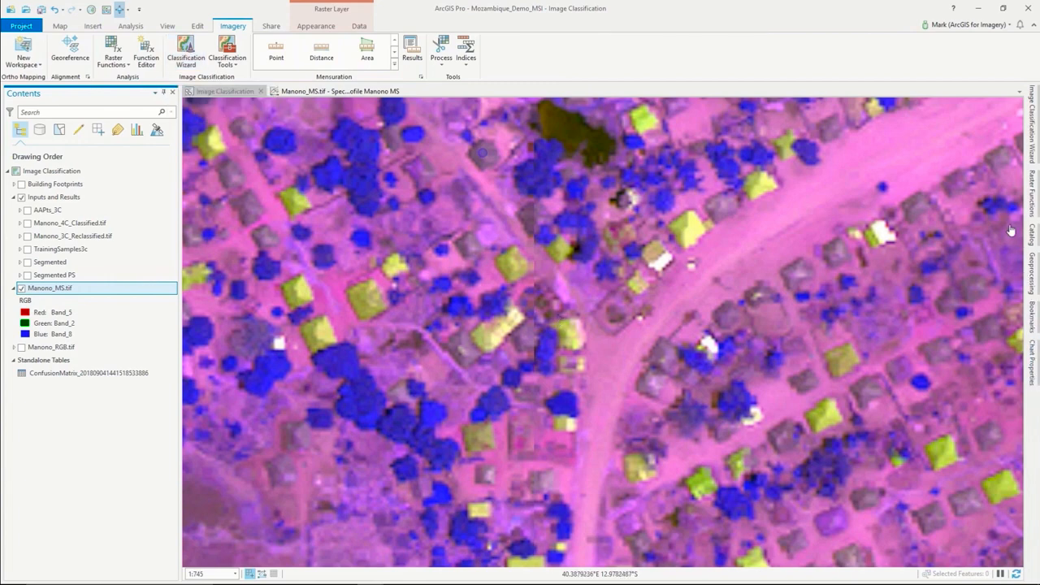
{"action": "left_click", "coordinate": [185, 50]}
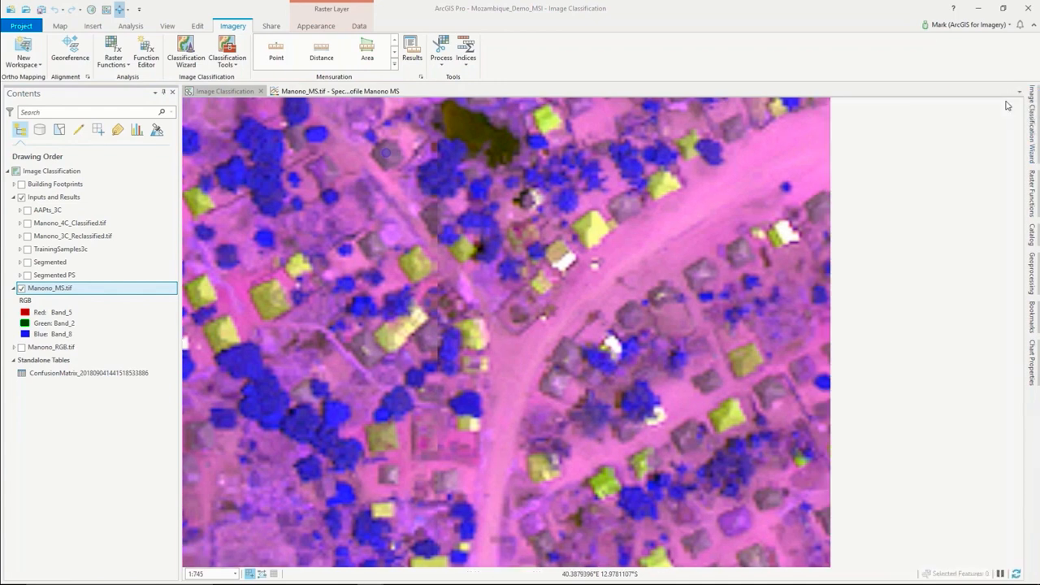
{"action": "left_click", "coordinate": [185, 49]}
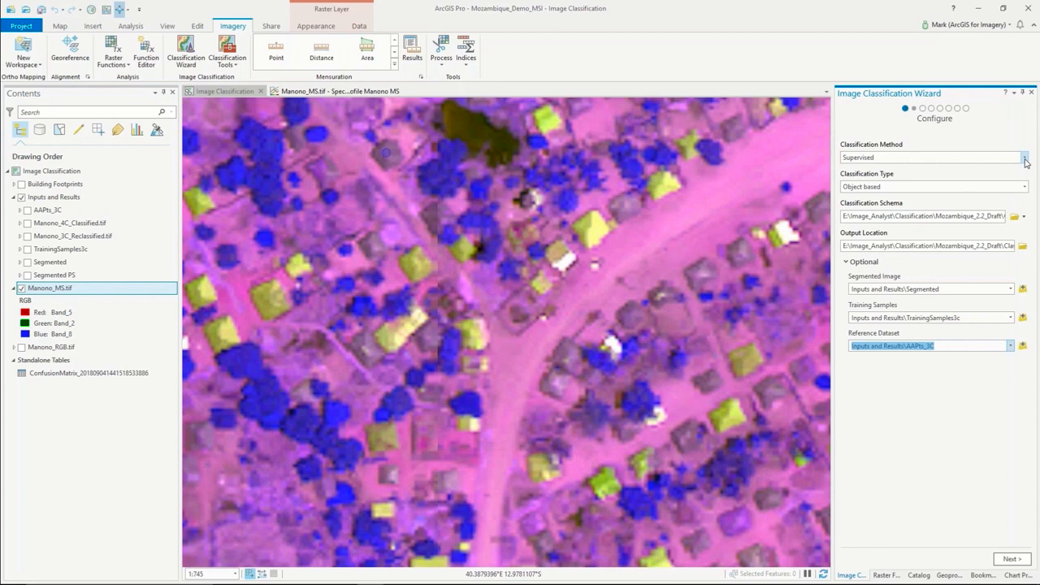
{"action": "mouse_move", "coordinate": [893, 158]}
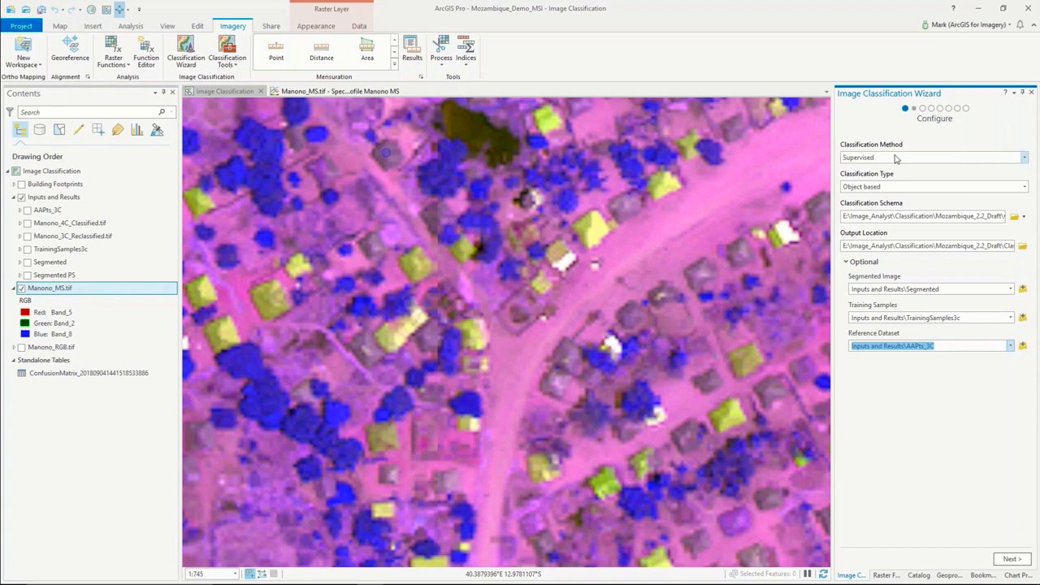
{"action": "mouse_move", "coordinate": [1027, 163]}
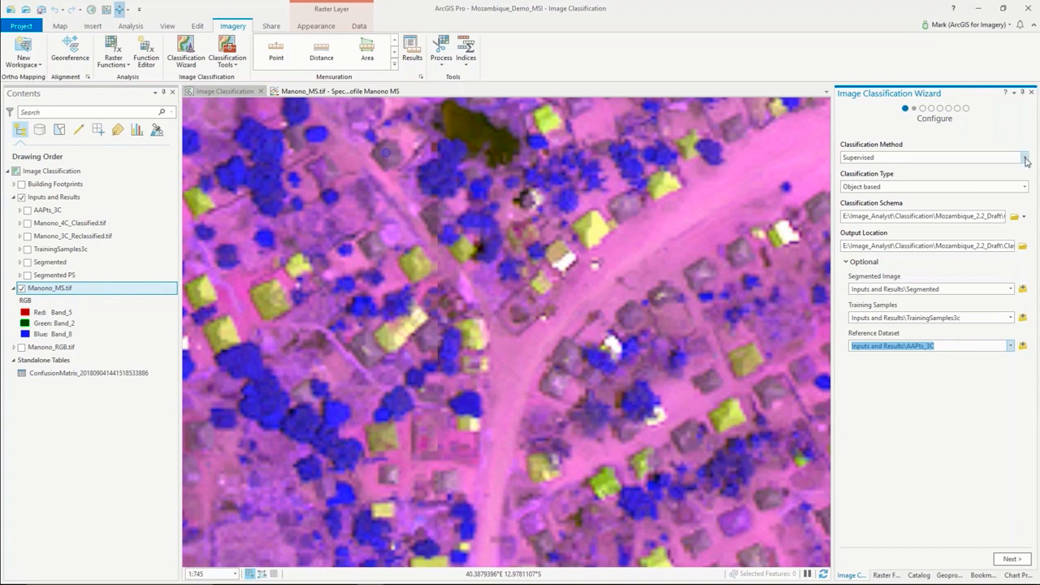
Set the wizard to Supervised method and Object based classification type
{"action": "left_click", "coordinate": [1024, 156]}
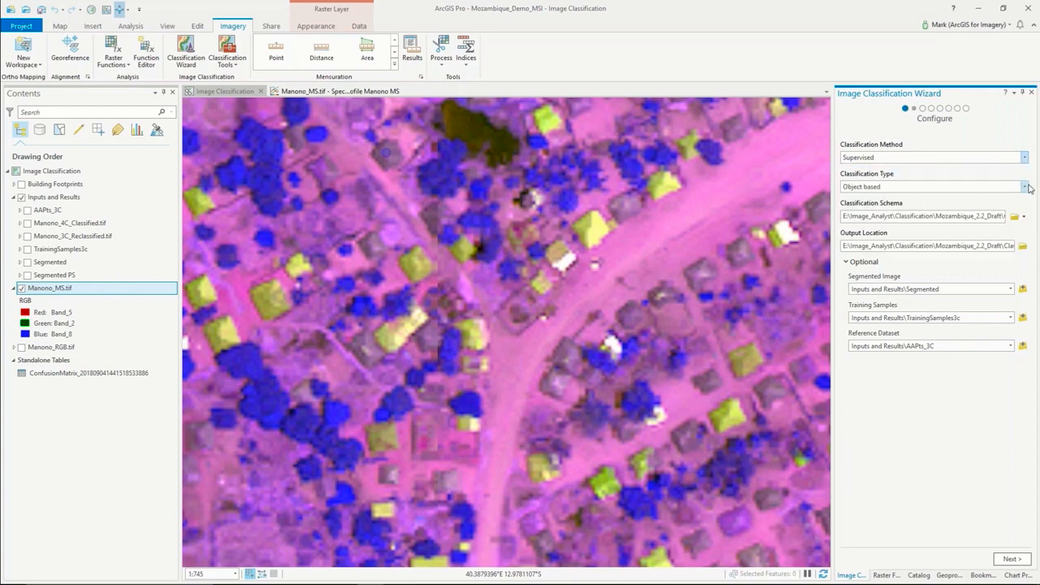
{"action": "left_click", "coordinate": [1024, 185]}
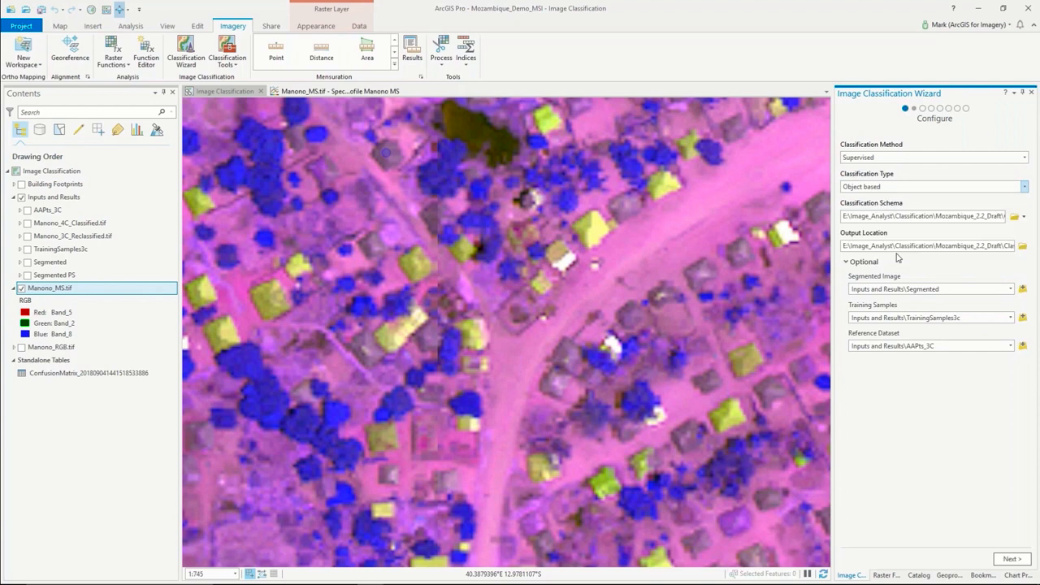
{"action": "mouse_move", "coordinate": [1017, 216]}
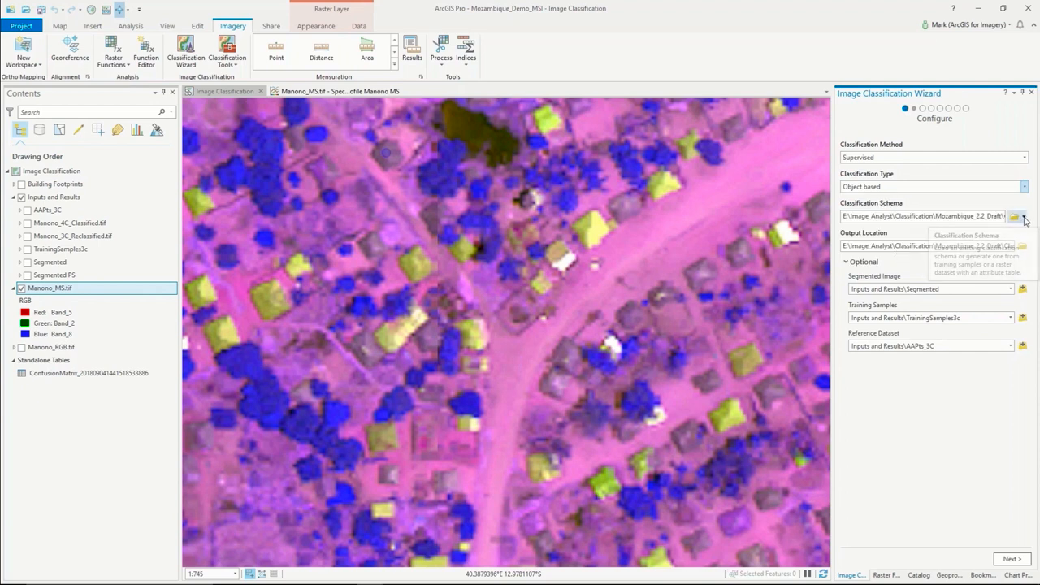
{"action": "mouse_move", "coordinate": [1024, 217]}
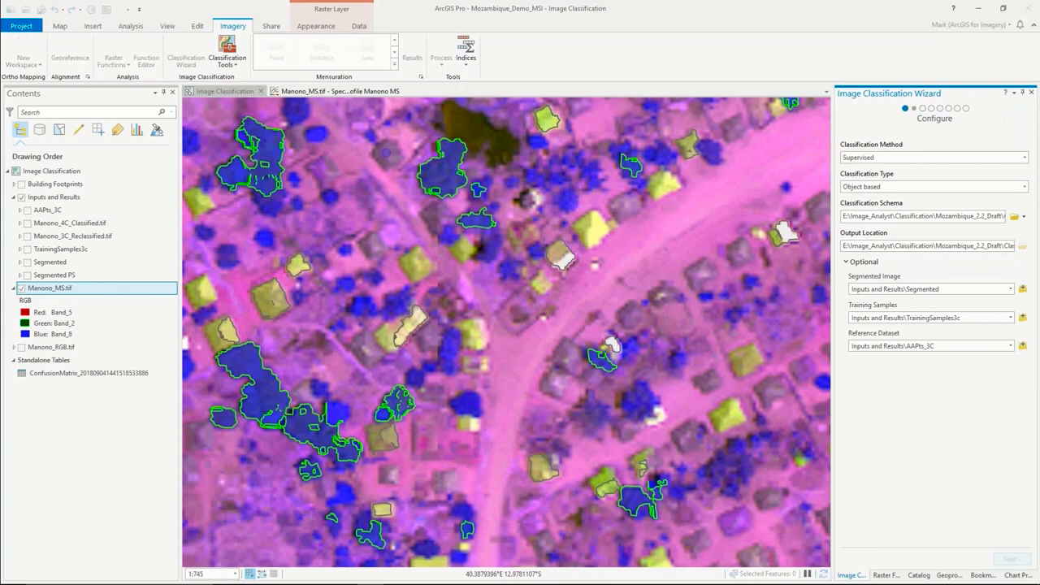
{"action": "left_click", "coordinate": [1010, 559]}
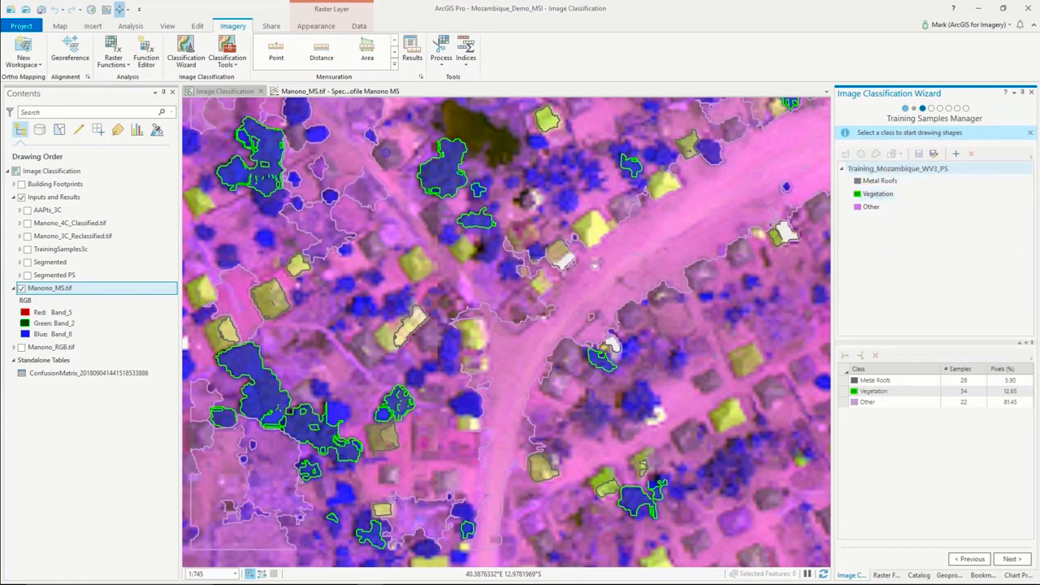
{"action": "mouse_move", "coordinate": [279, 161]}
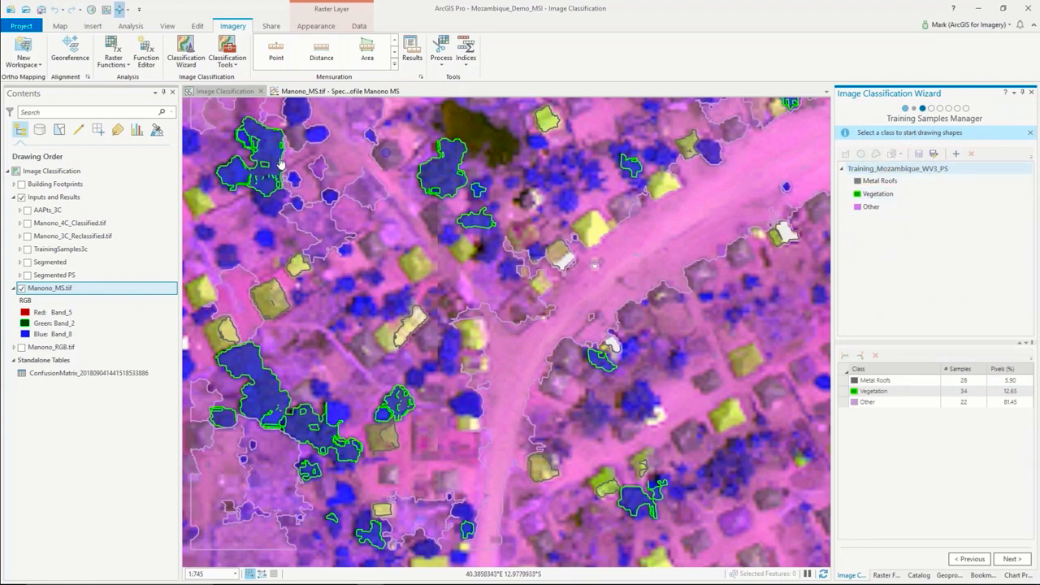
{"action": "mouse_move", "coordinate": [446, 175]}
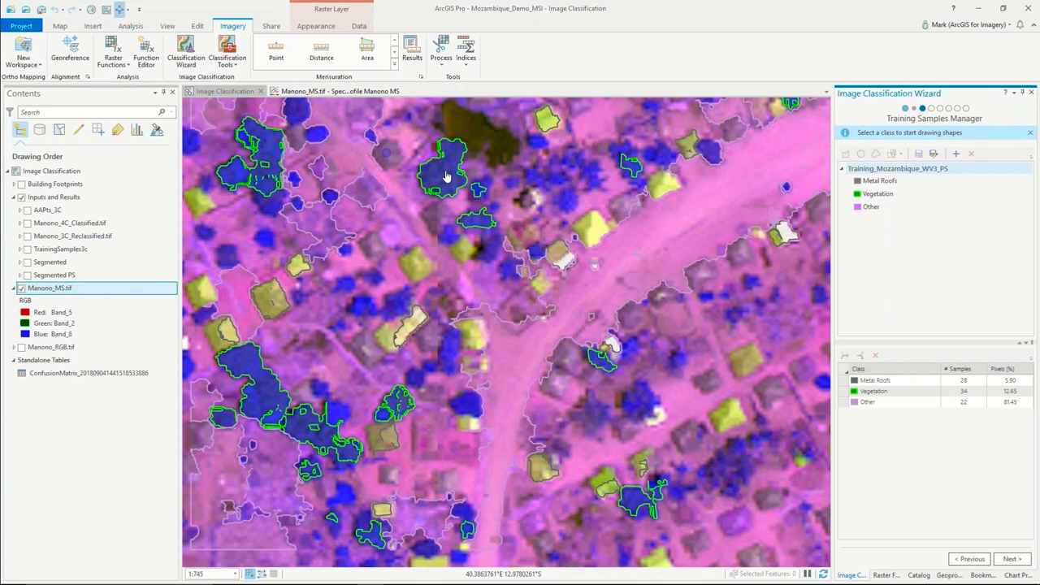
{"action": "mouse_move", "coordinate": [400, 333]}
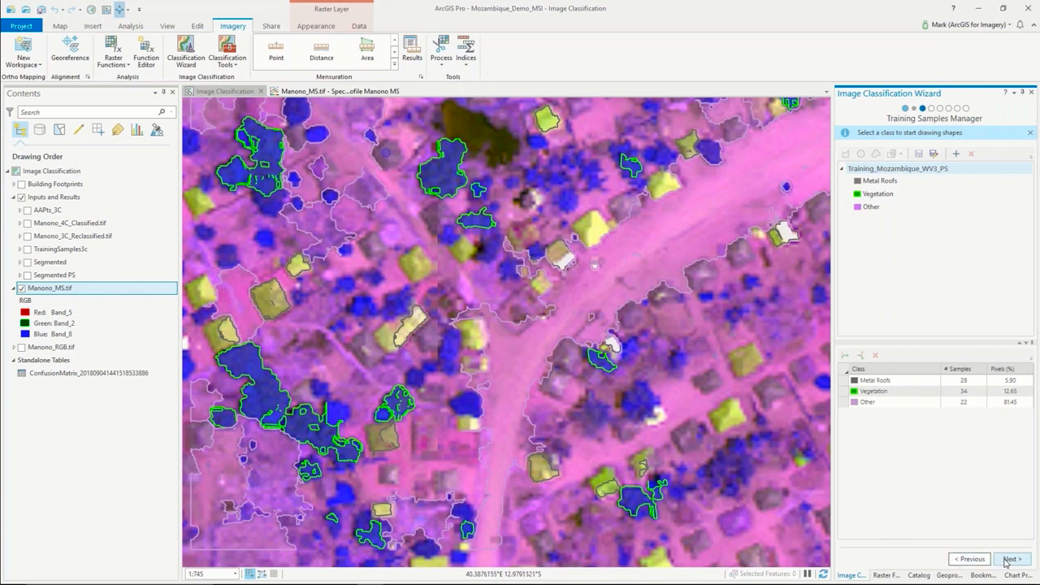
On the Train step keep Support Vector Machine and check Compactness and Rectangularity segment attributes
{"action": "left_click", "coordinate": [1011, 559]}
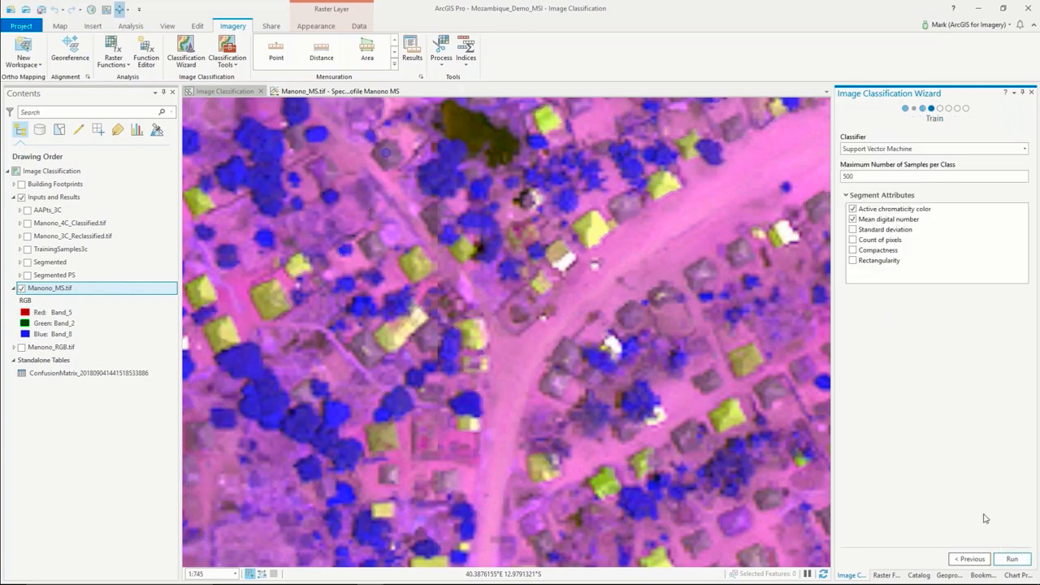
{"action": "mouse_move", "coordinate": [852, 276]}
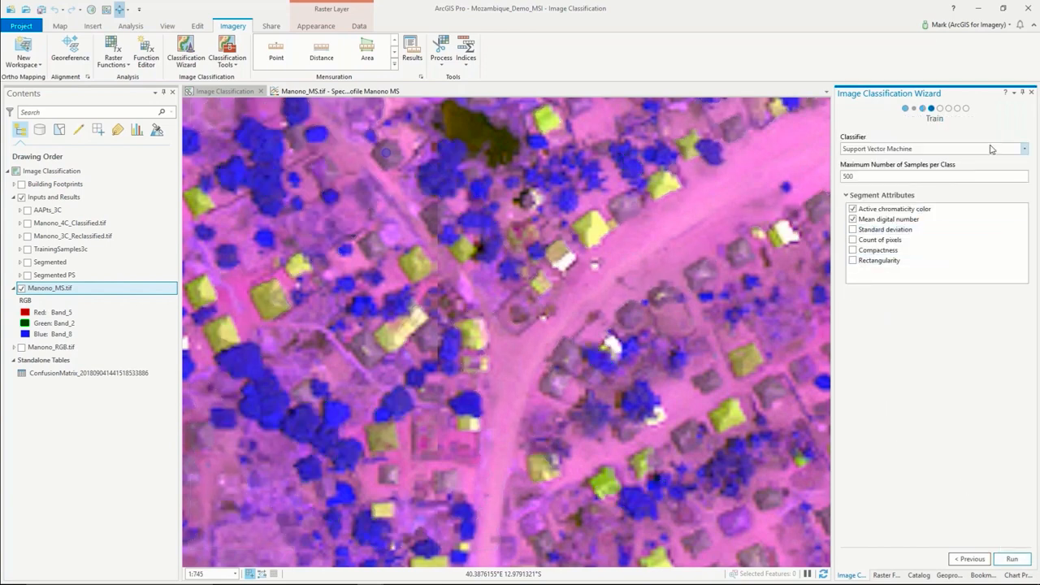
{"action": "left_click", "coordinate": [1024, 150]}
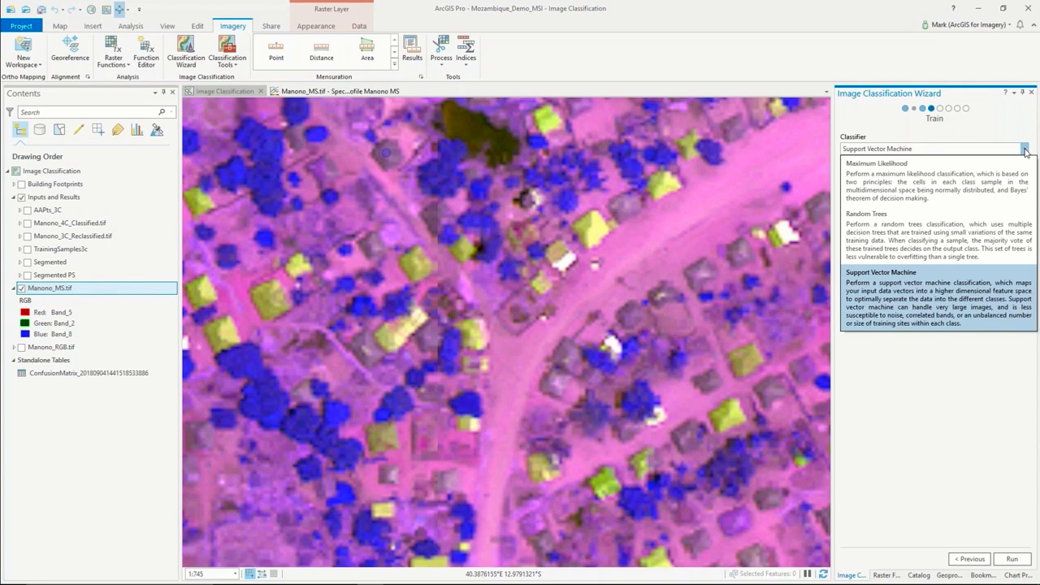
{"action": "mouse_move", "coordinate": [939, 176]}
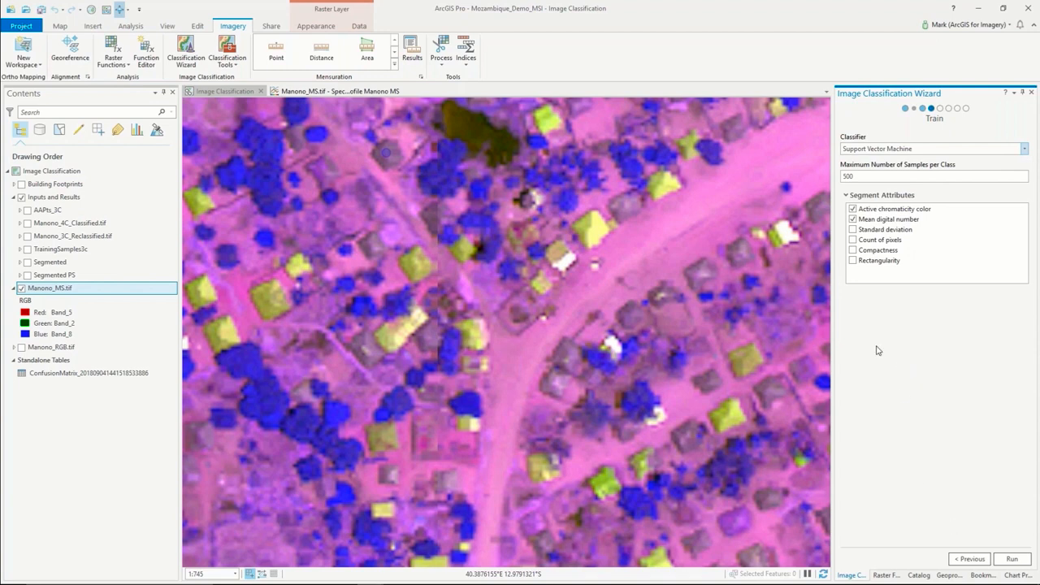
{"action": "left_click", "coordinate": [852, 260]}
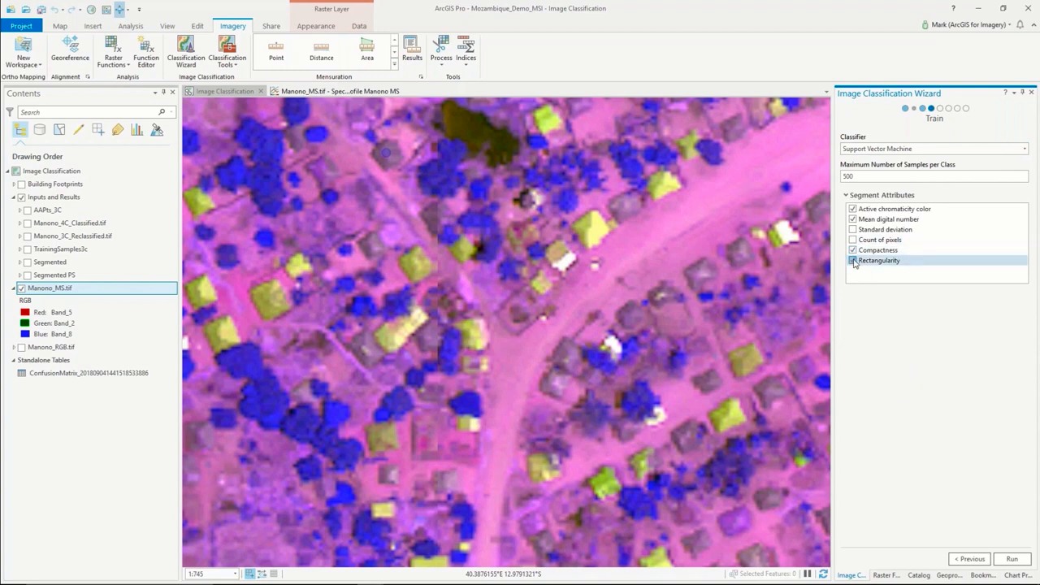
{"action": "left_click", "coordinate": [853, 260]}
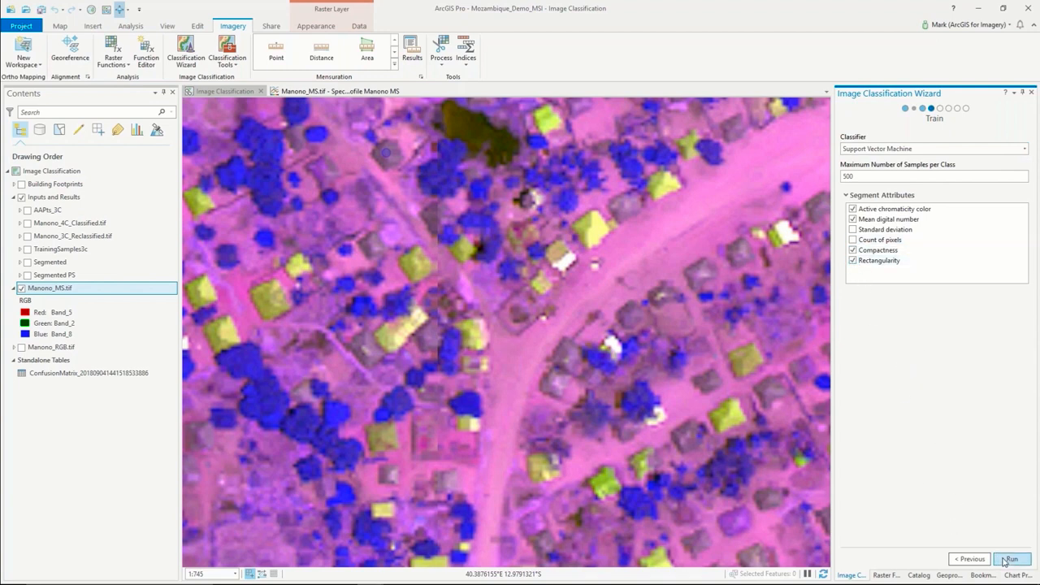
Run the classifier training, then hide the Other class in the preview legend
{"action": "left_click", "coordinate": [1010, 558]}
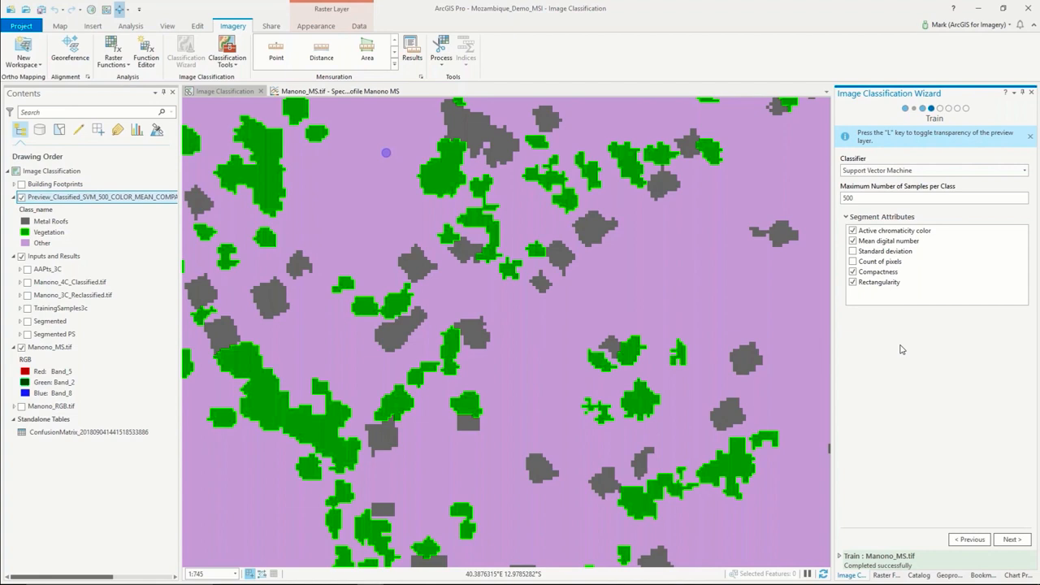
{"action": "mouse_move", "coordinate": [911, 345]}
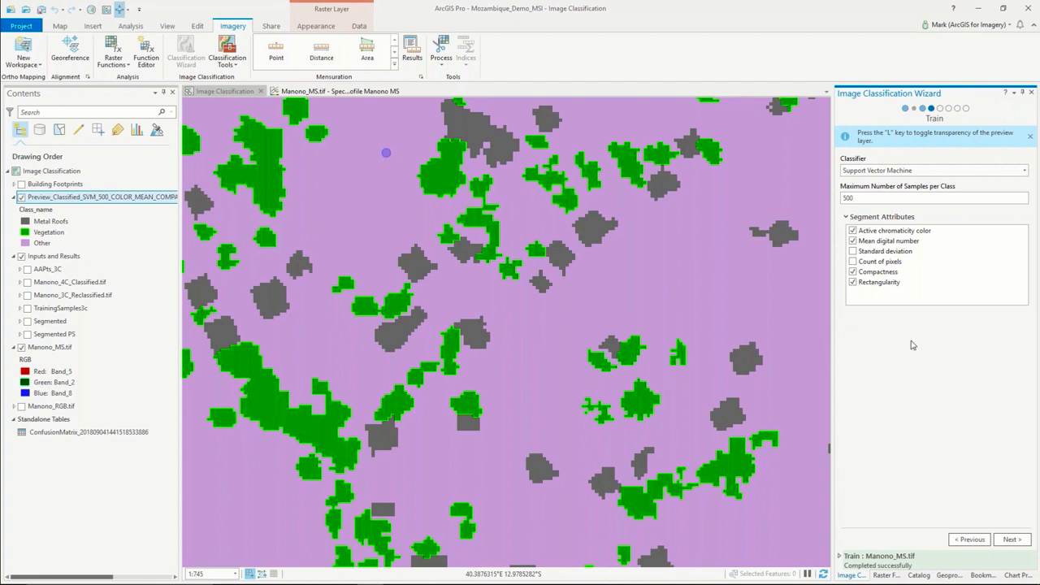
{"action": "mouse_move", "coordinate": [933, 372]}
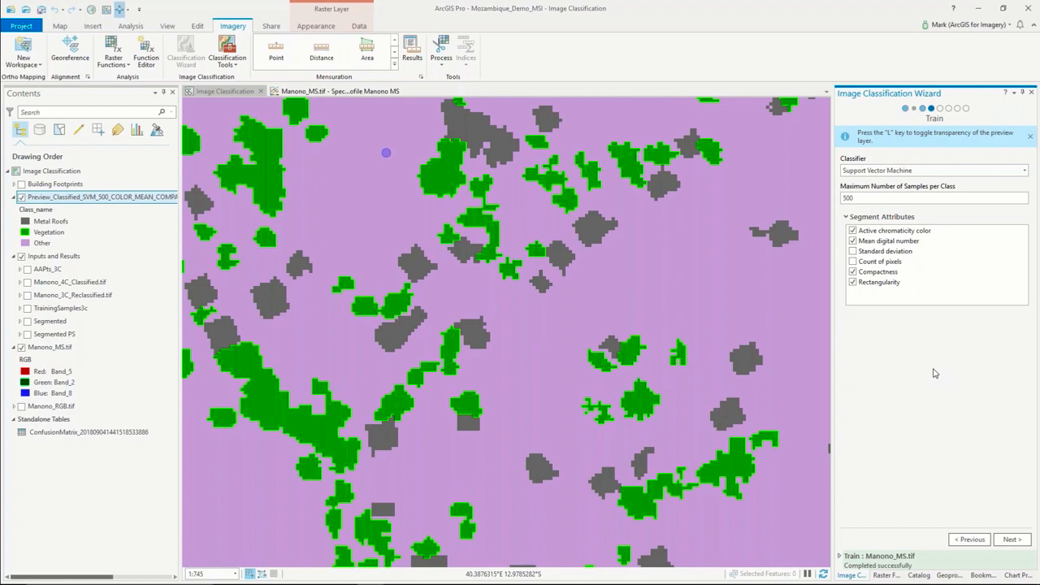
{"action": "mouse_move", "coordinate": [380, 324]}
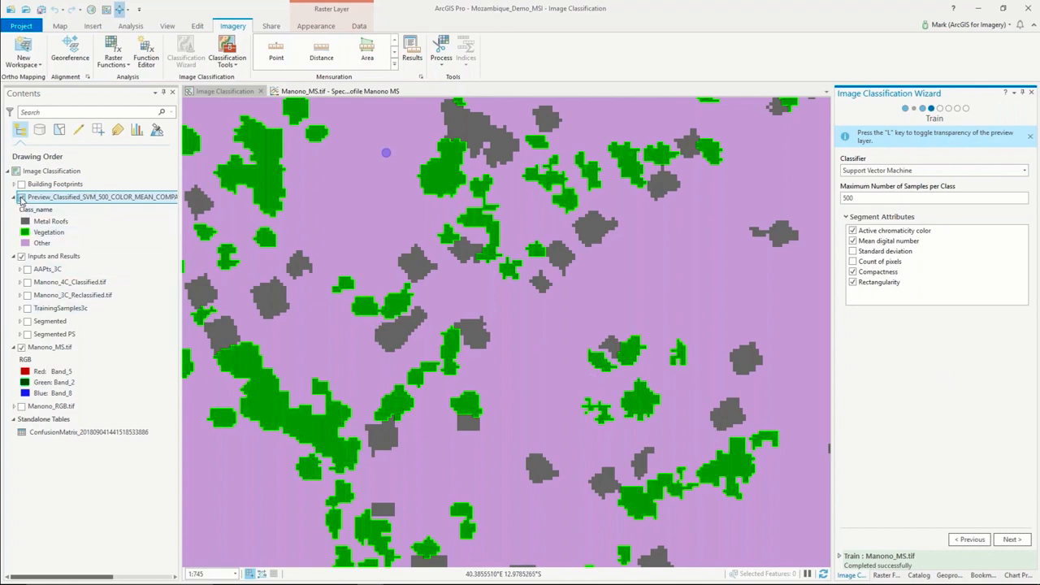
{"action": "mouse_move", "coordinate": [22, 198]}
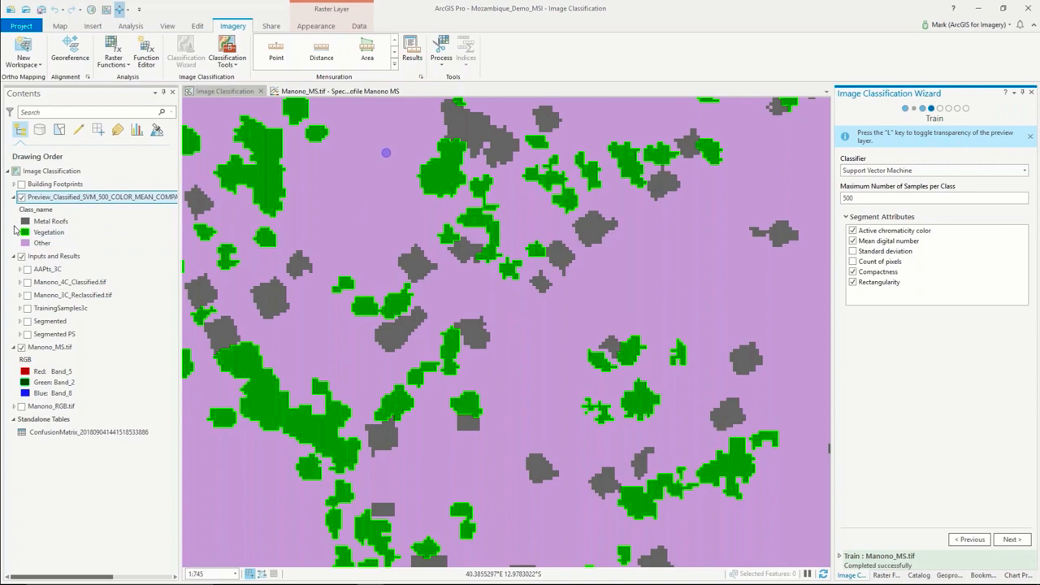
{"action": "mouse_move", "coordinate": [414, 270]}
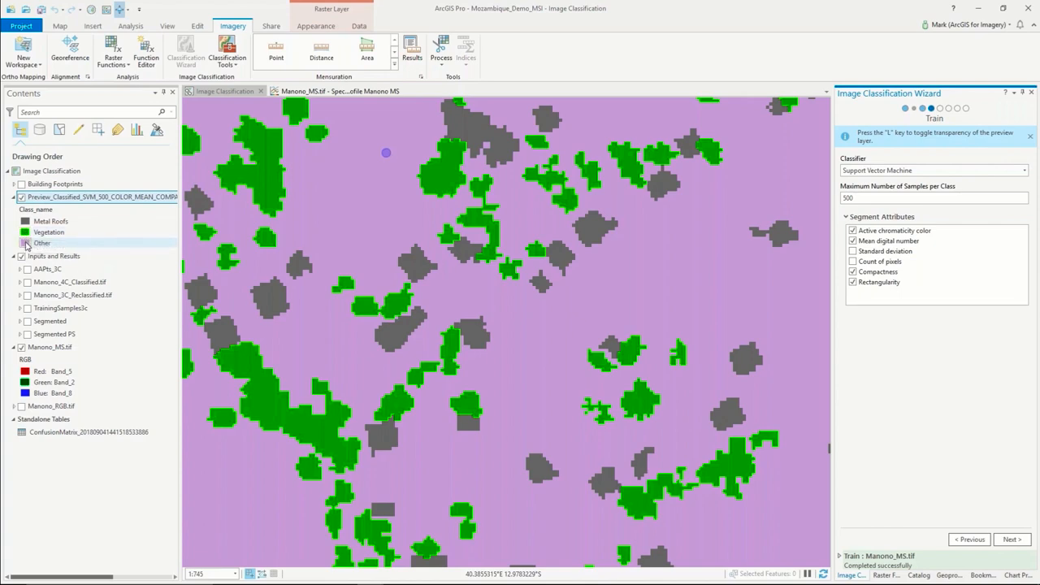
{"action": "left_click", "coordinate": [26, 243]}
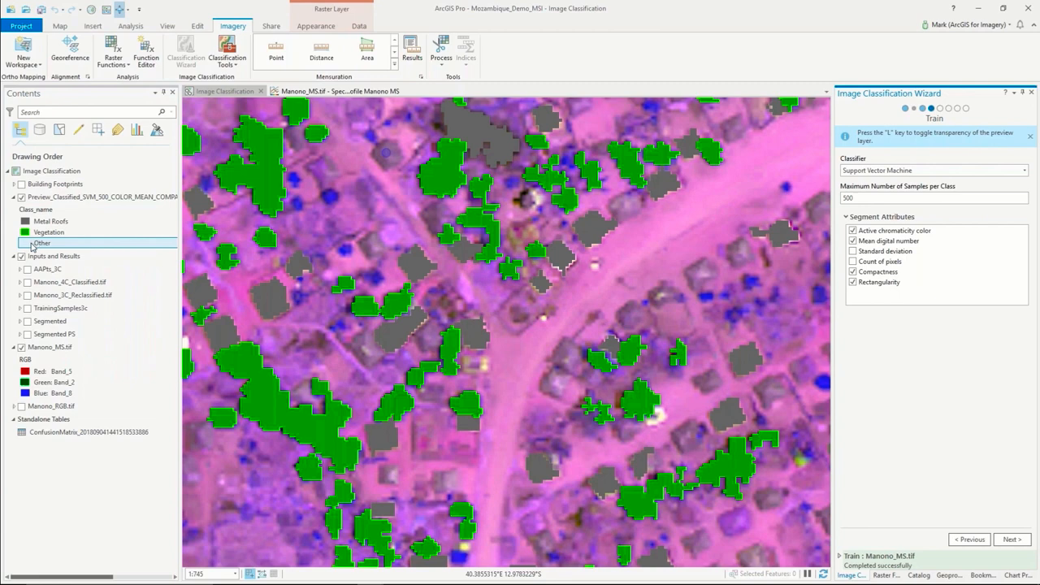
Leave only Metal Roofs visible in the preview and show the natural-colour Manono_RGB.tif beneath it
{"action": "left_click", "coordinate": [24, 243]}
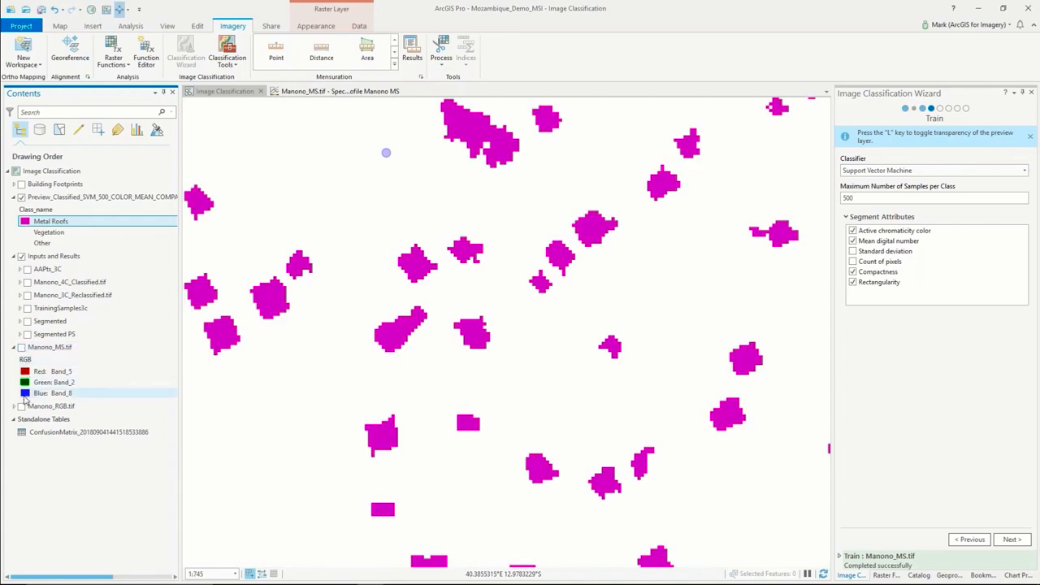
{"action": "left_click", "coordinate": [22, 406]}
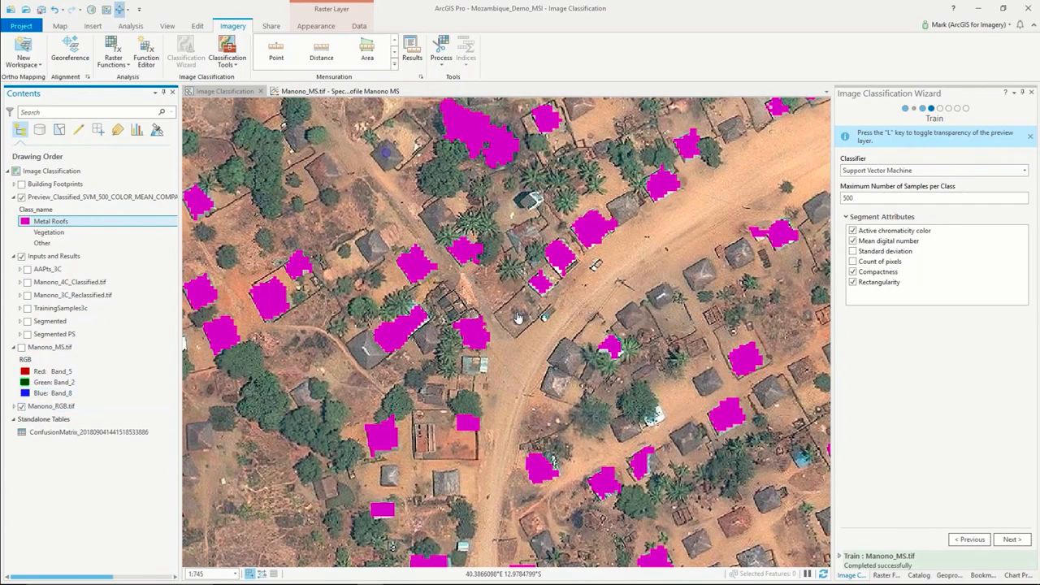
{"action": "scroll", "scroll_direction": "down", "scroll_amount": 3}
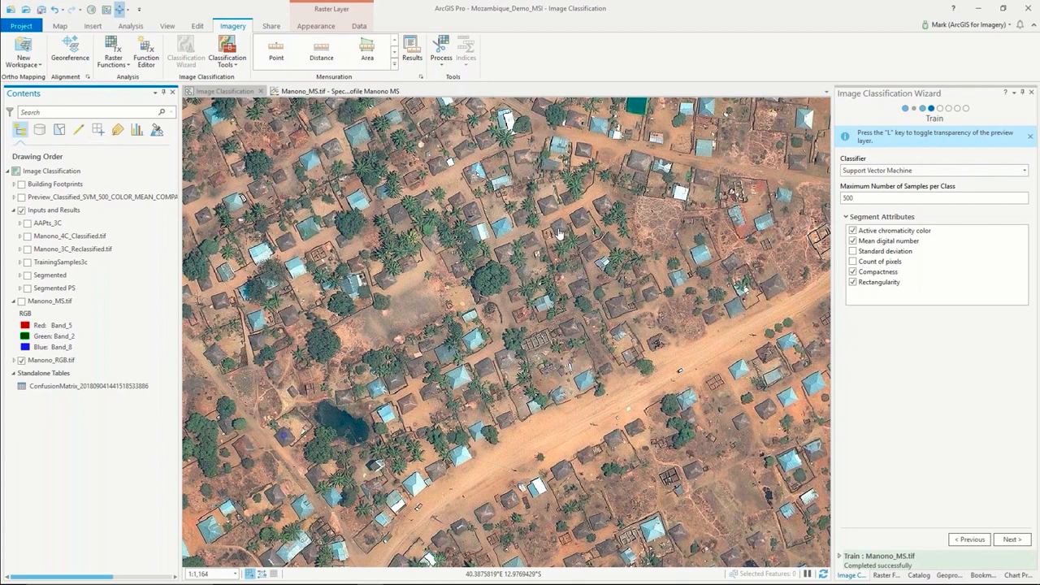
Preview the Segmented image, then display Manono_AC_Classified.tif with blue metal and red thatched roofs
{"action": "left_click", "coordinate": [49, 222]}
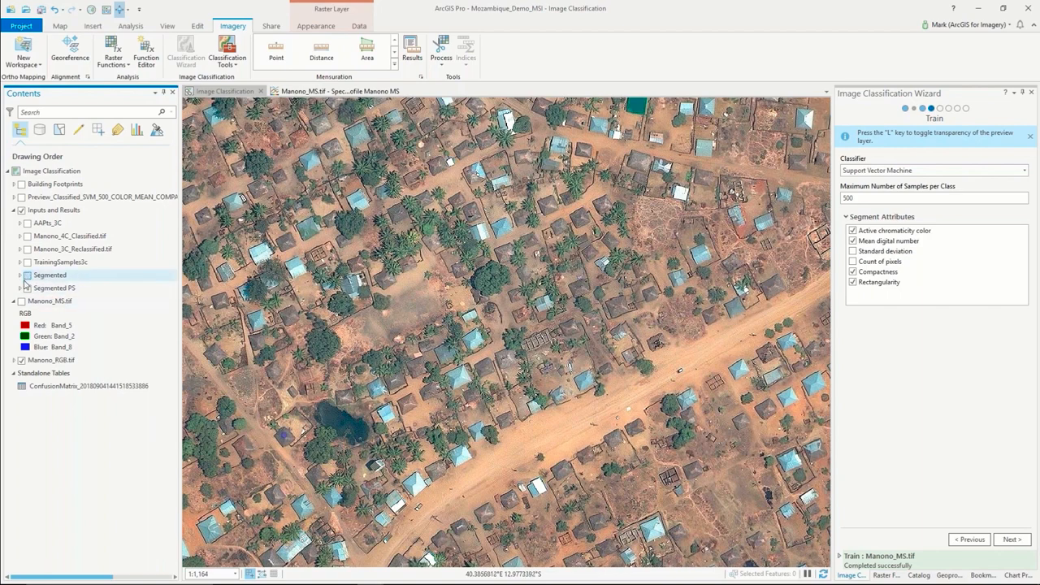
{"action": "left_click", "coordinate": [26, 288]}
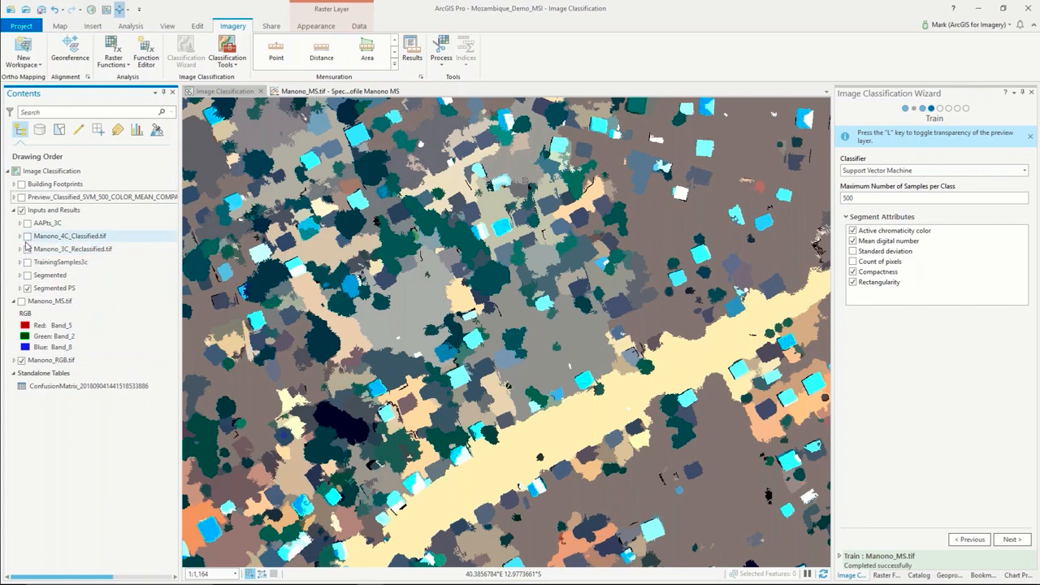
{"action": "left_click", "coordinate": [26, 235]}
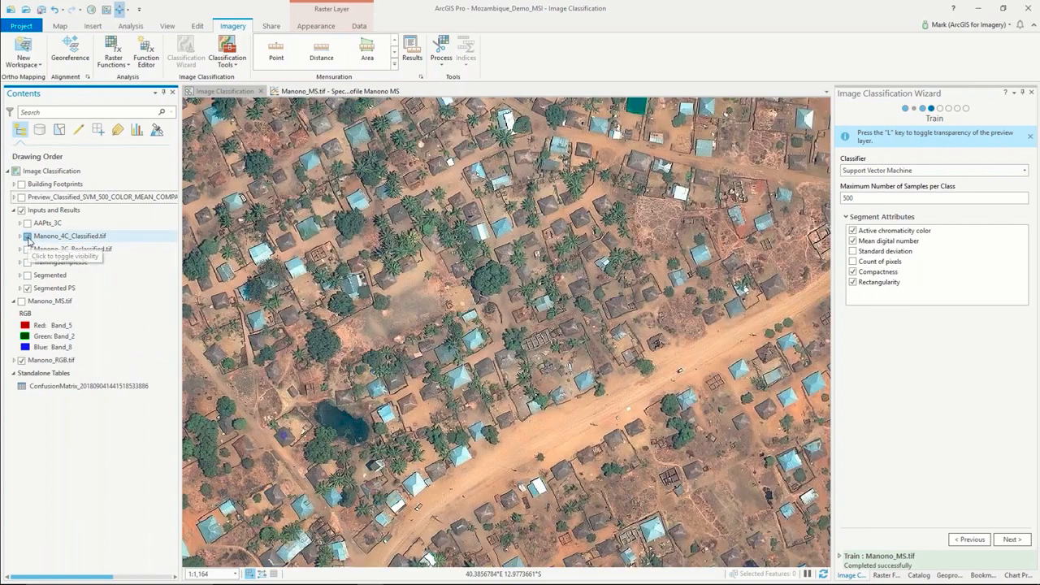
{"action": "left_click", "coordinate": [26, 235]}
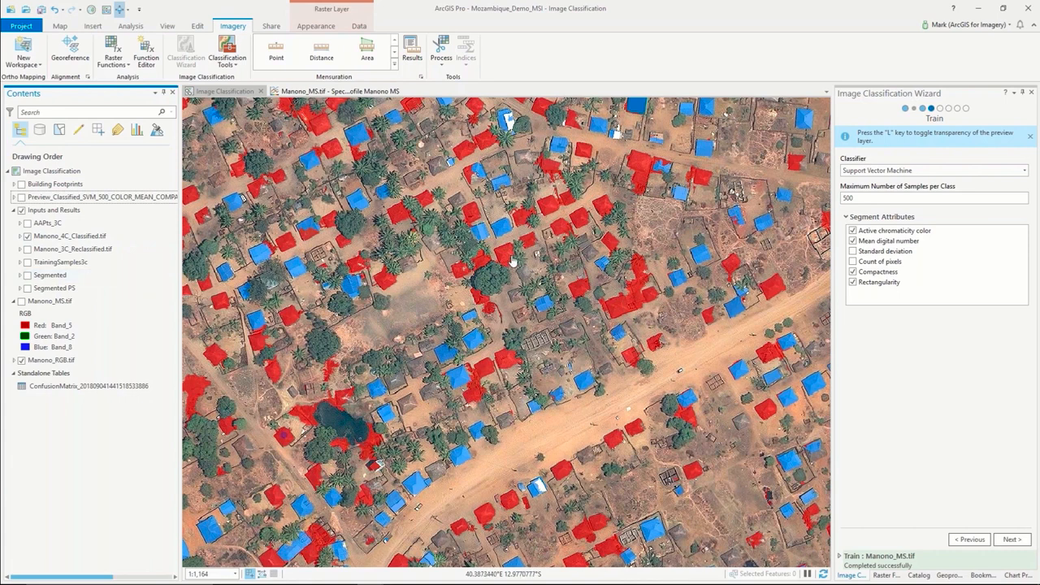
{"action": "mouse_move", "coordinate": [510, 260]}
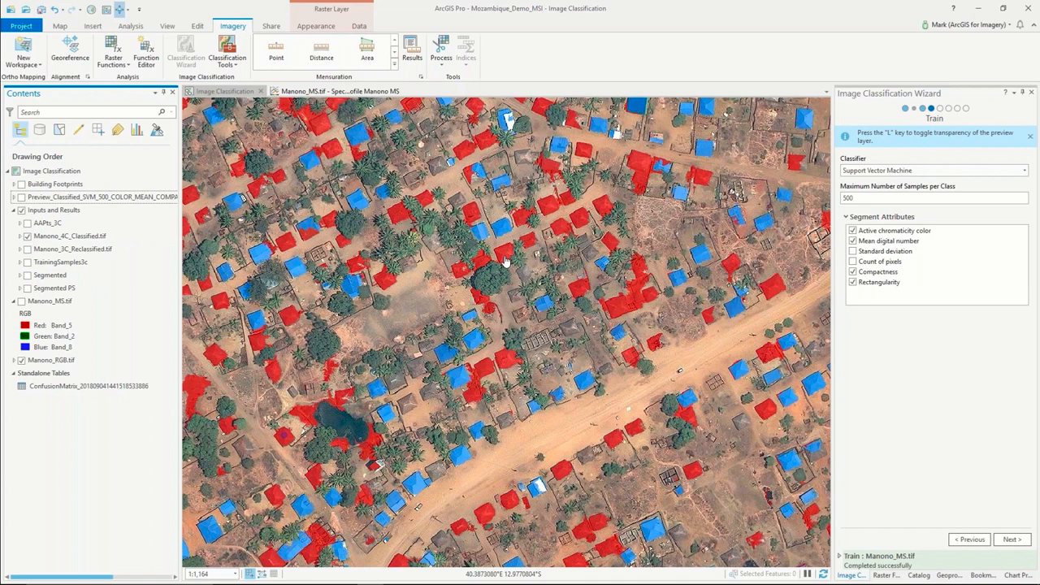
{"action": "mouse_move", "coordinate": [480, 231]}
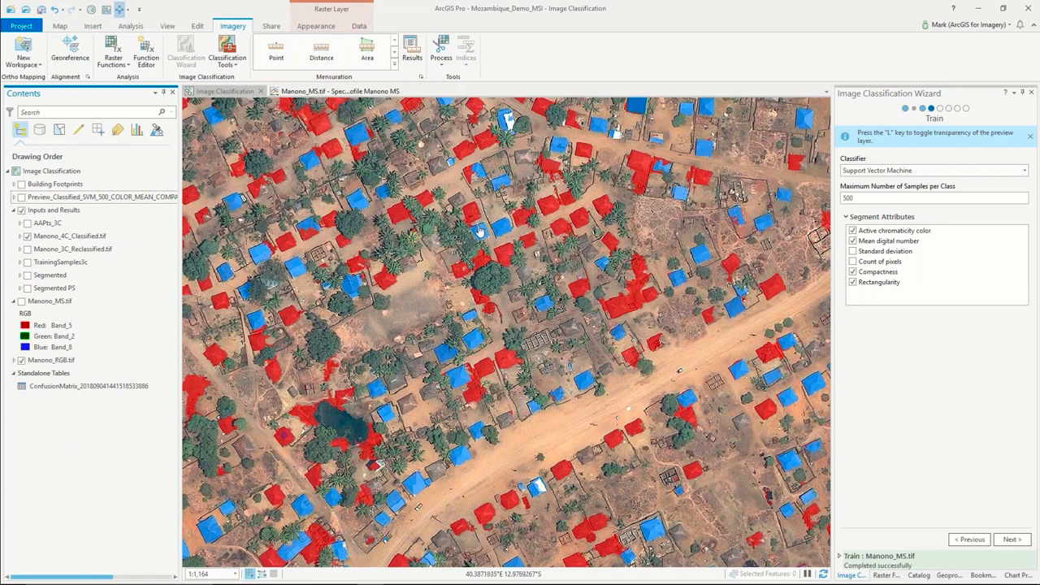
{"action": "left_click", "coordinate": [47, 222]}
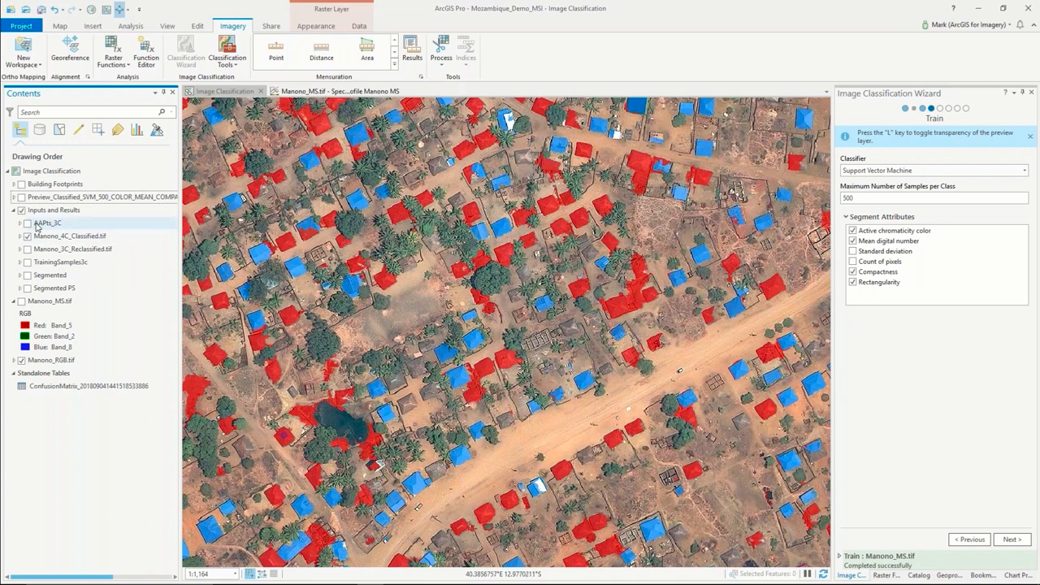
Show red Building Footprints outlines over the imagery and zoom in on individual roofs
{"action": "left_click", "coordinate": [6, 209]}
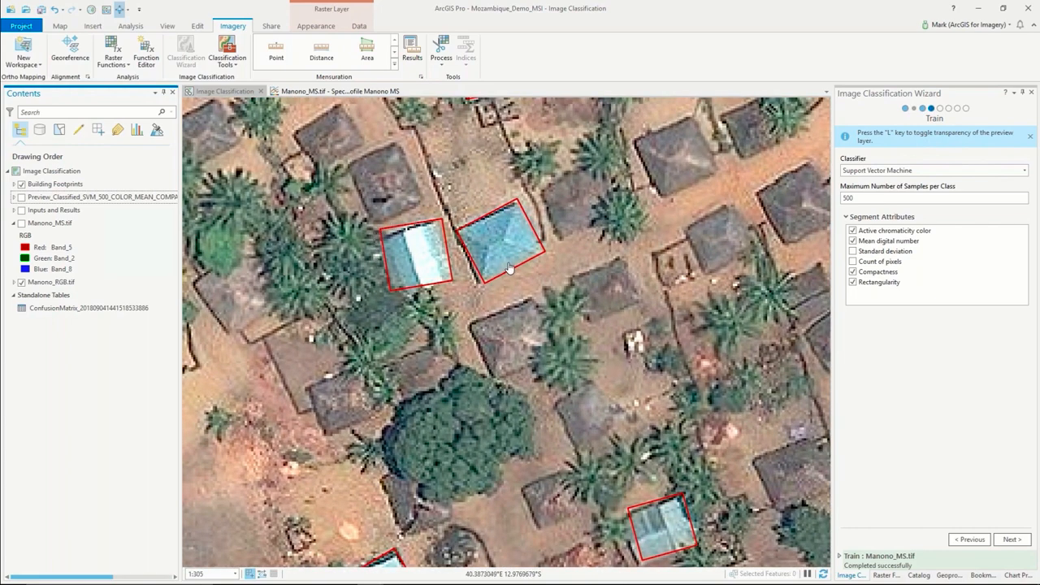
{"action": "scroll", "scroll_direction": "down", "scroll_amount": 3}
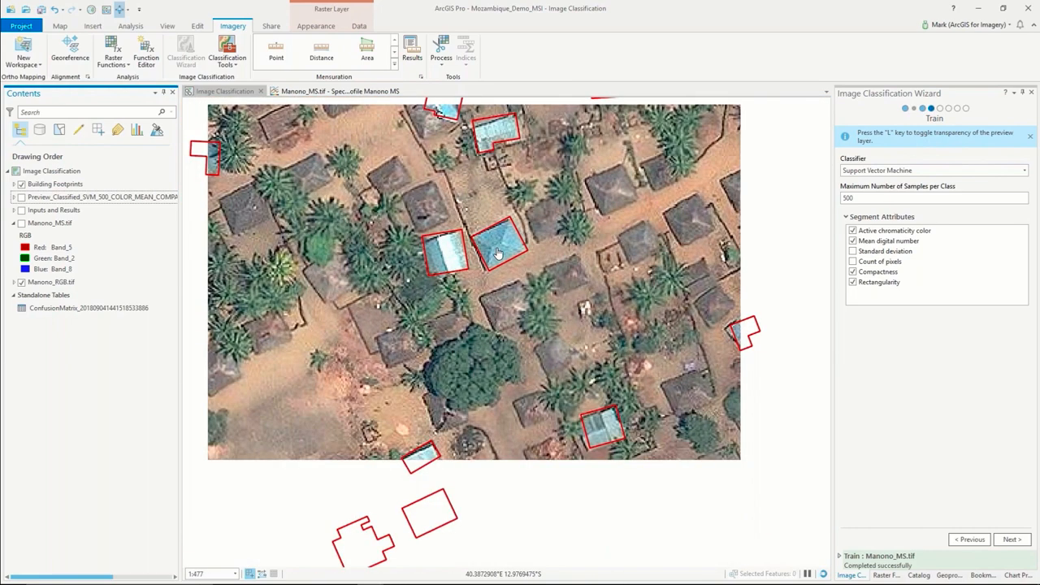